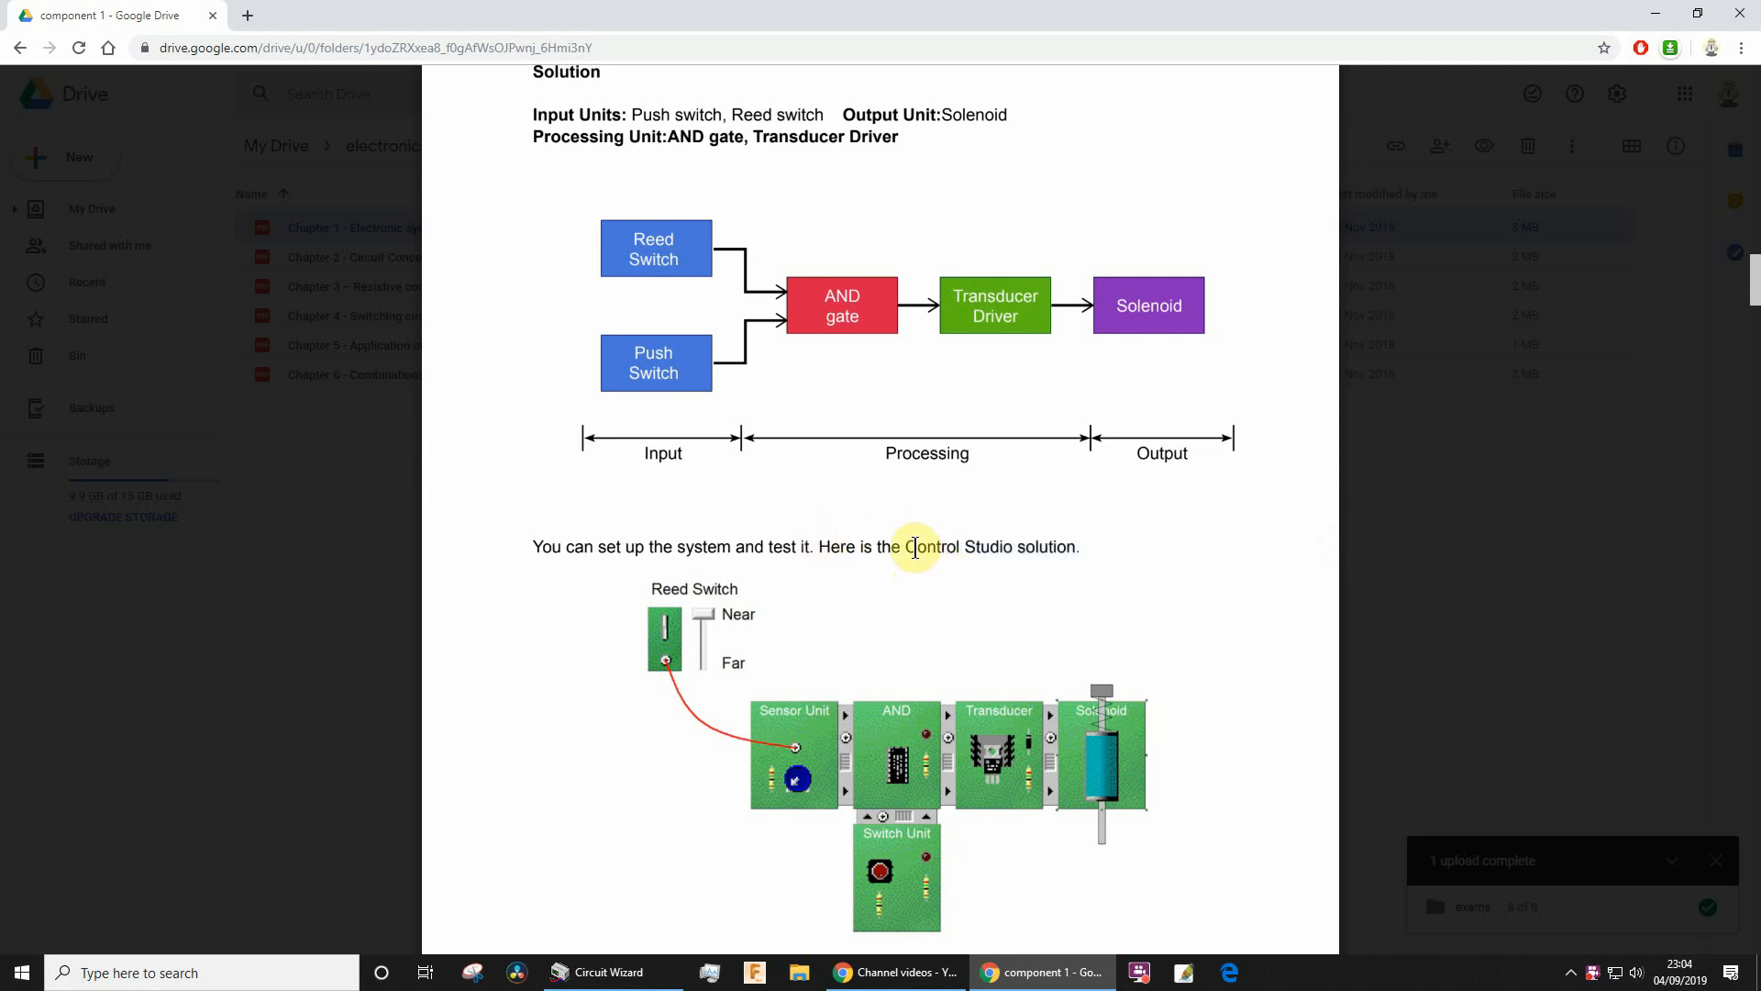
- Return to Circuit Wizard and start a project from the 'Circuit With GENIE Flowchart' template
left_click_drag(905, 546, 1079, 546)
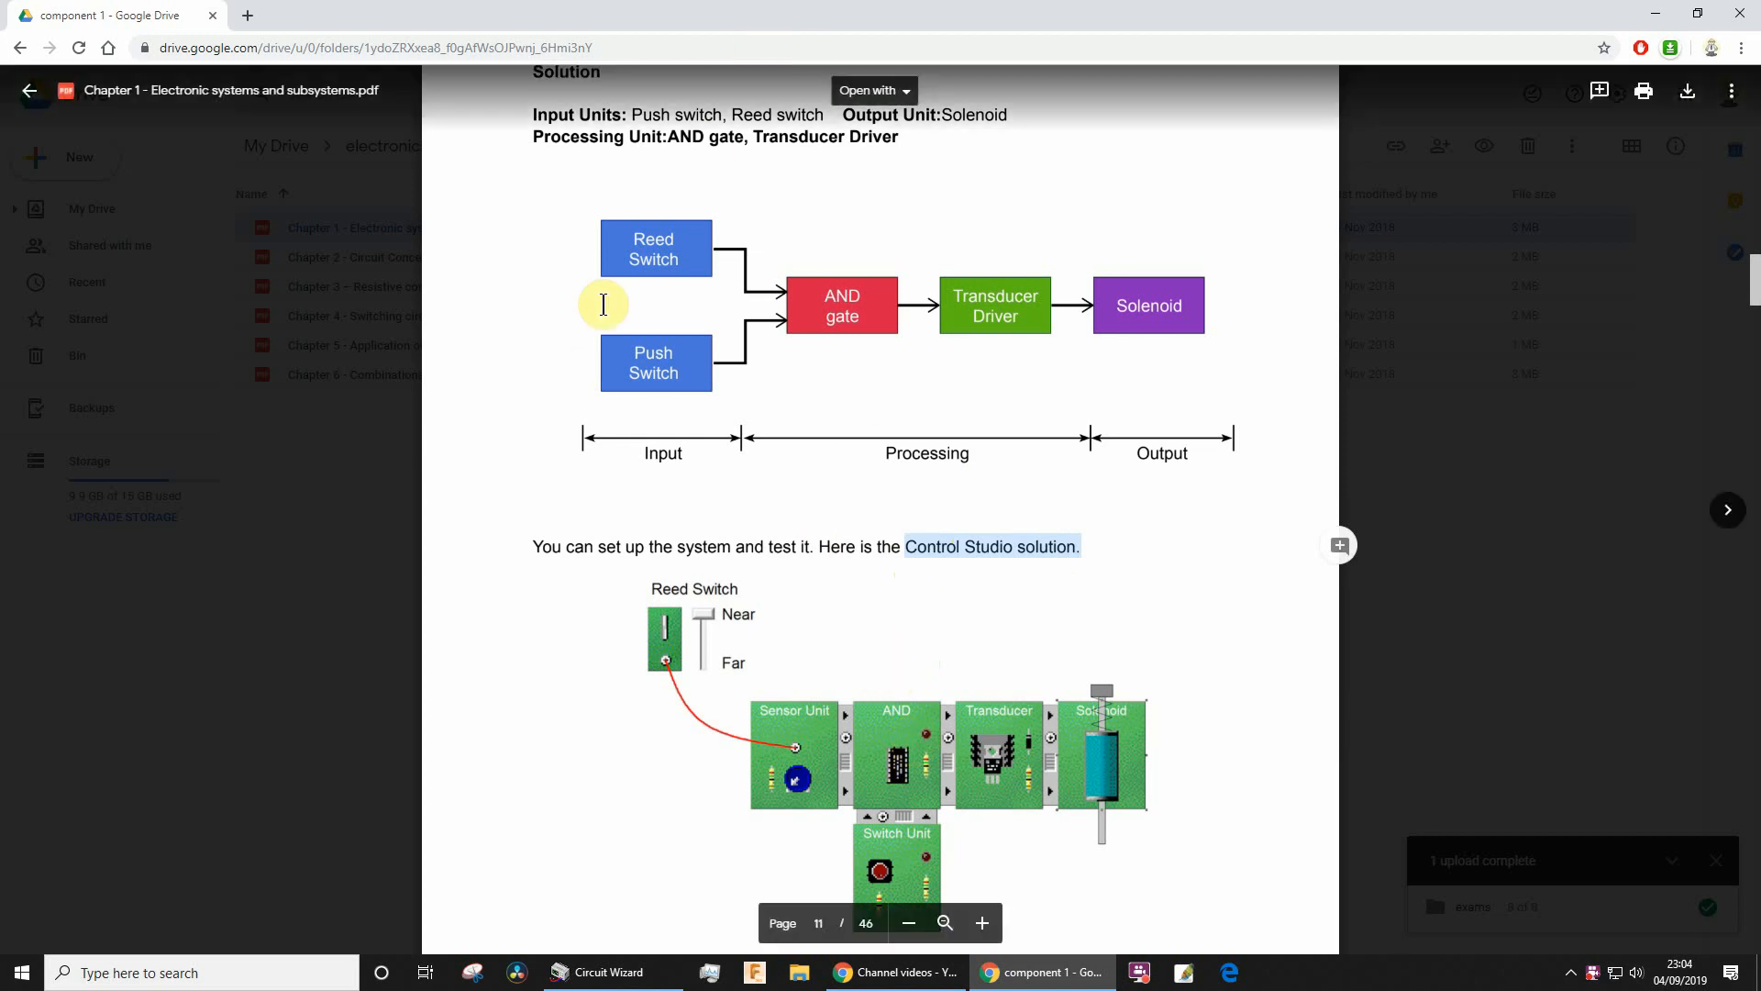
mouse_move(1182, 284)
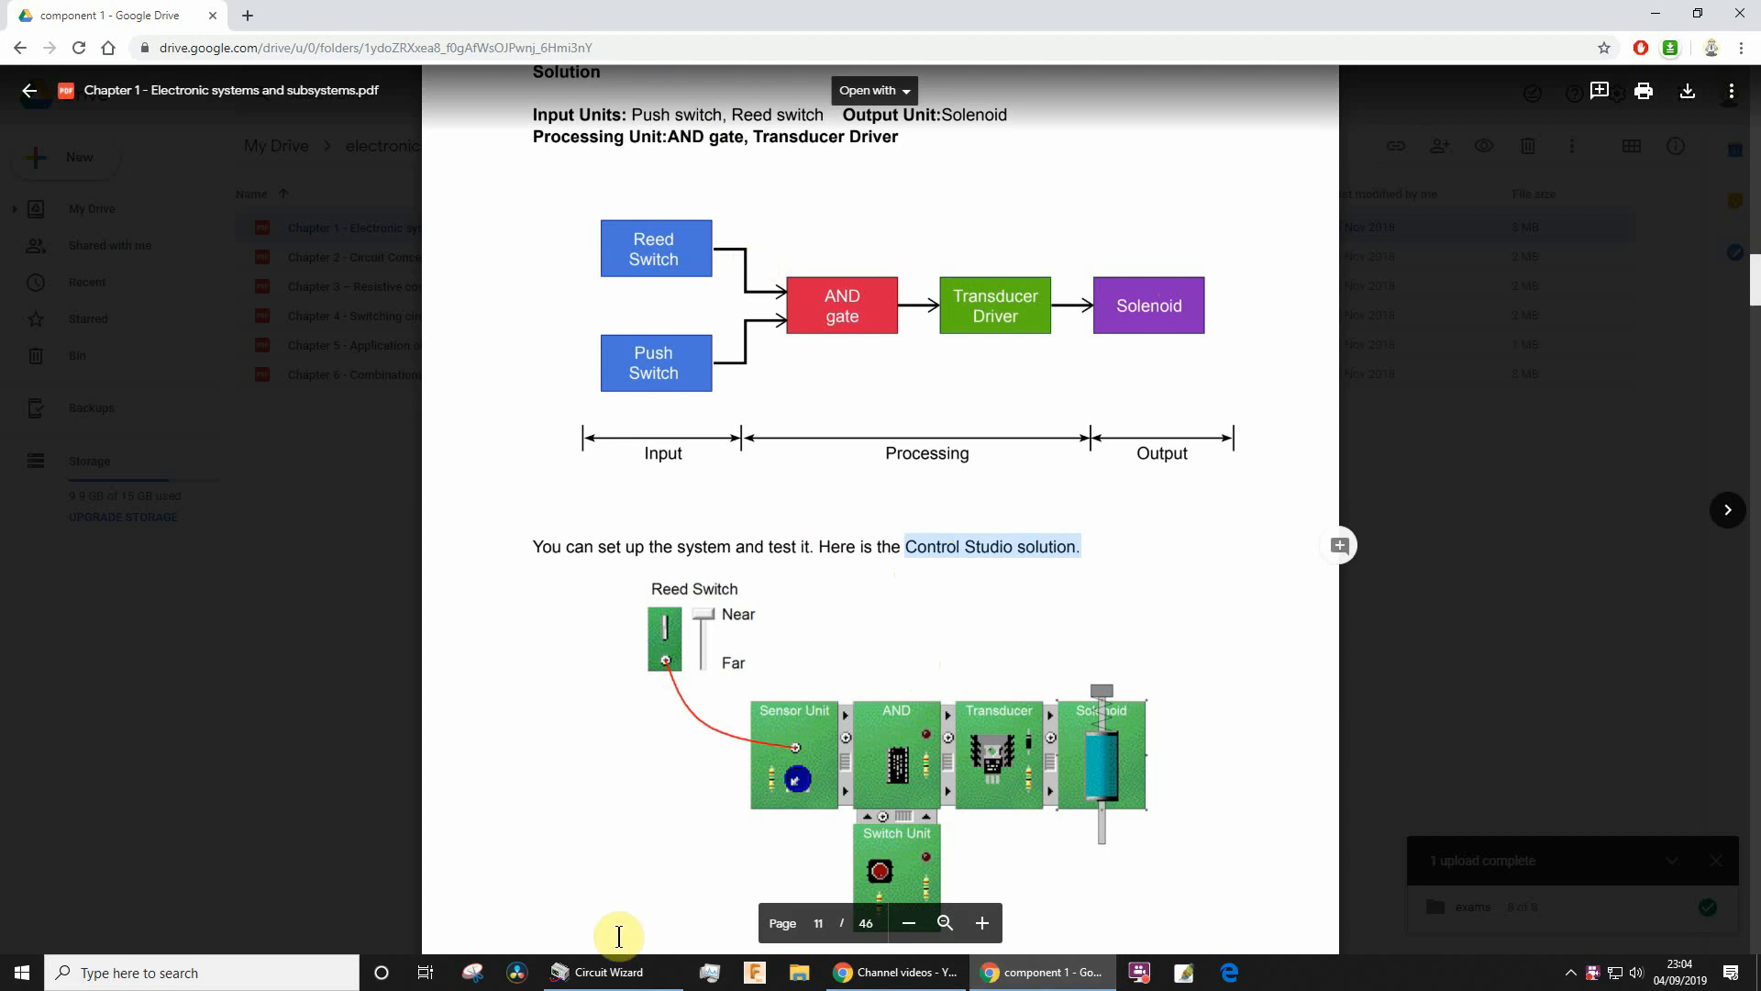
left_click(611, 972)
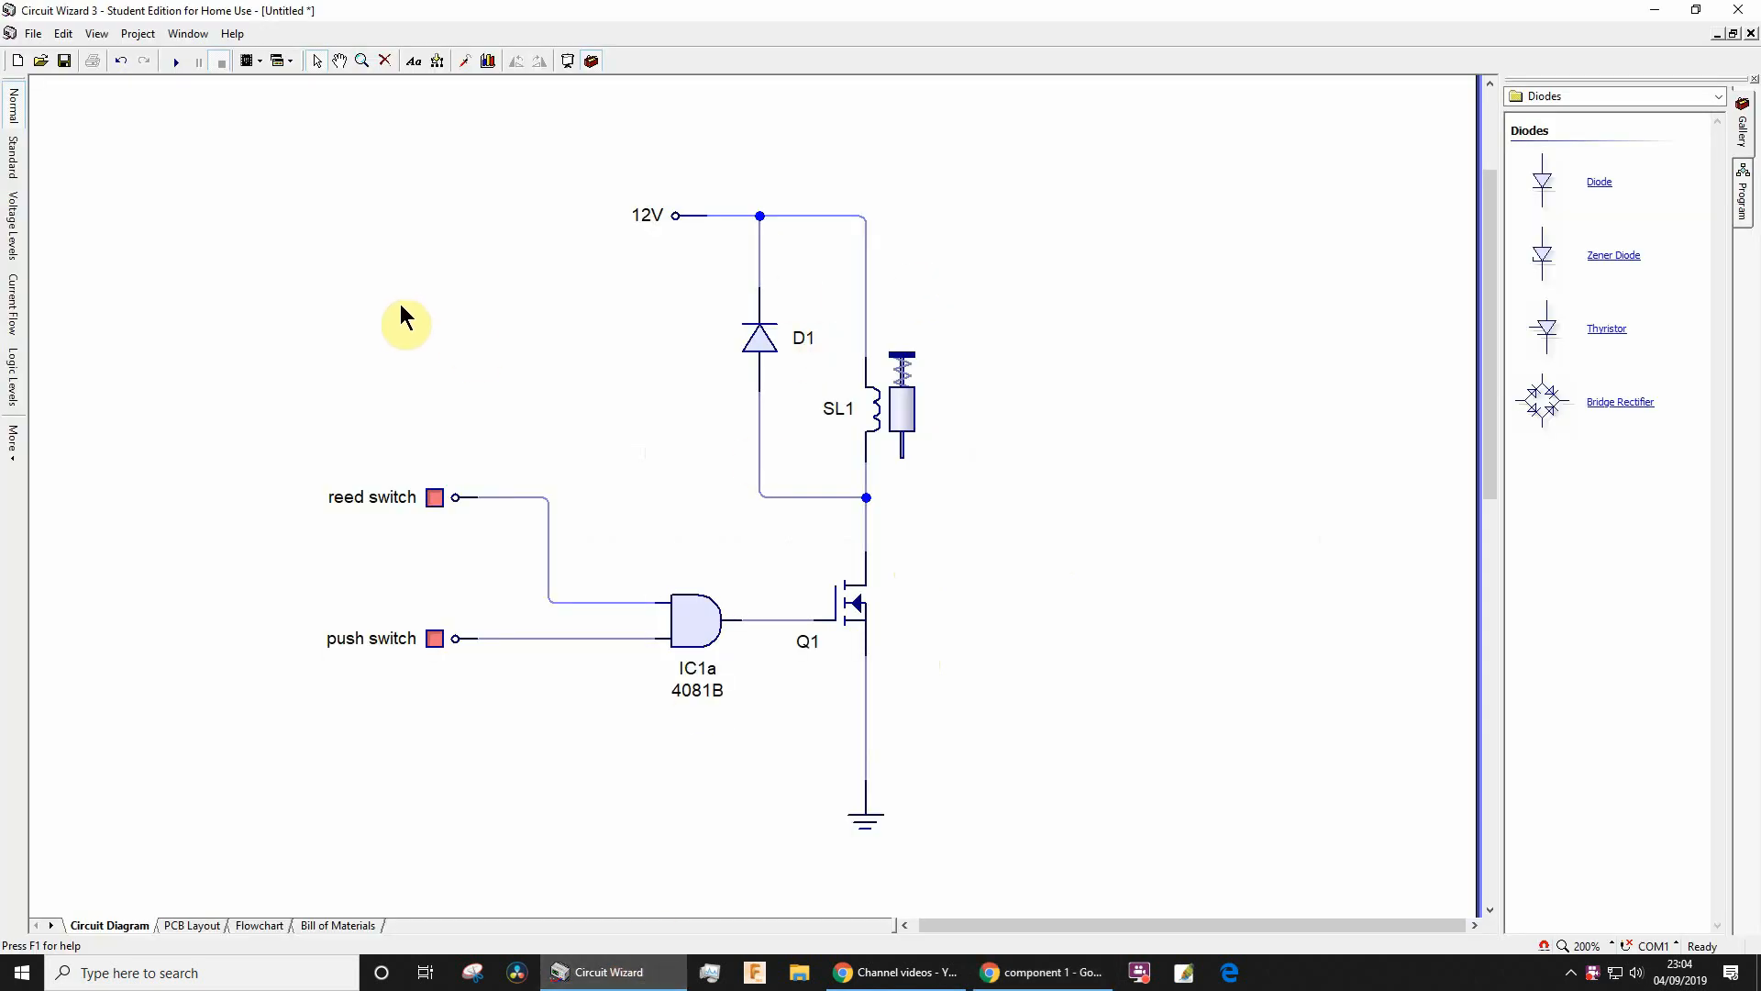
mouse_move(525, 467)
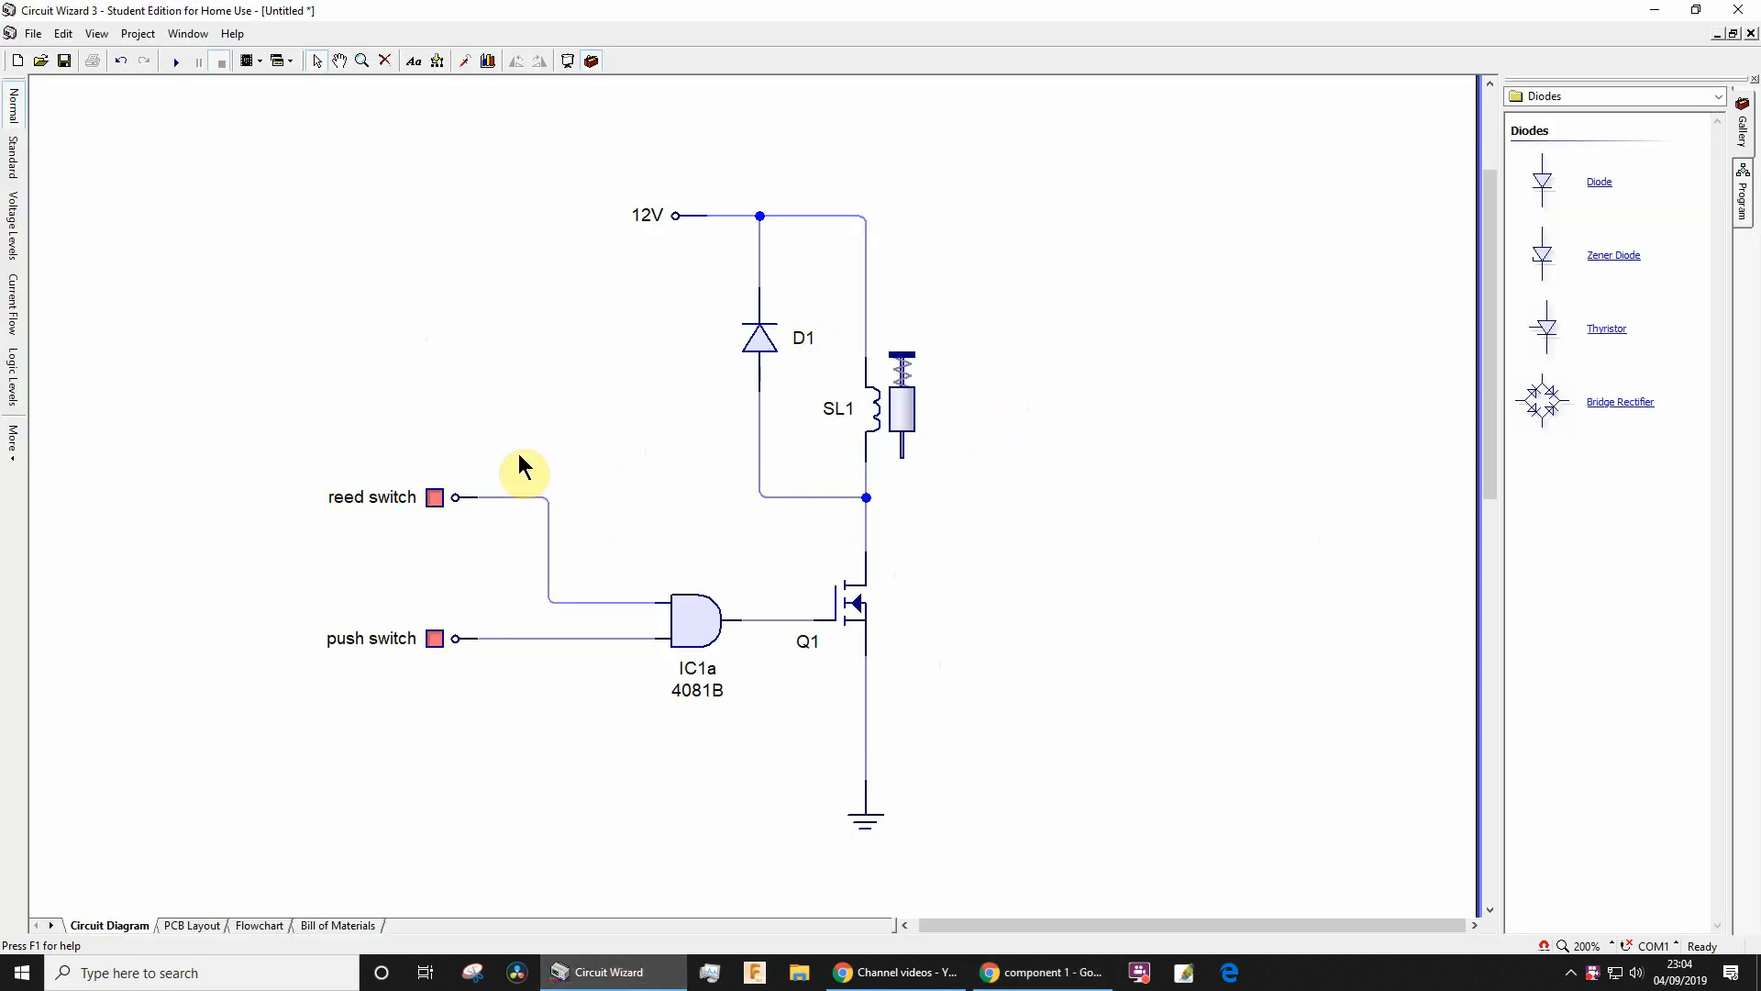
left_click(33, 34)
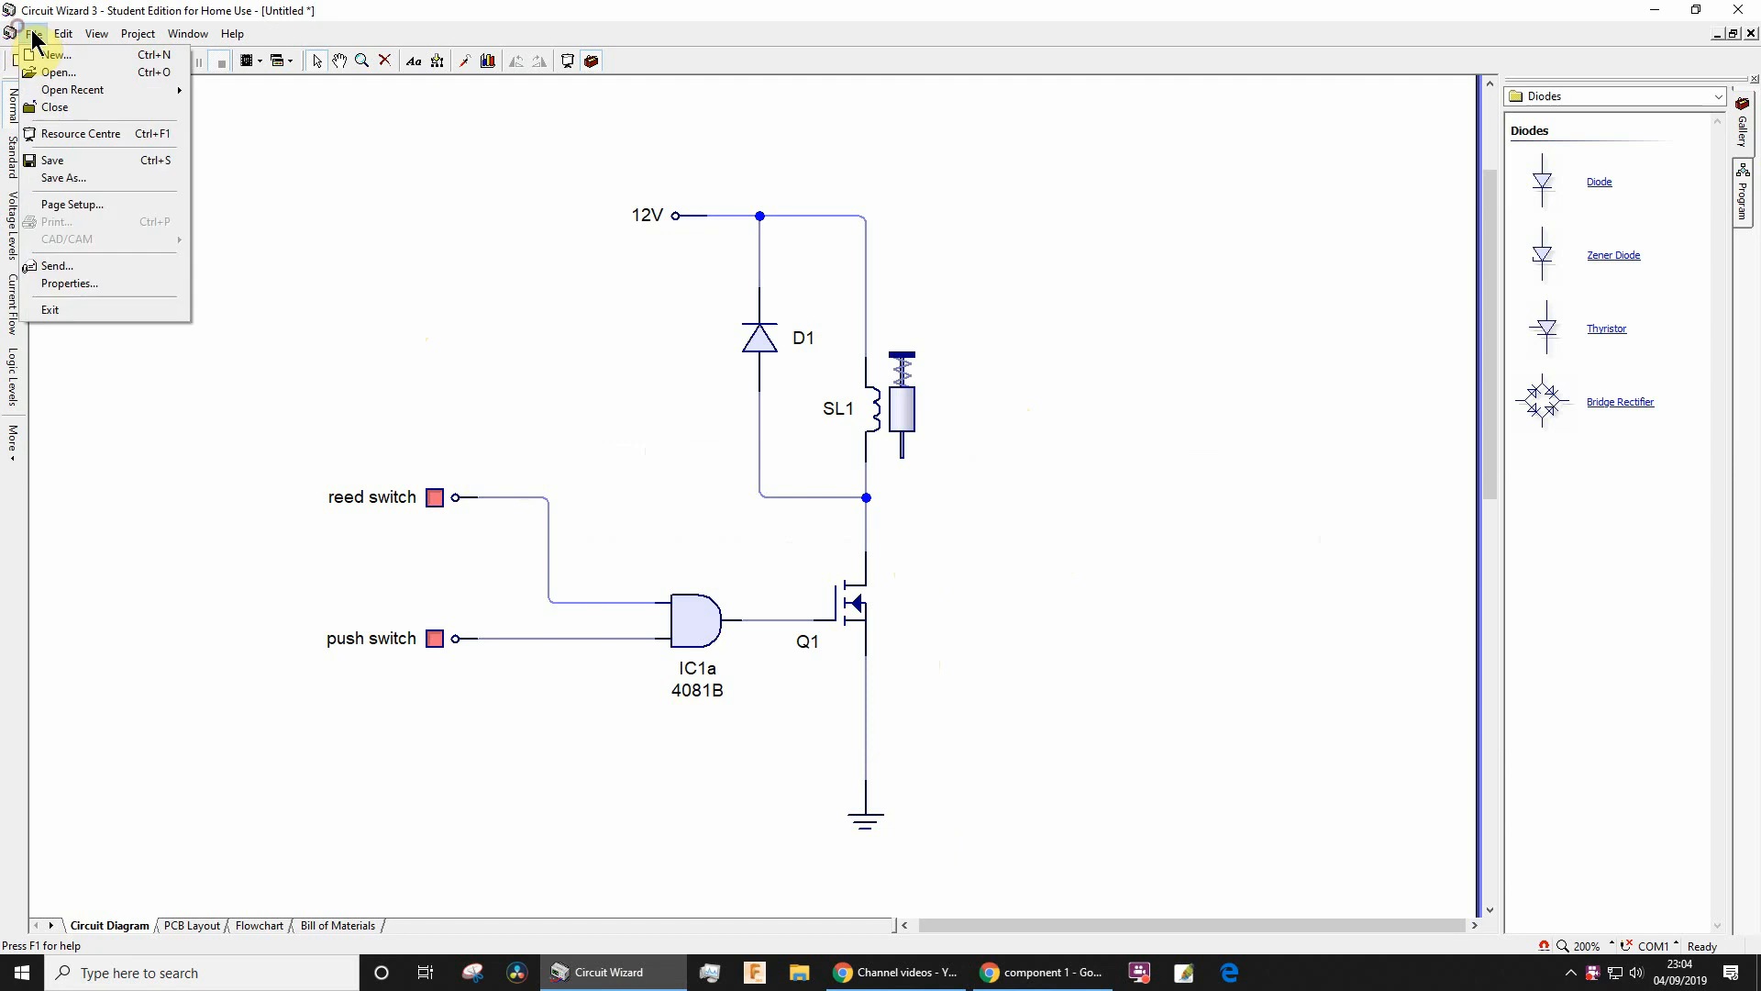
mouse_move(78, 59)
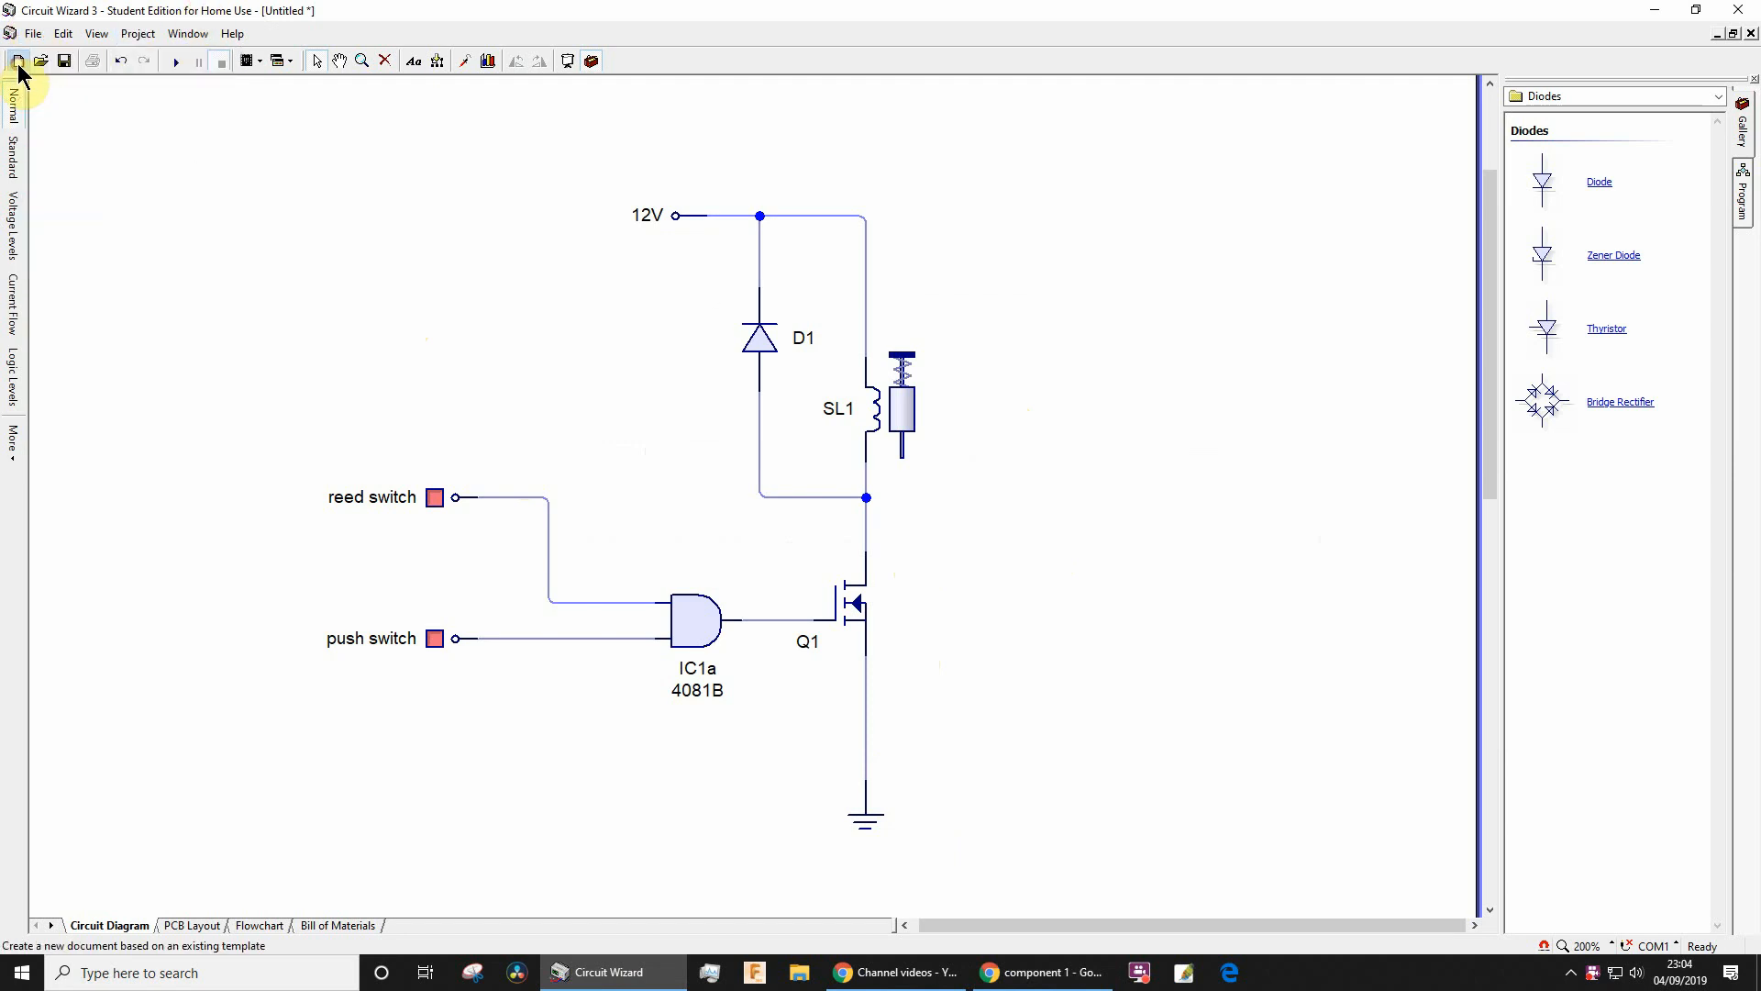
left_click(12, 61)
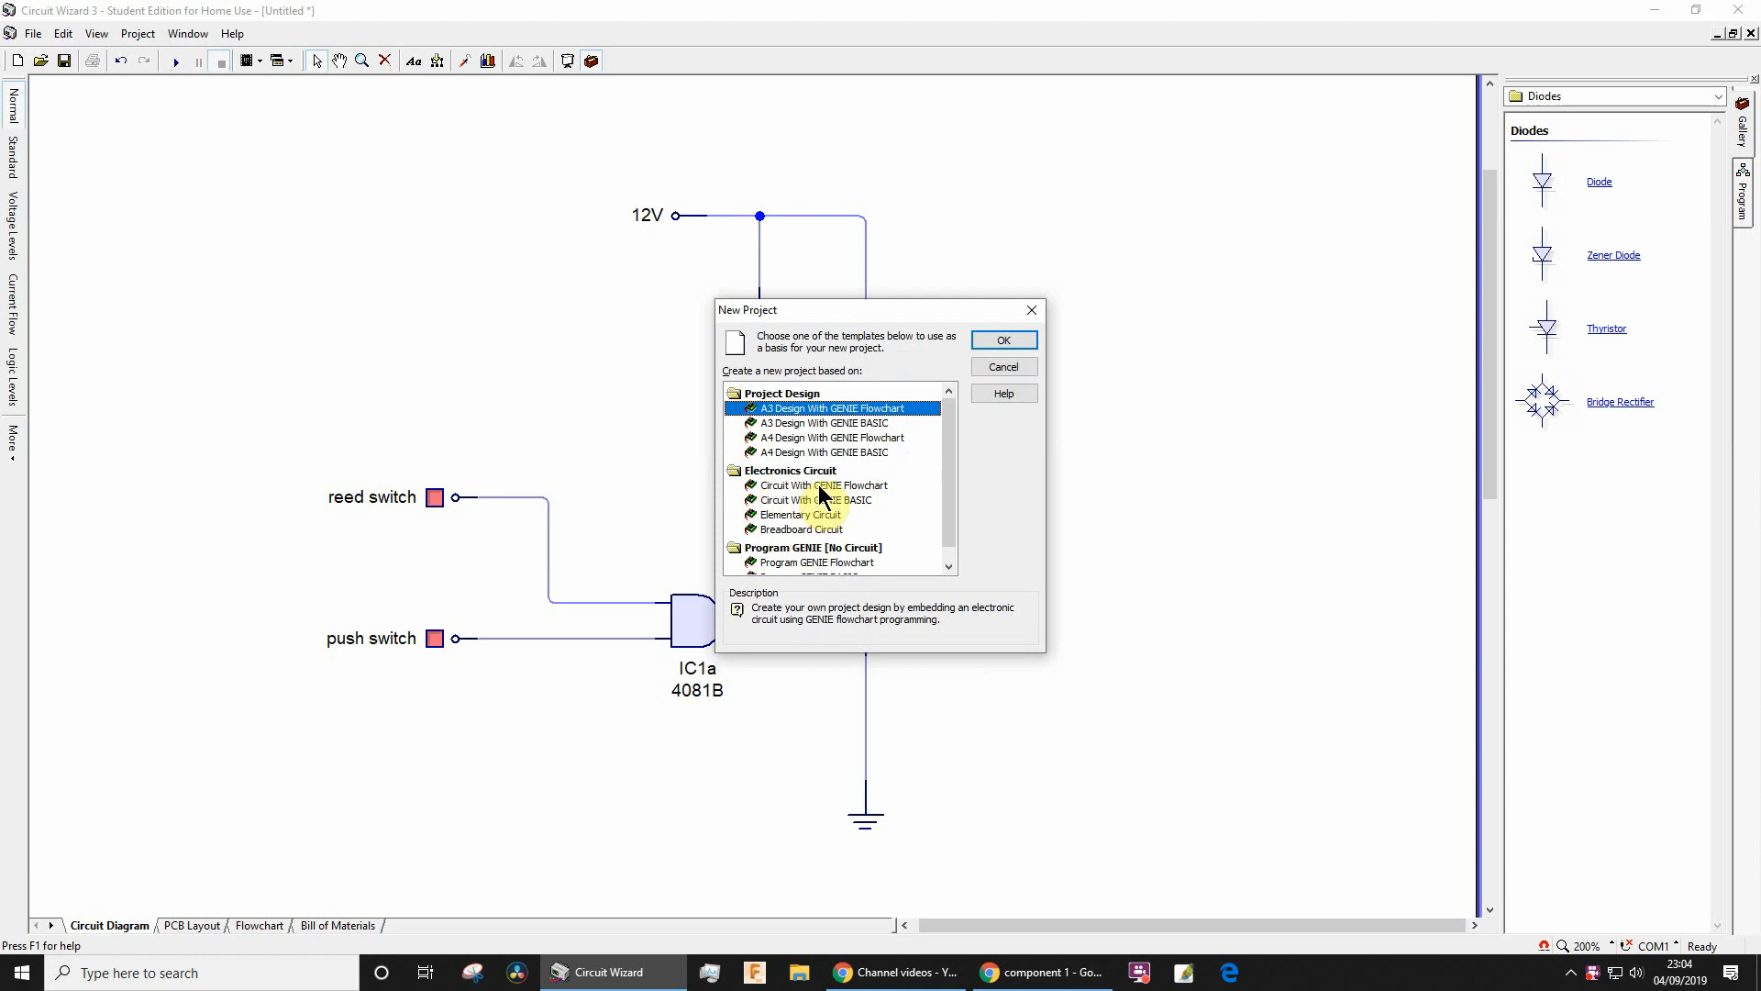
left_click(821, 485)
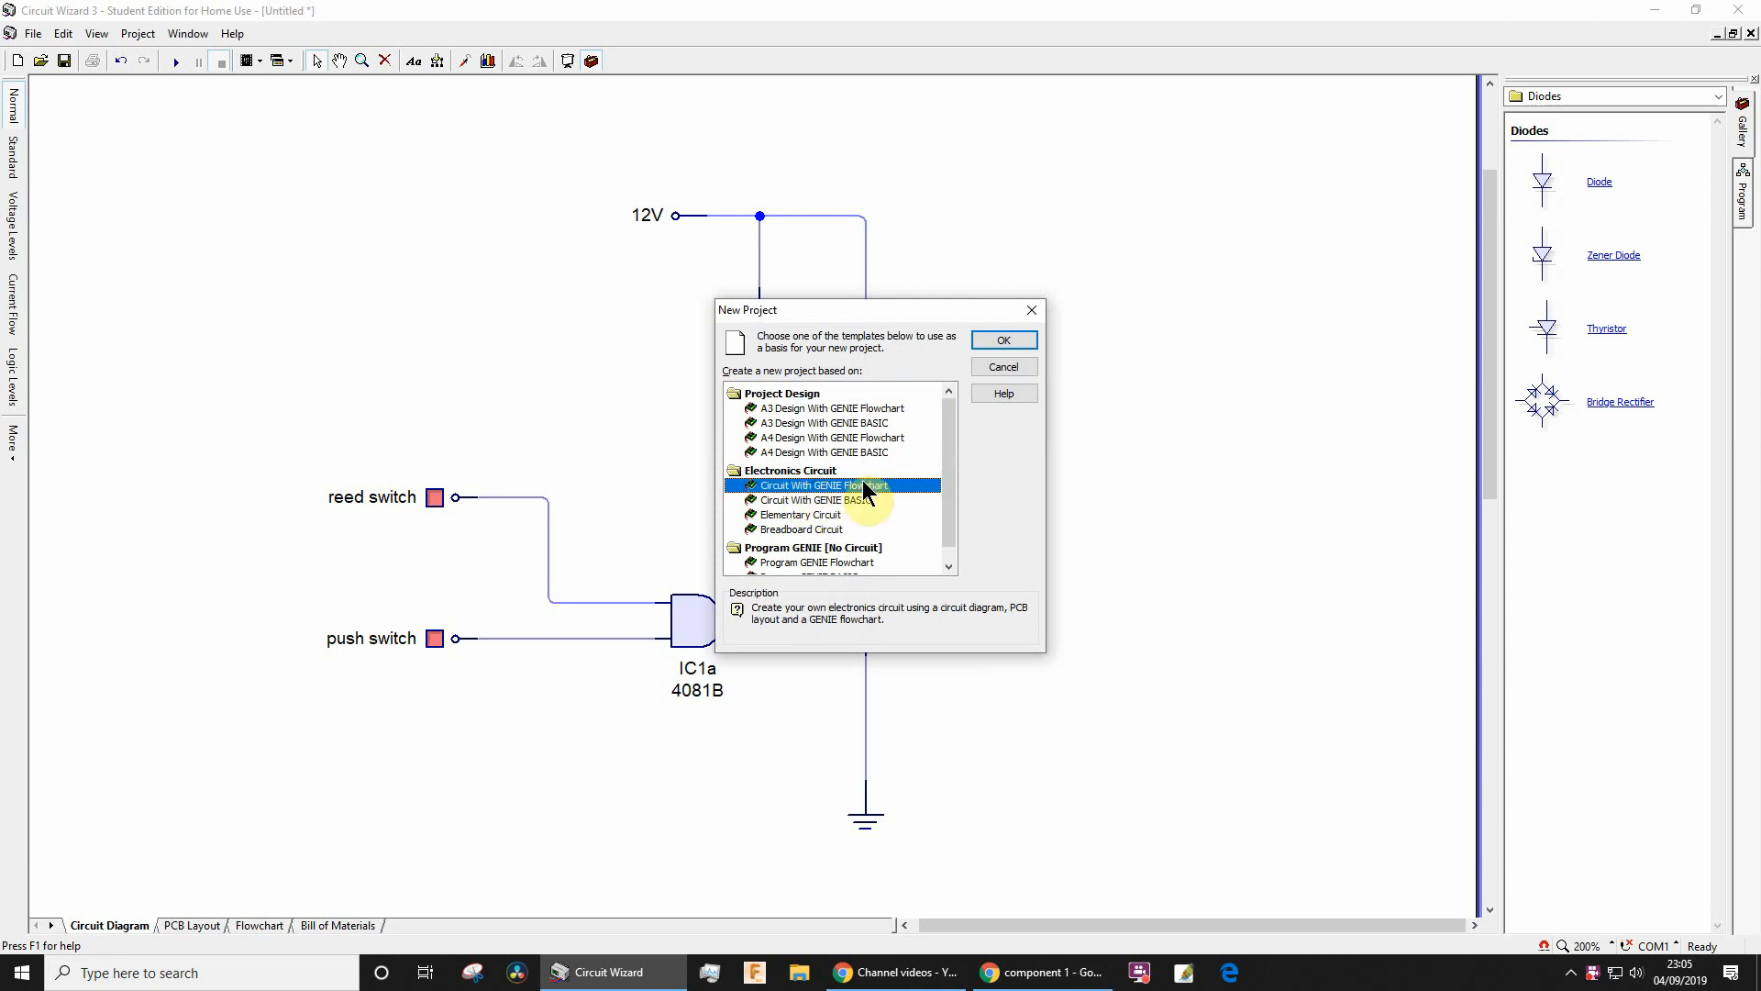
left_click(1003, 340)
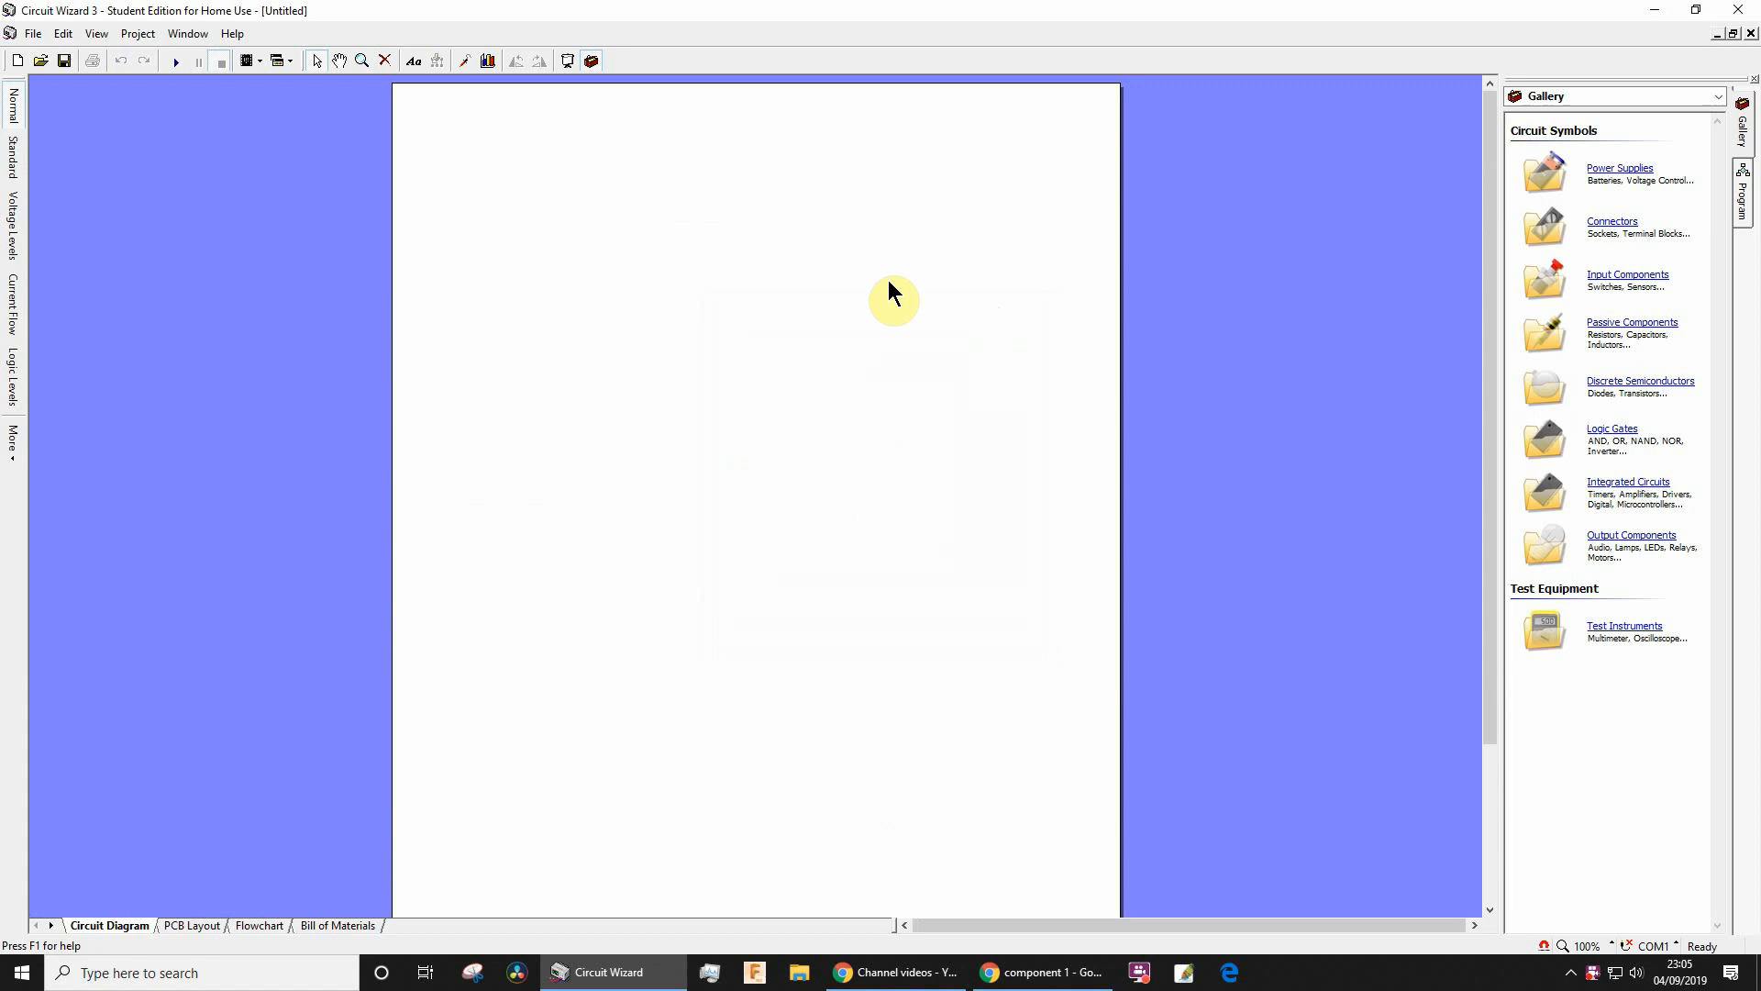
mouse_move(1602, 122)
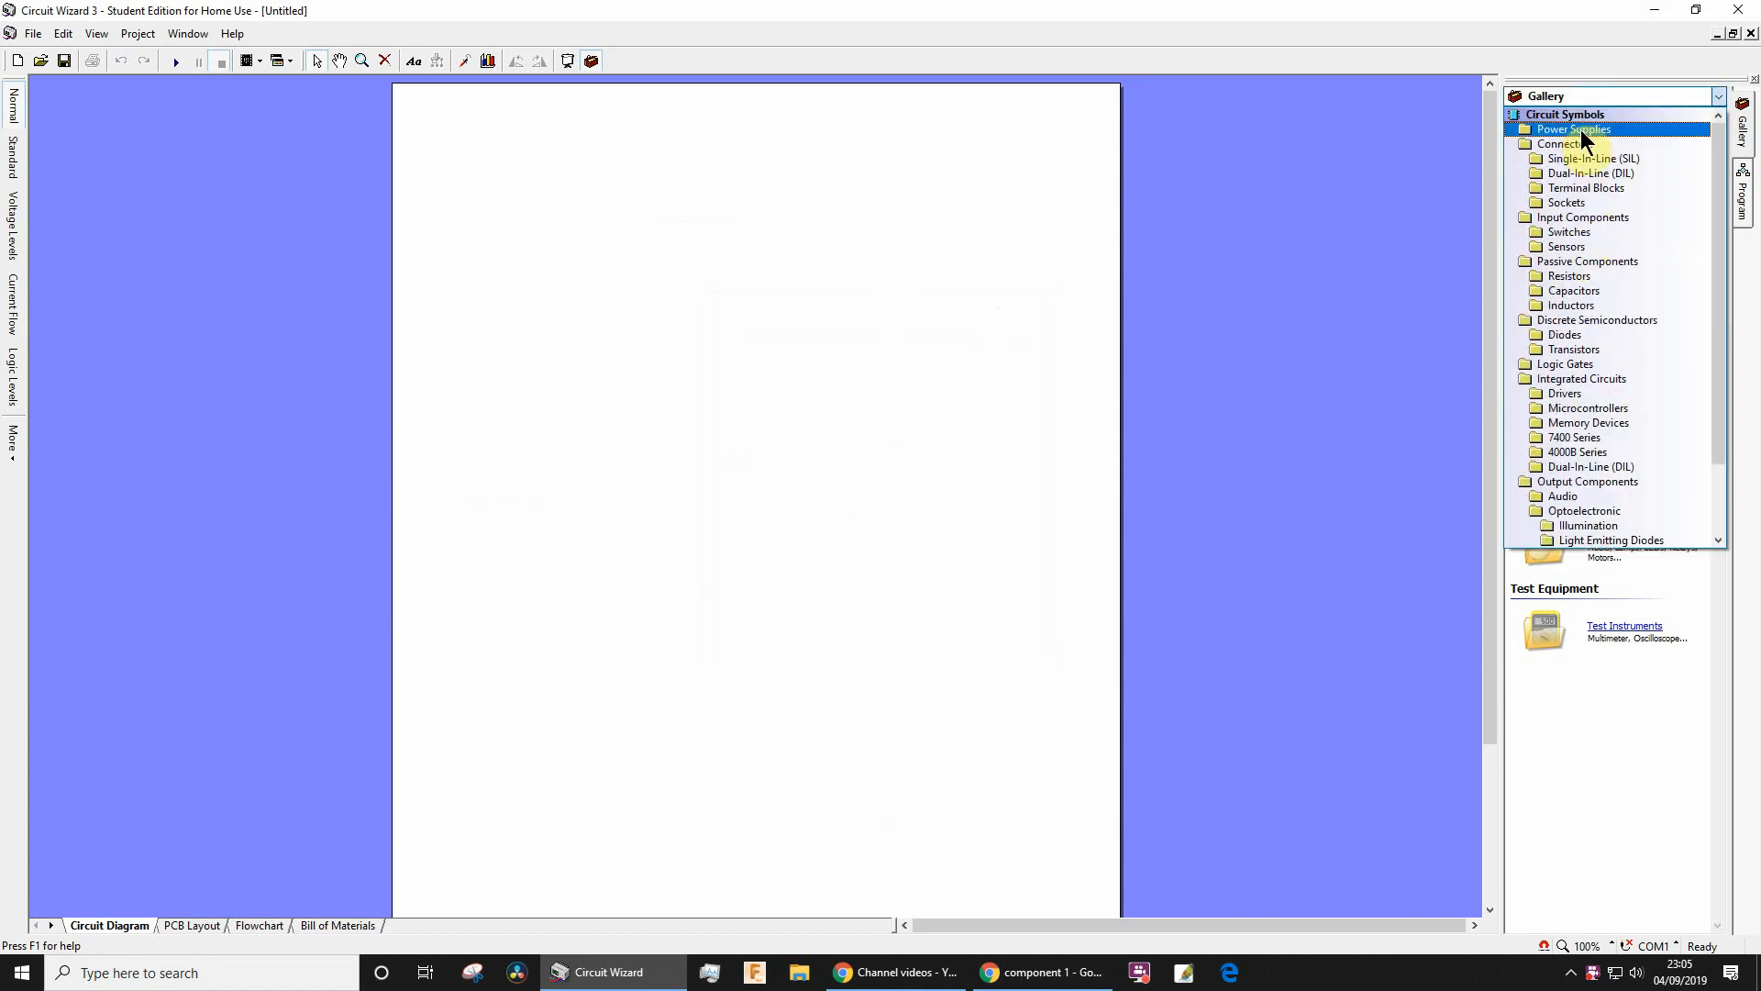
- Place a 12V voltage rail and a 12V DC solenoid SL1, wired to the rail
left_click(1573, 128)
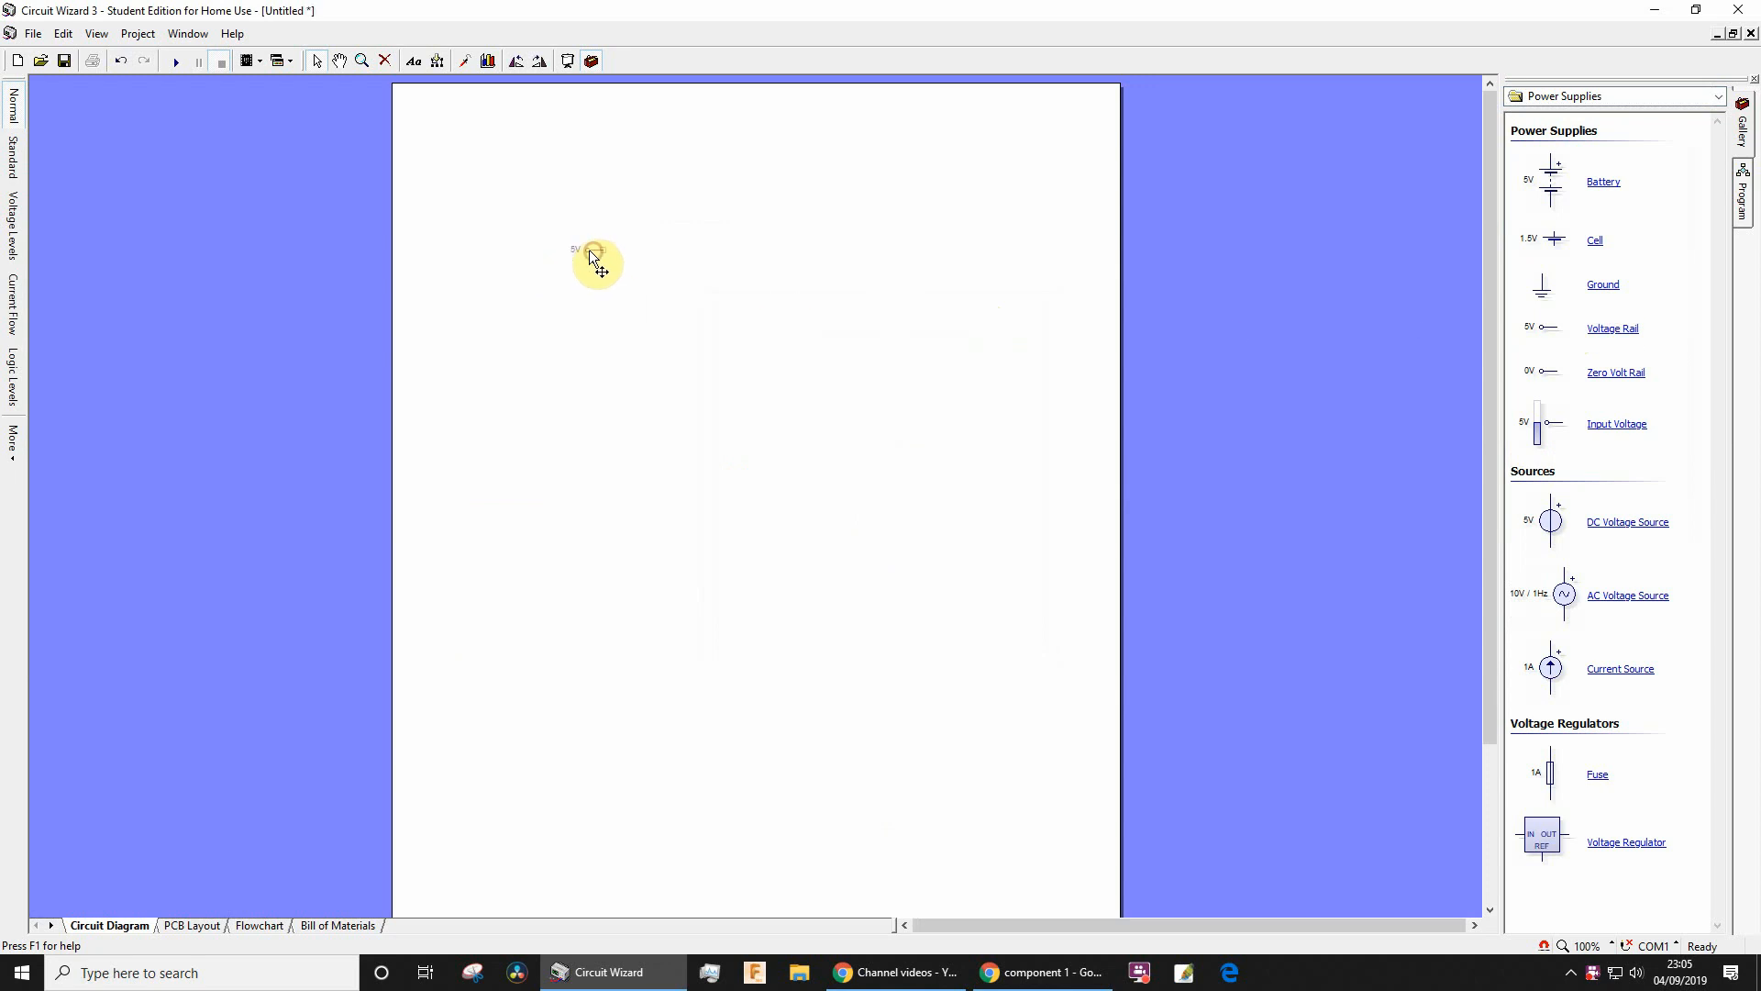
double_click(596, 252)
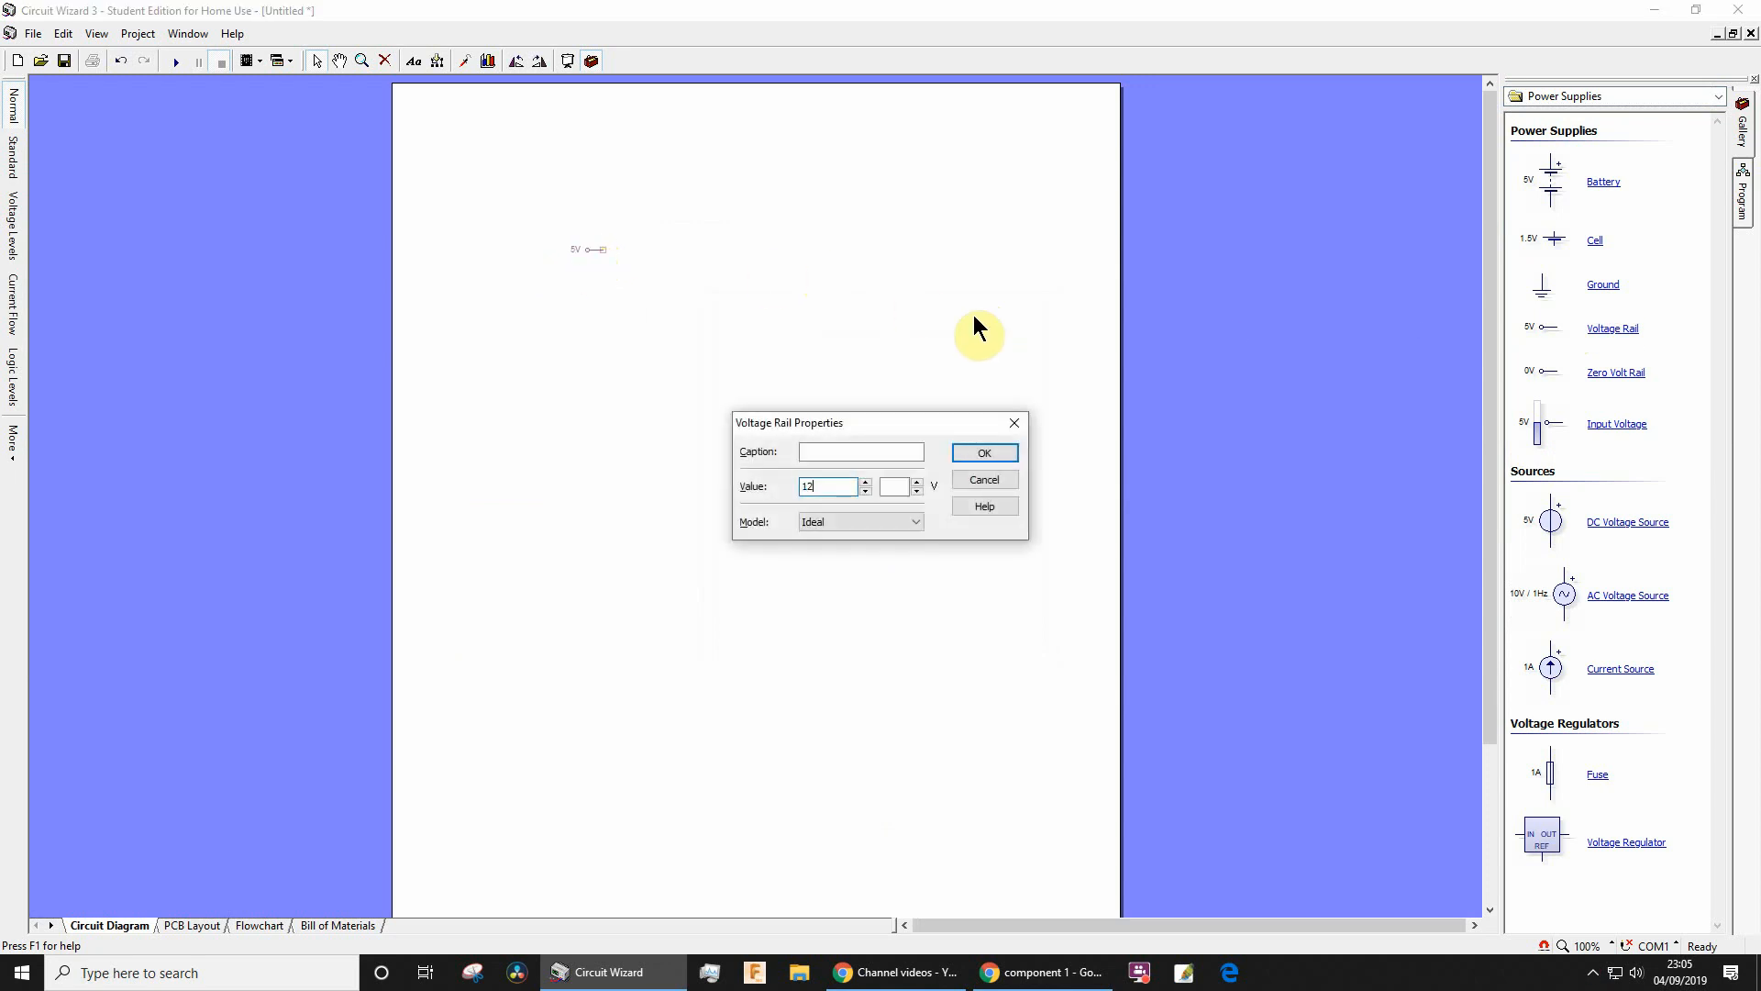
left_click(984, 453)
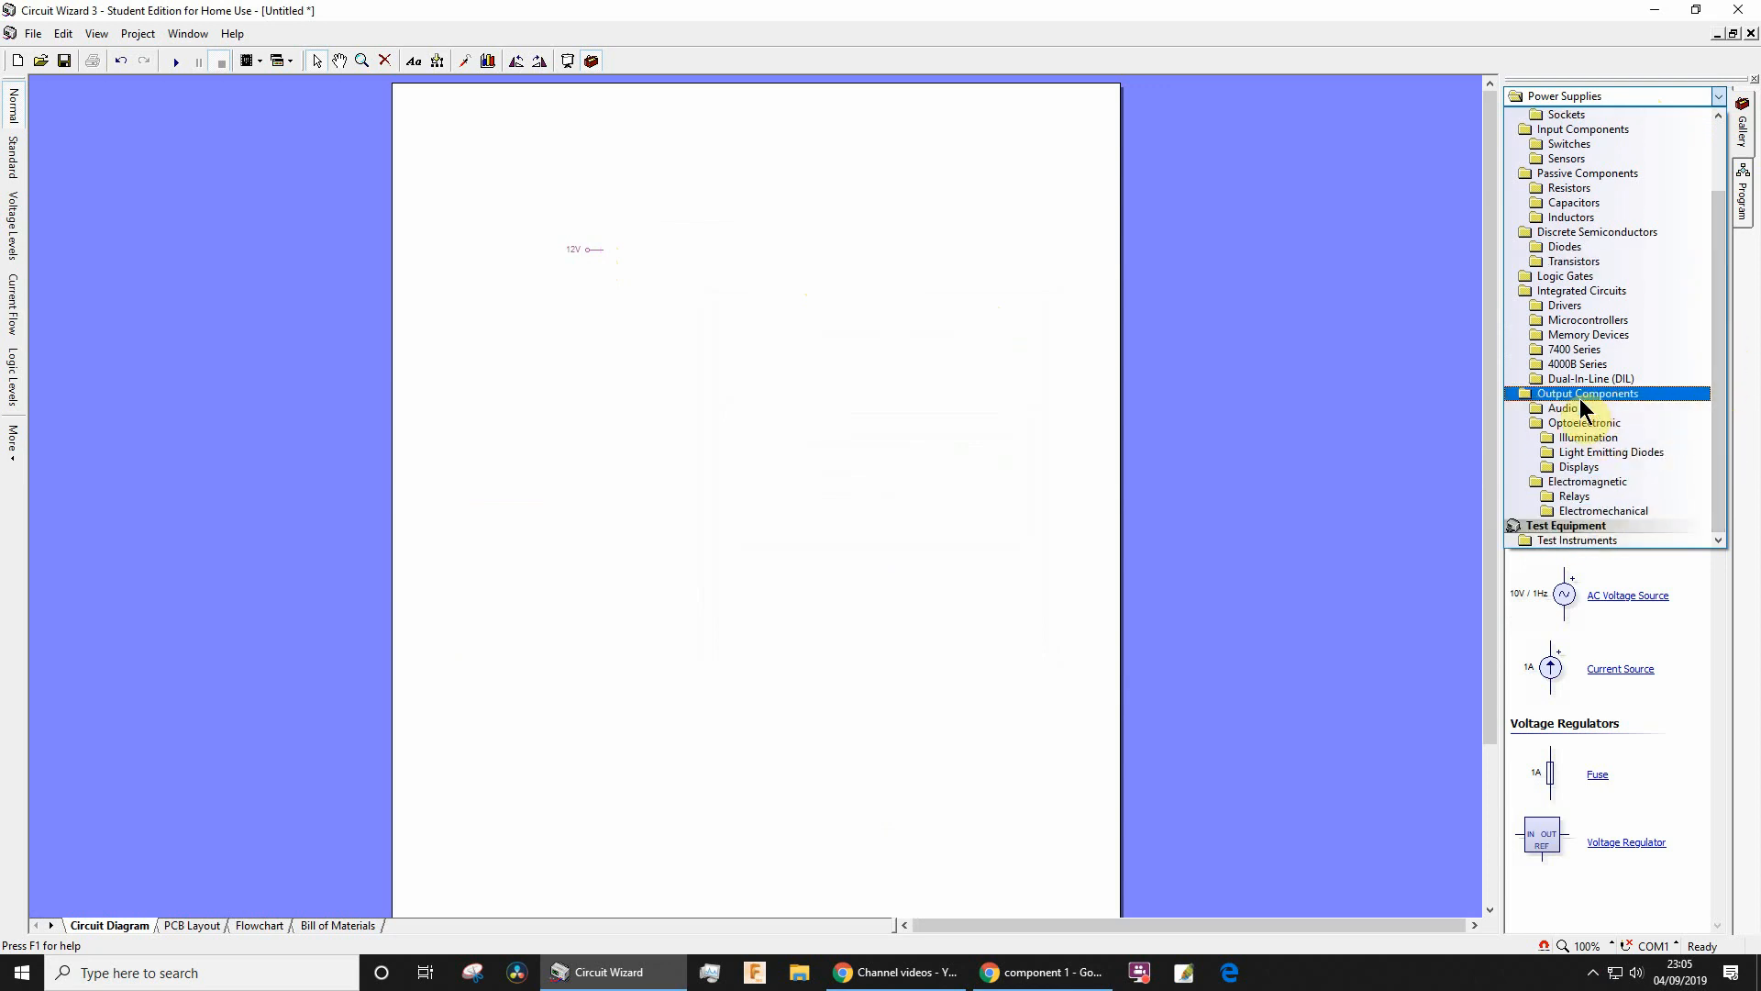
left_click(1604, 511)
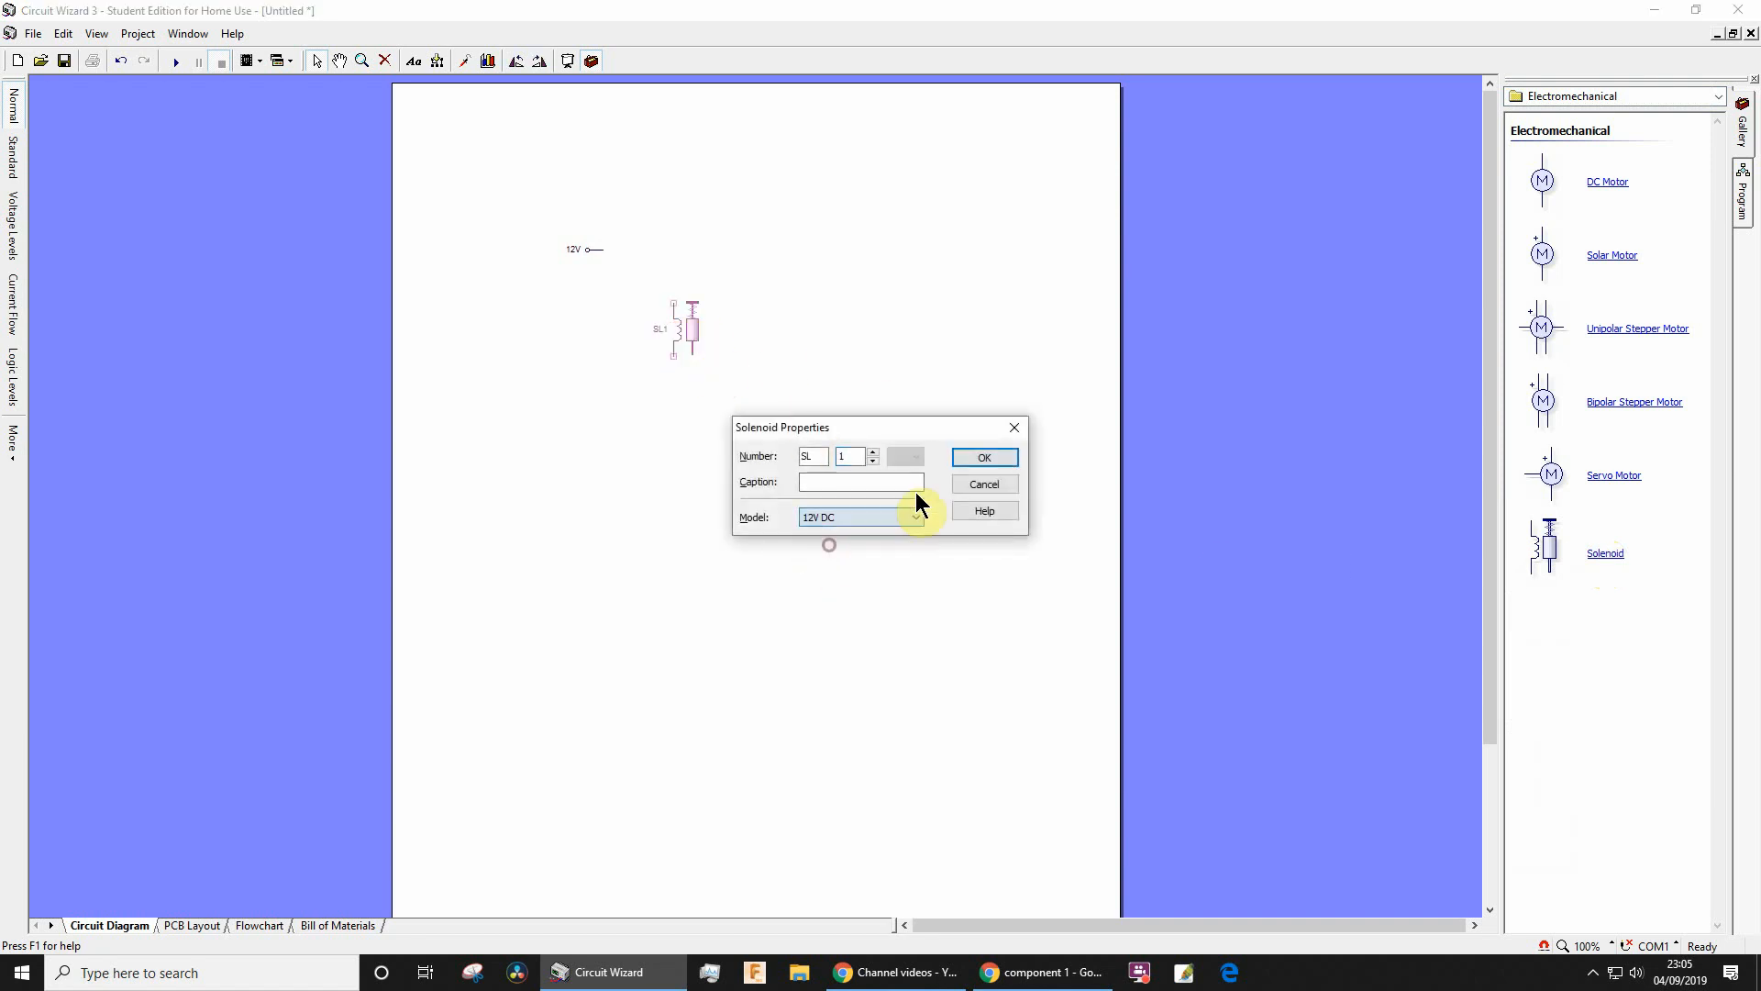
left_click(985, 456)
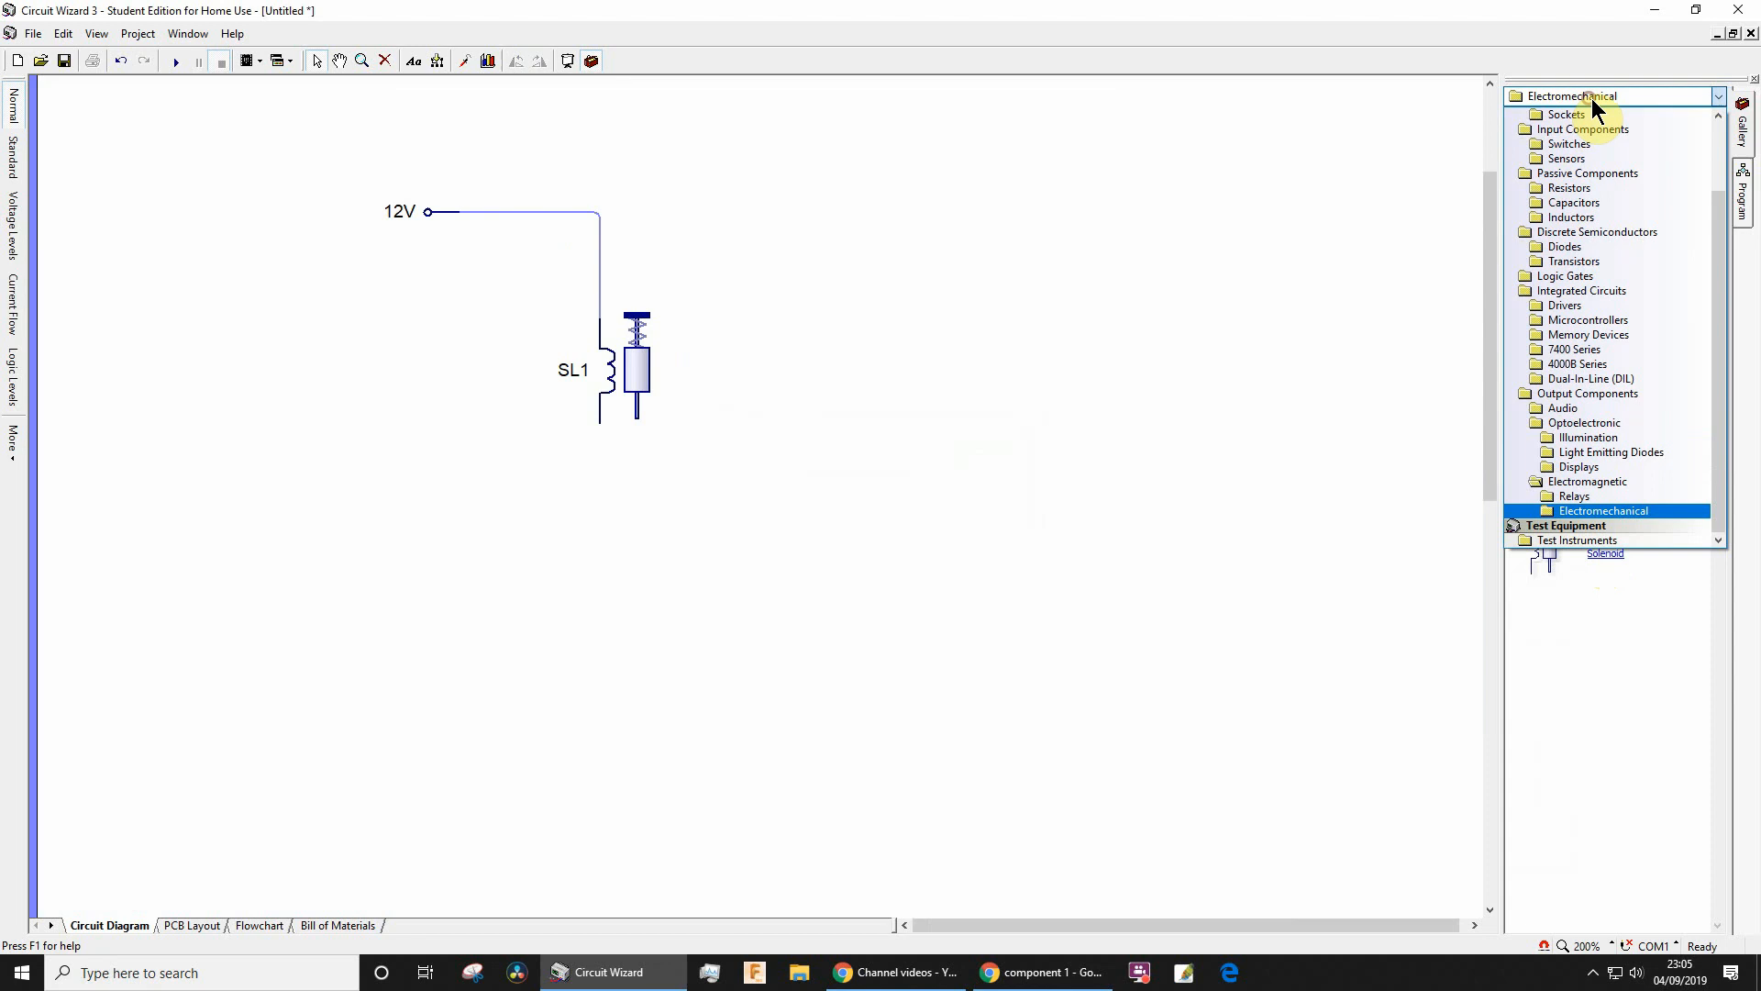
- Place N-channel MOSFET Q1 below solenoid SL1 with a ground symbol beneath it
left_click(1587, 173)
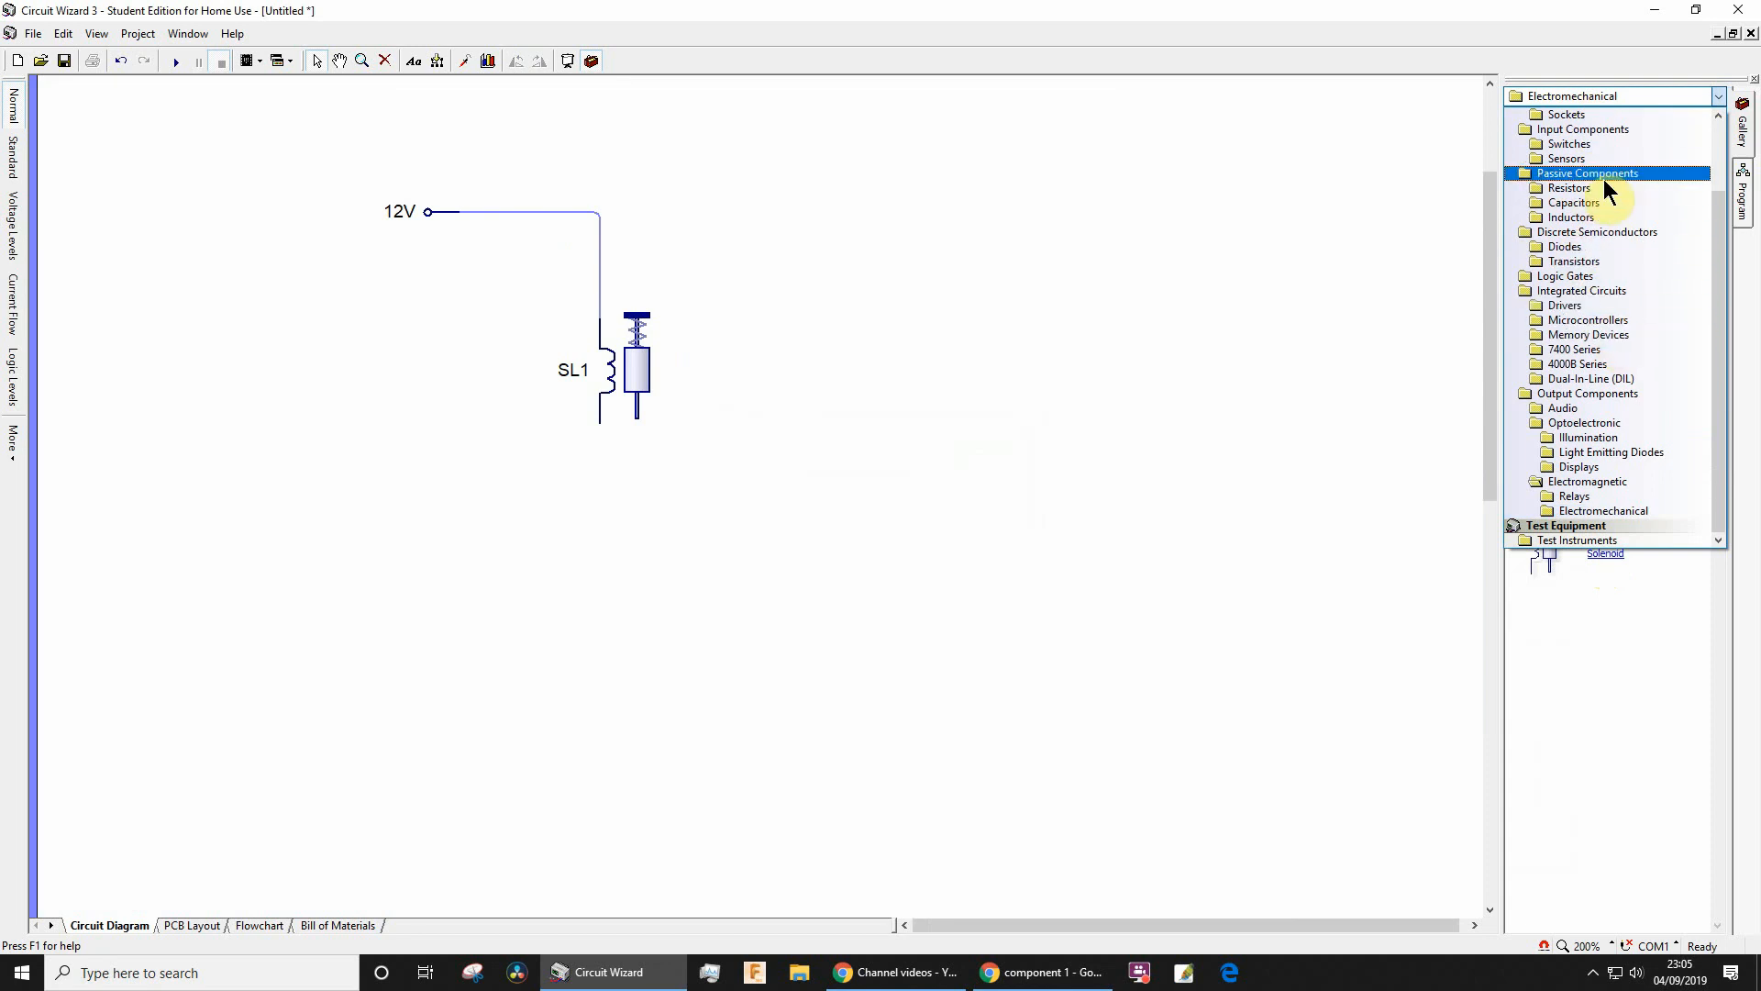
left_click(1568, 246)
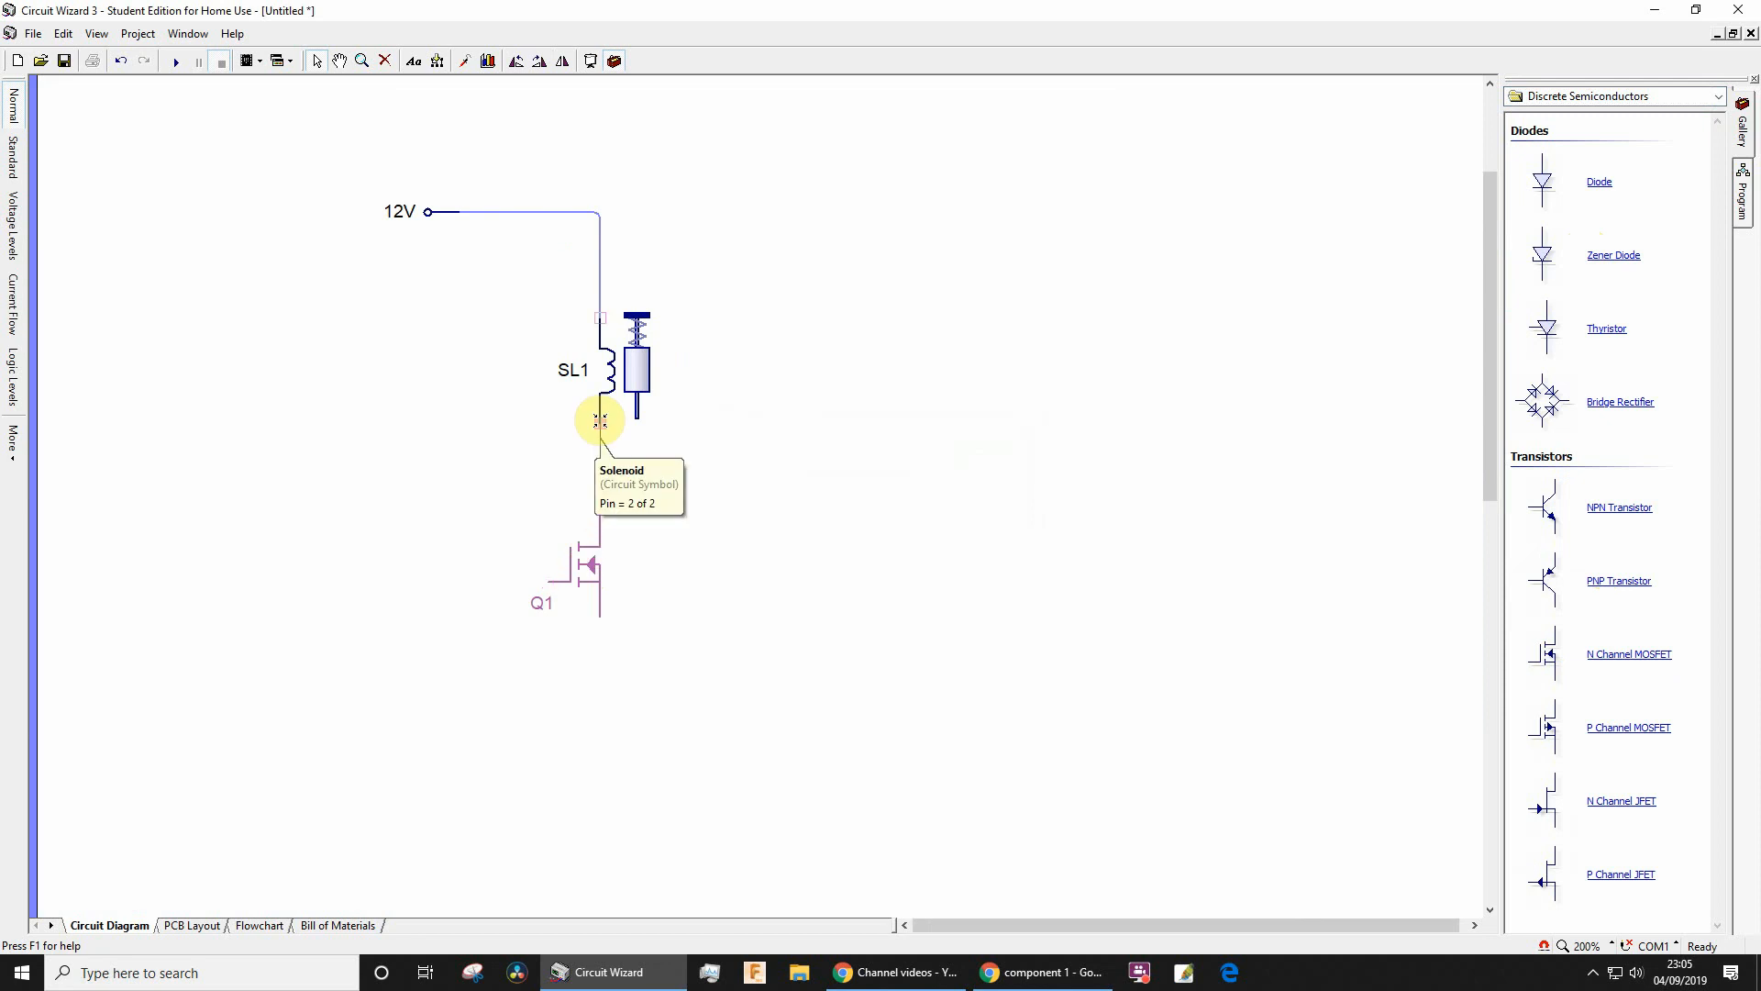
mouse_move(1314, 227)
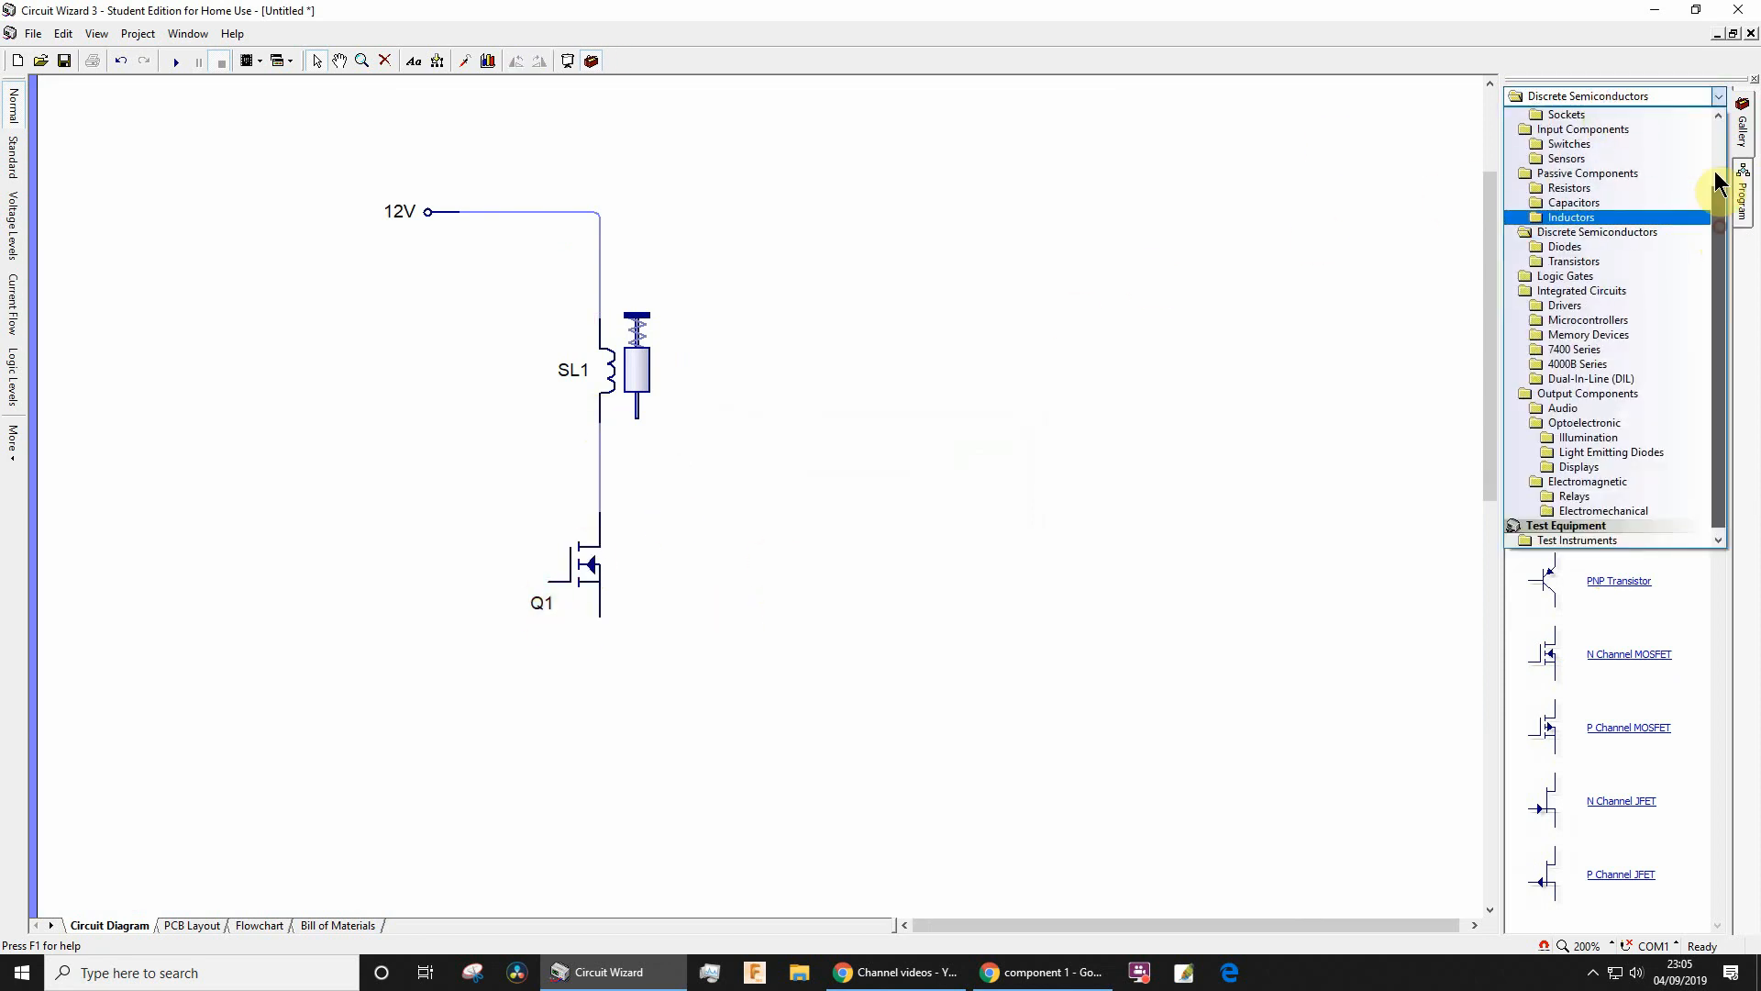
left_click(1705, 95)
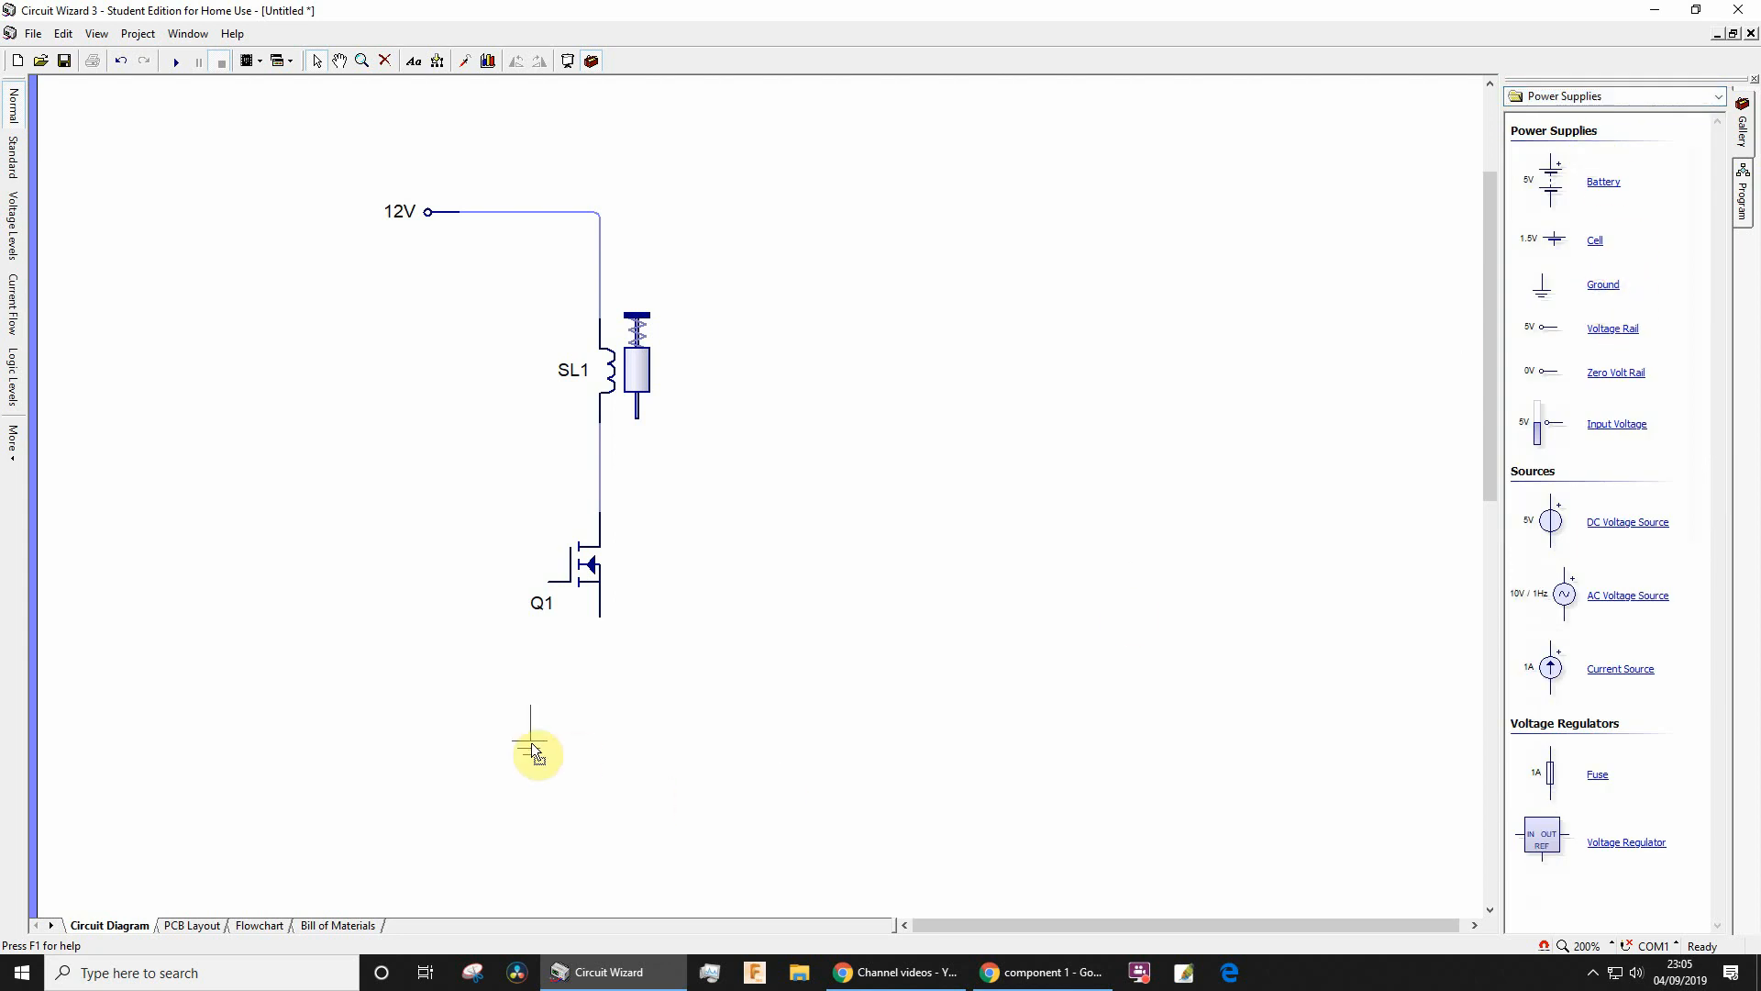
left_click_drag(530, 731, 599, 696)
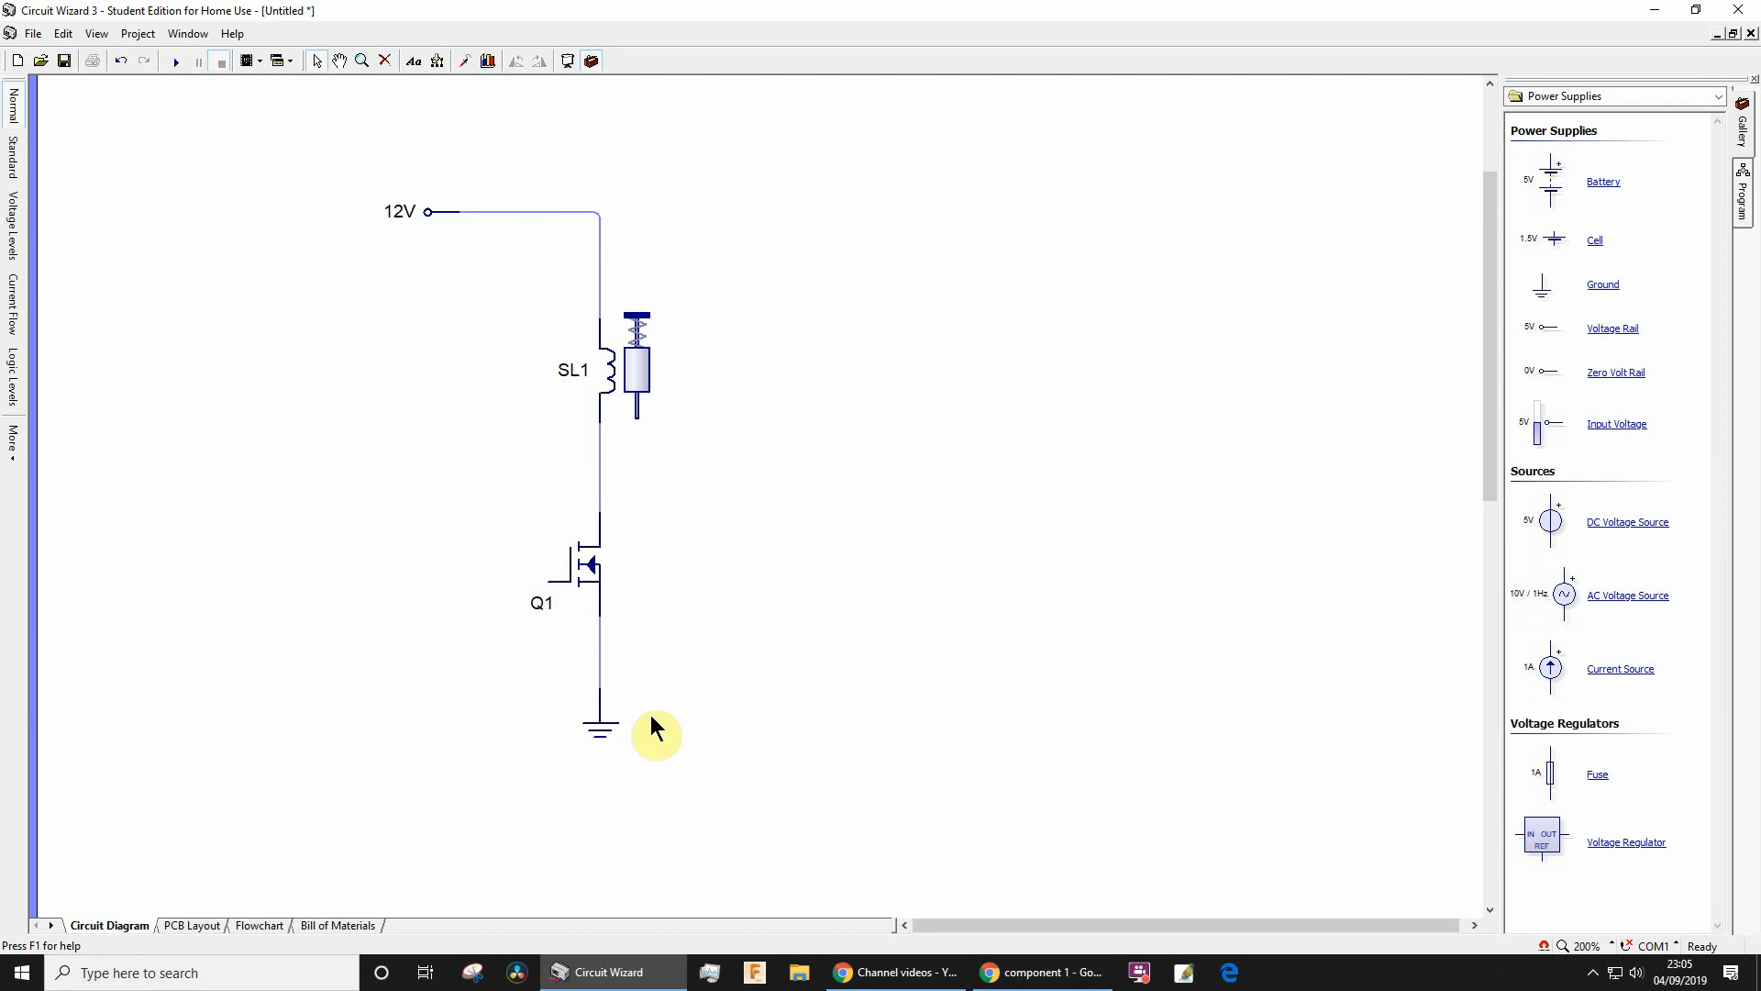
mouse_move(611, 298)
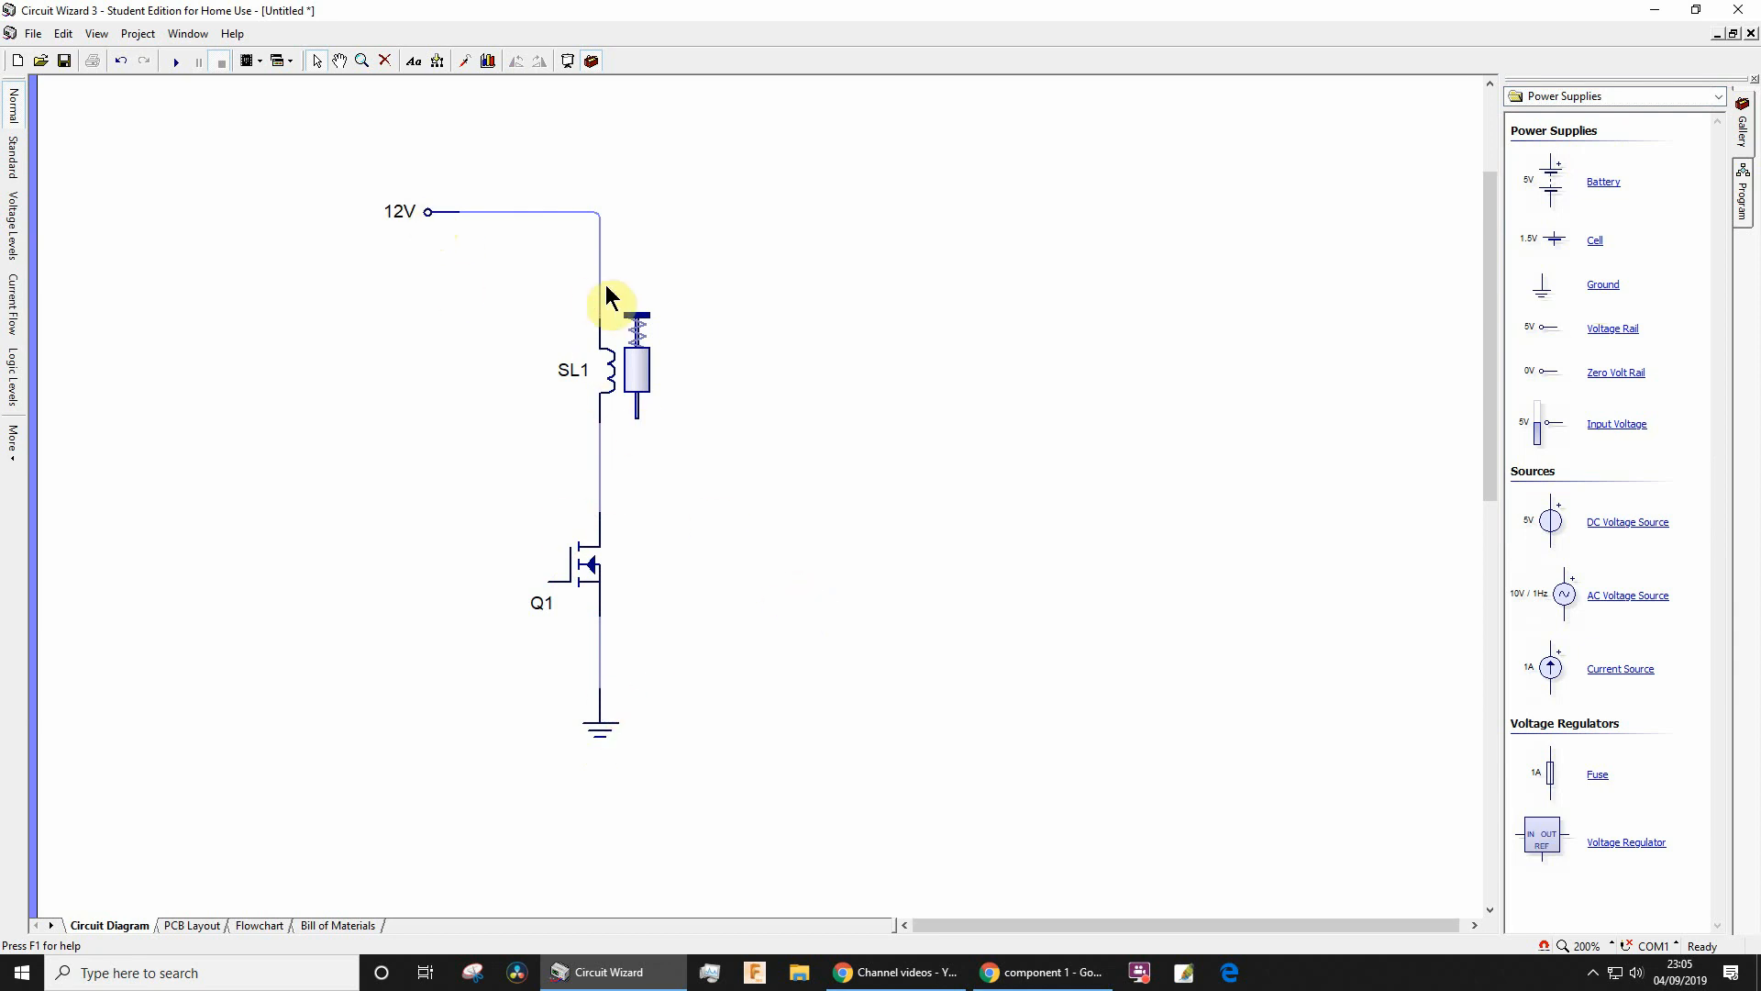
mouse_move(598, 482)
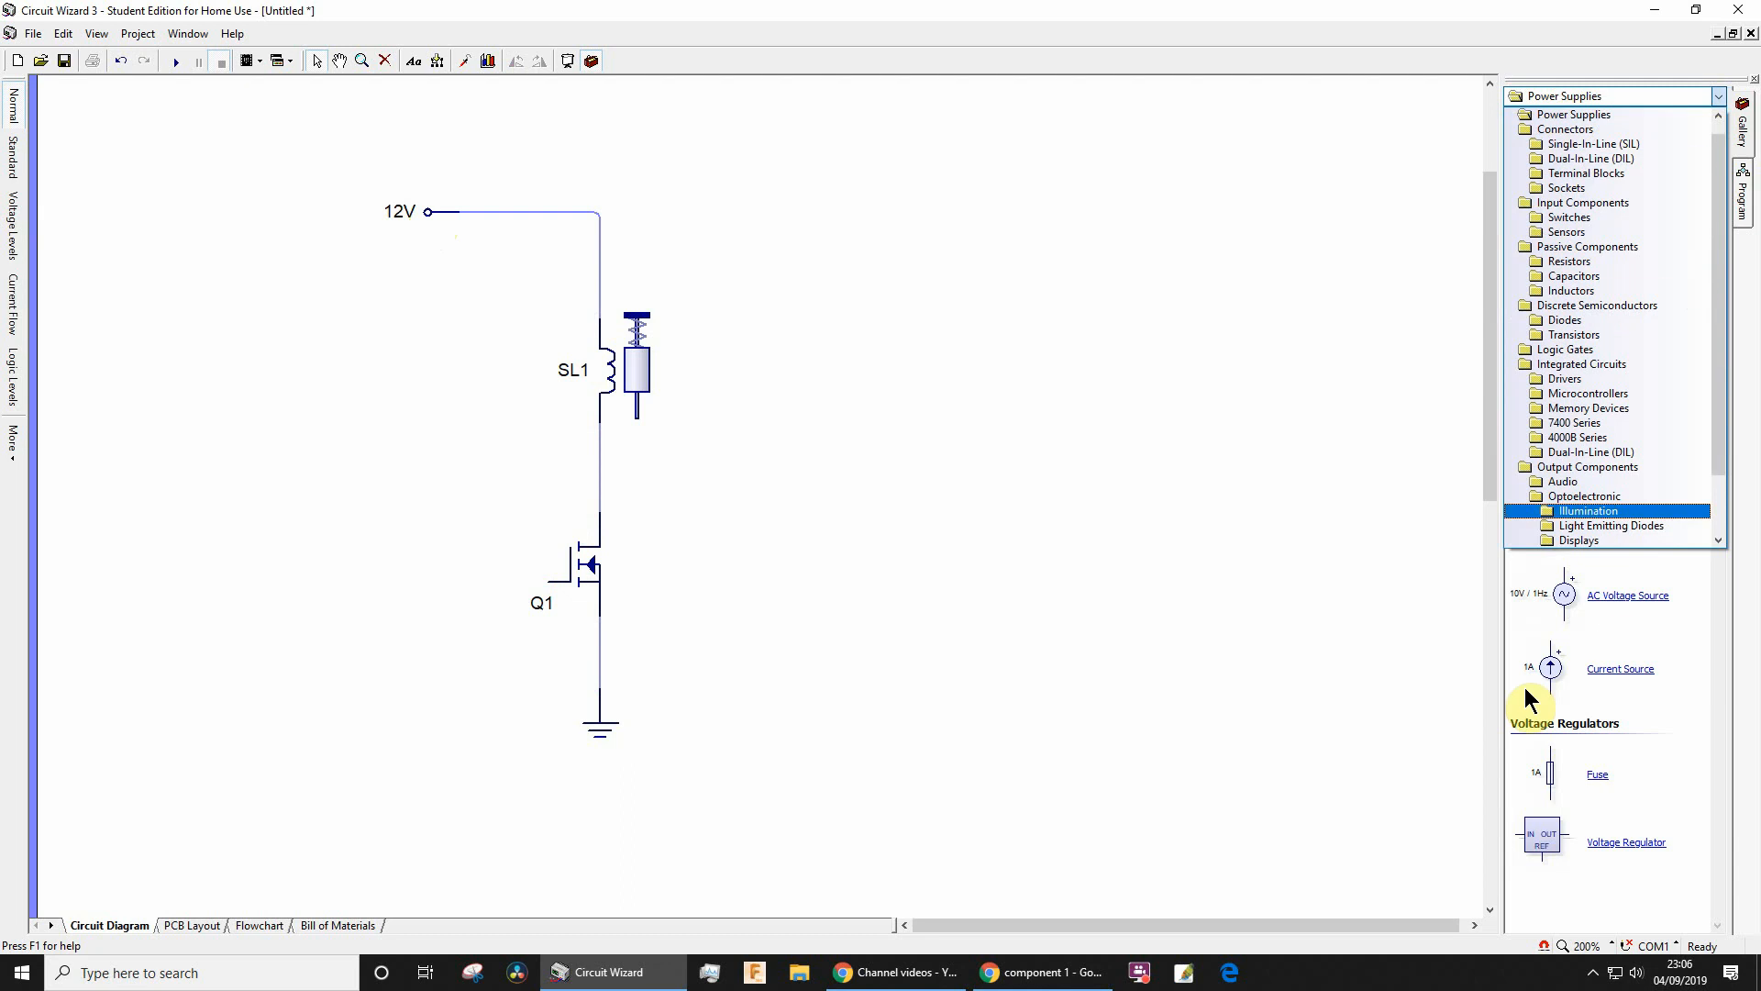
- Add AND gate IC1a from the logic gates and wire the first input to it
left_click(1564, 349)
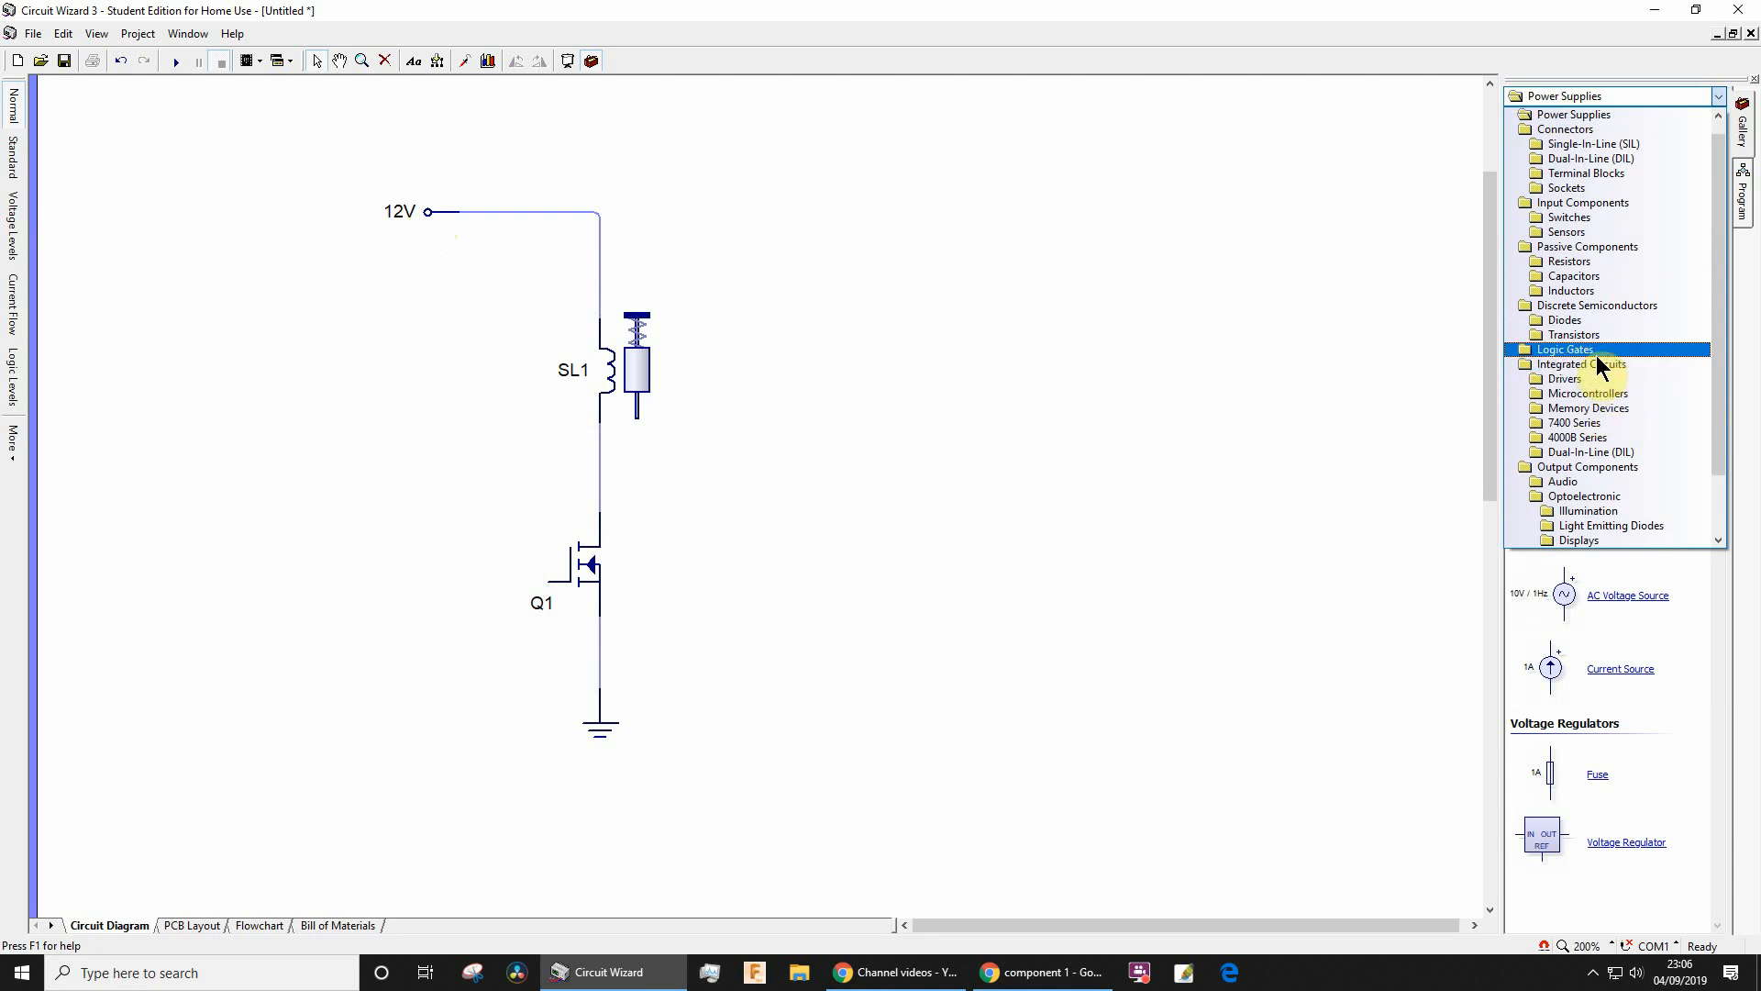
left_click(1563, 348)
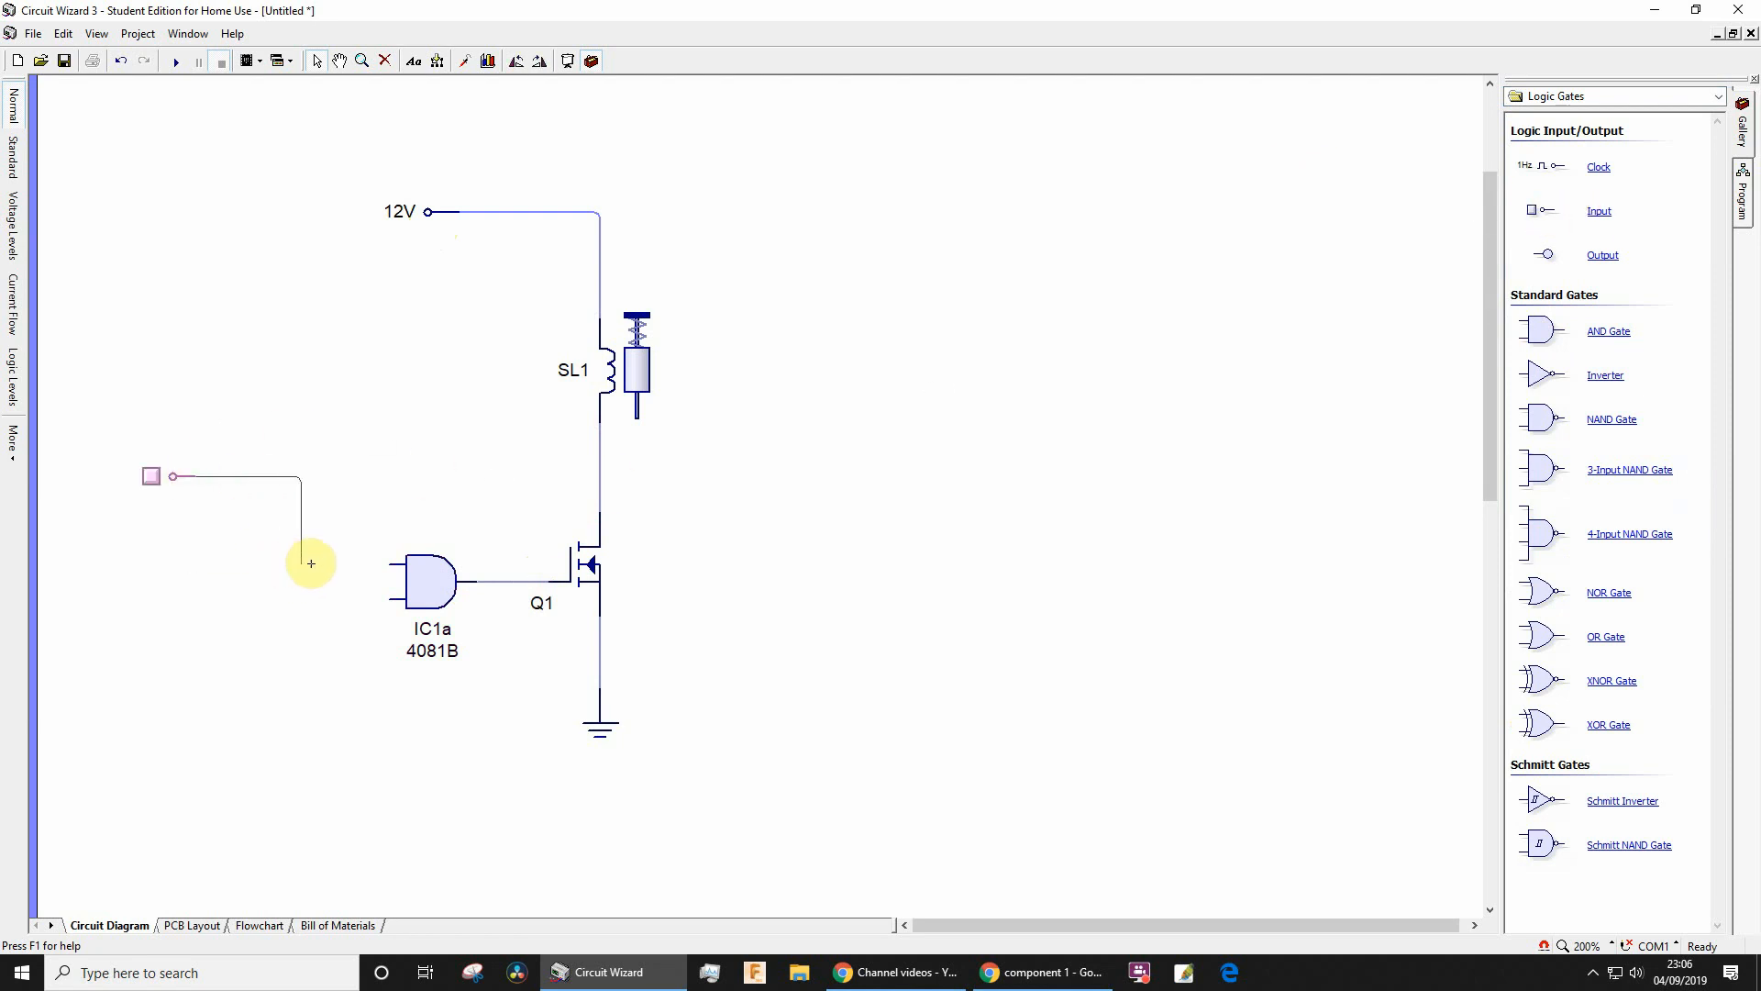
left_click_drag(311, 562, 385, 562)
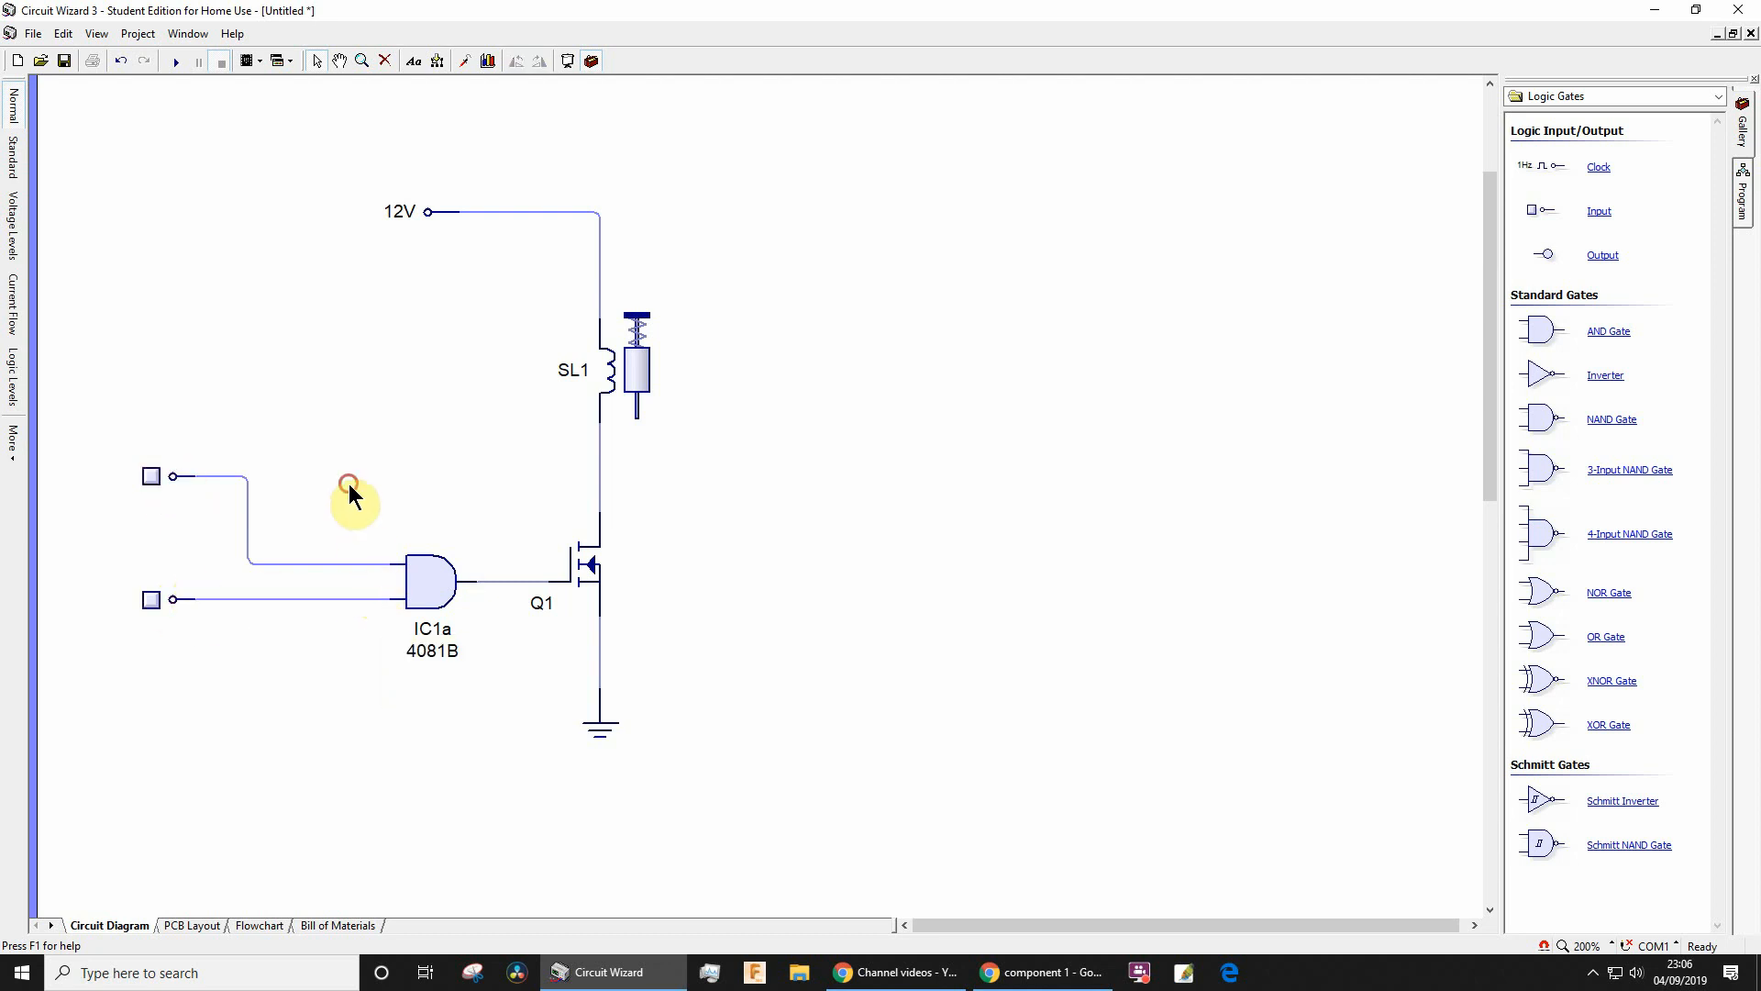
- Caption the upper logic input 'reed switch' and return to the circuit window
double_click(152, 477)
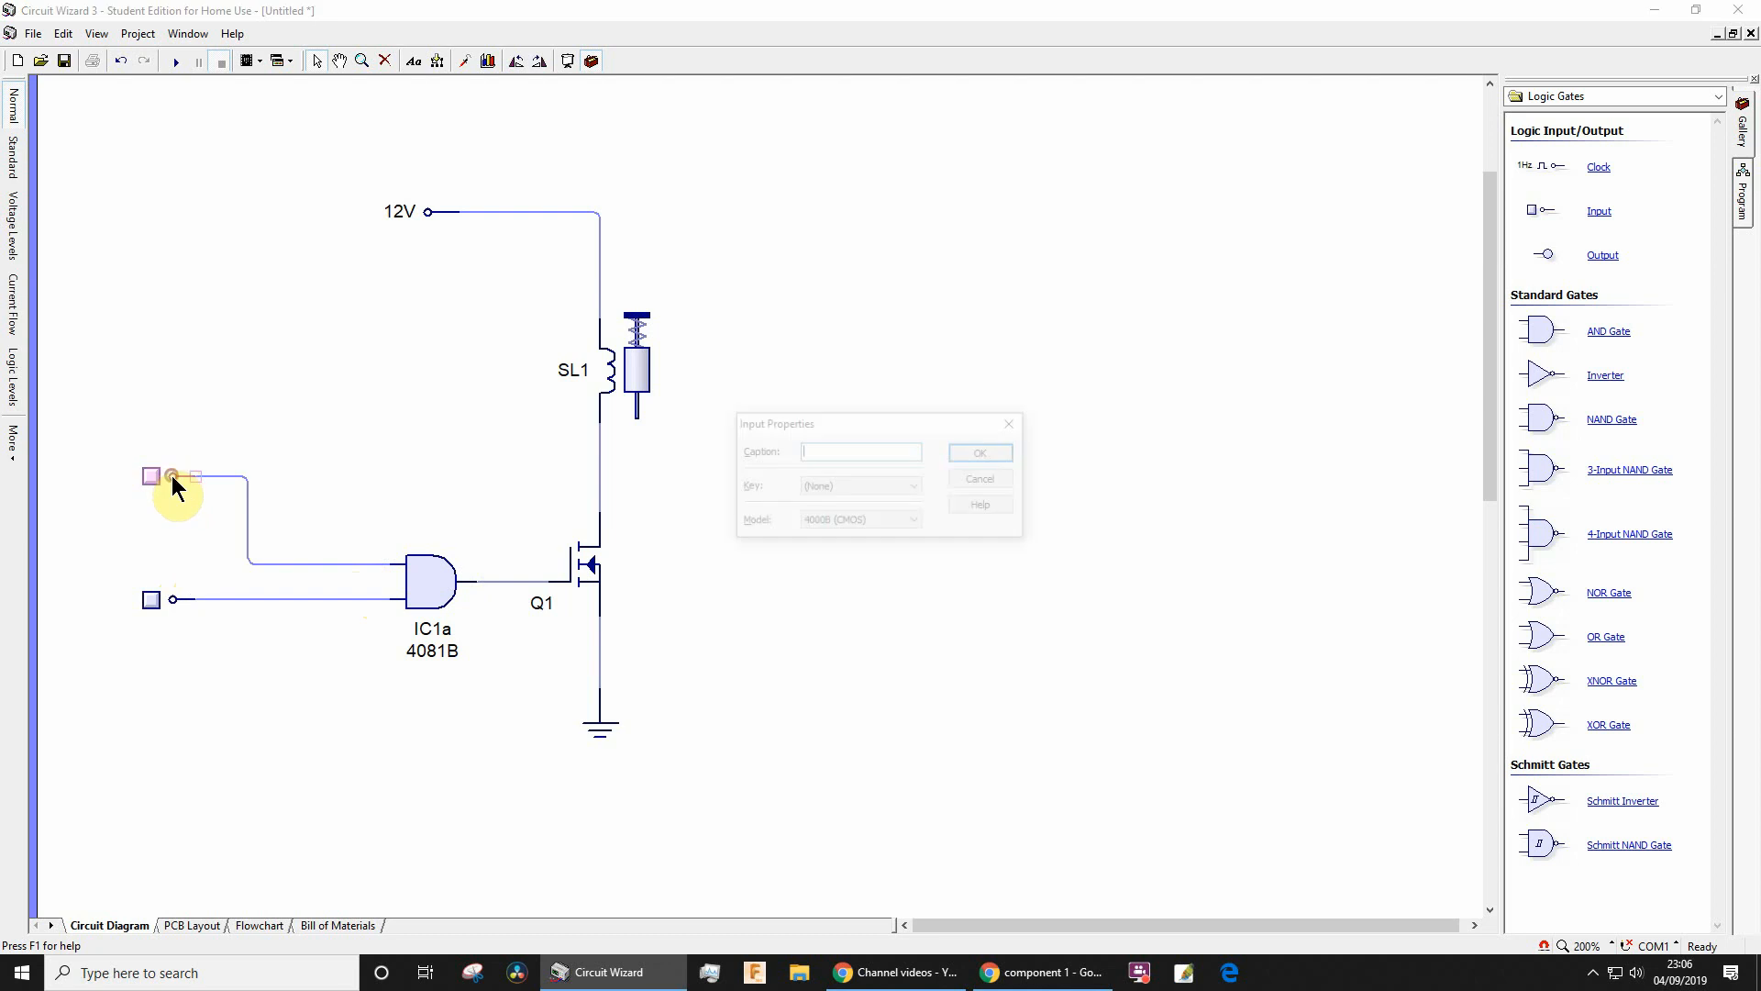
type("ree")
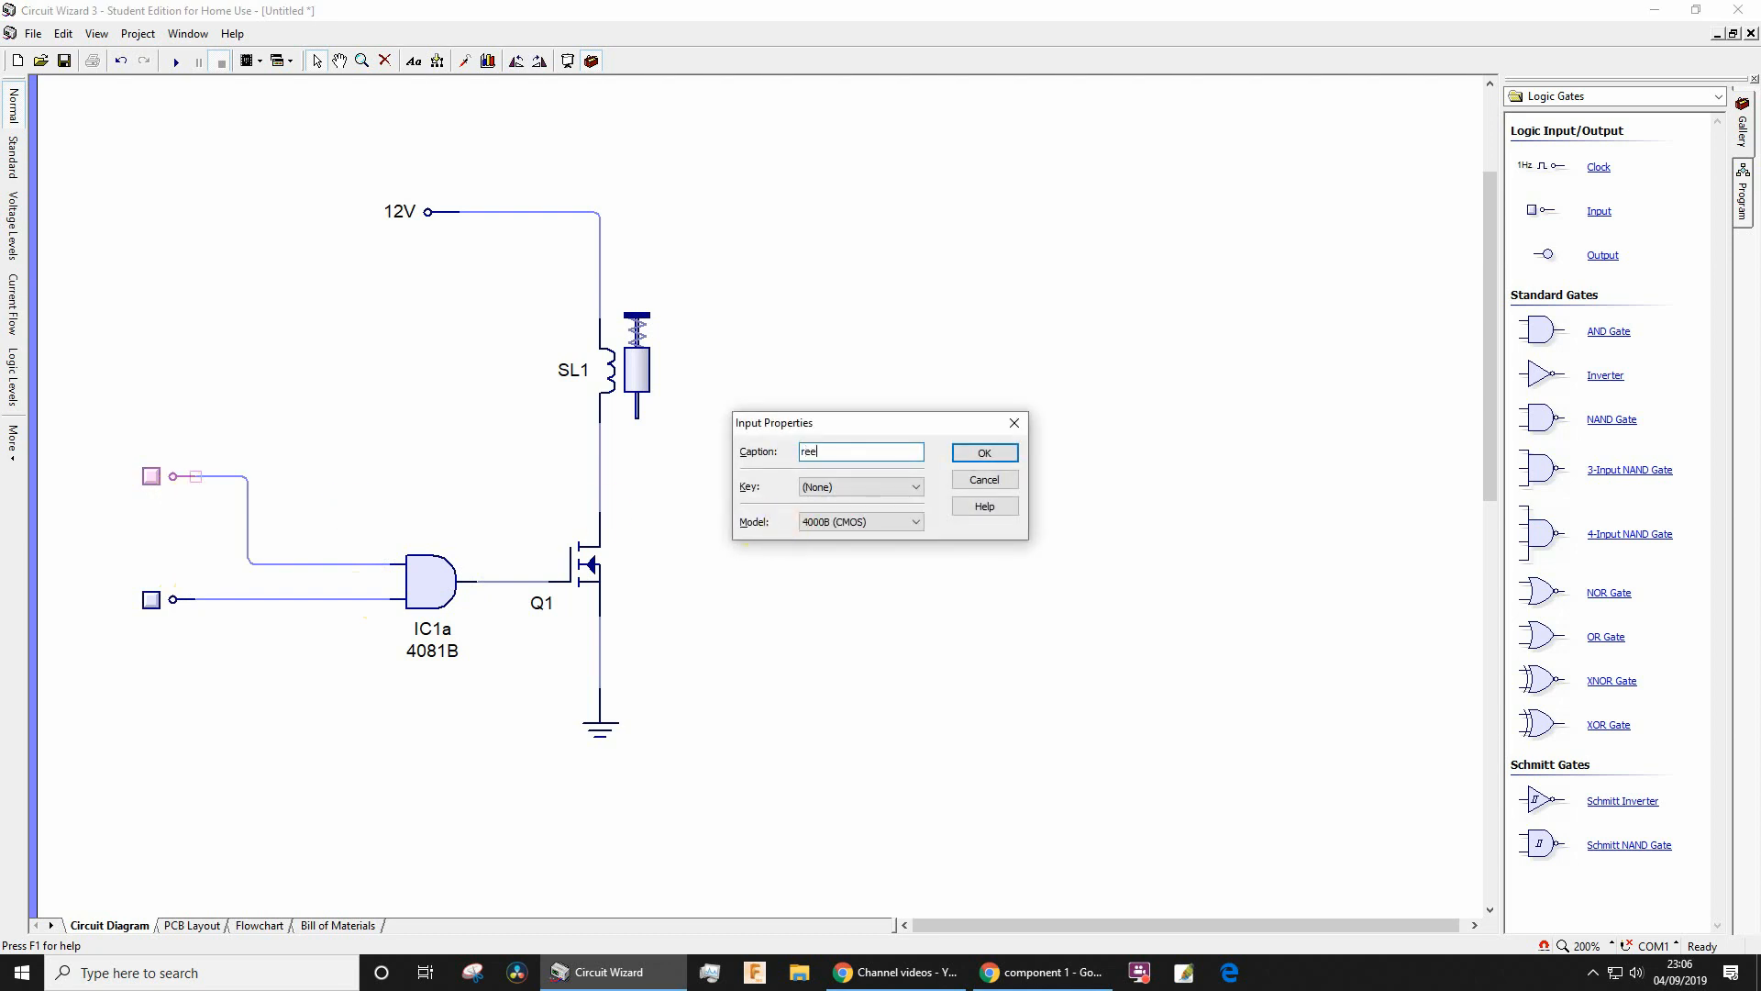
left_click(984, 453)
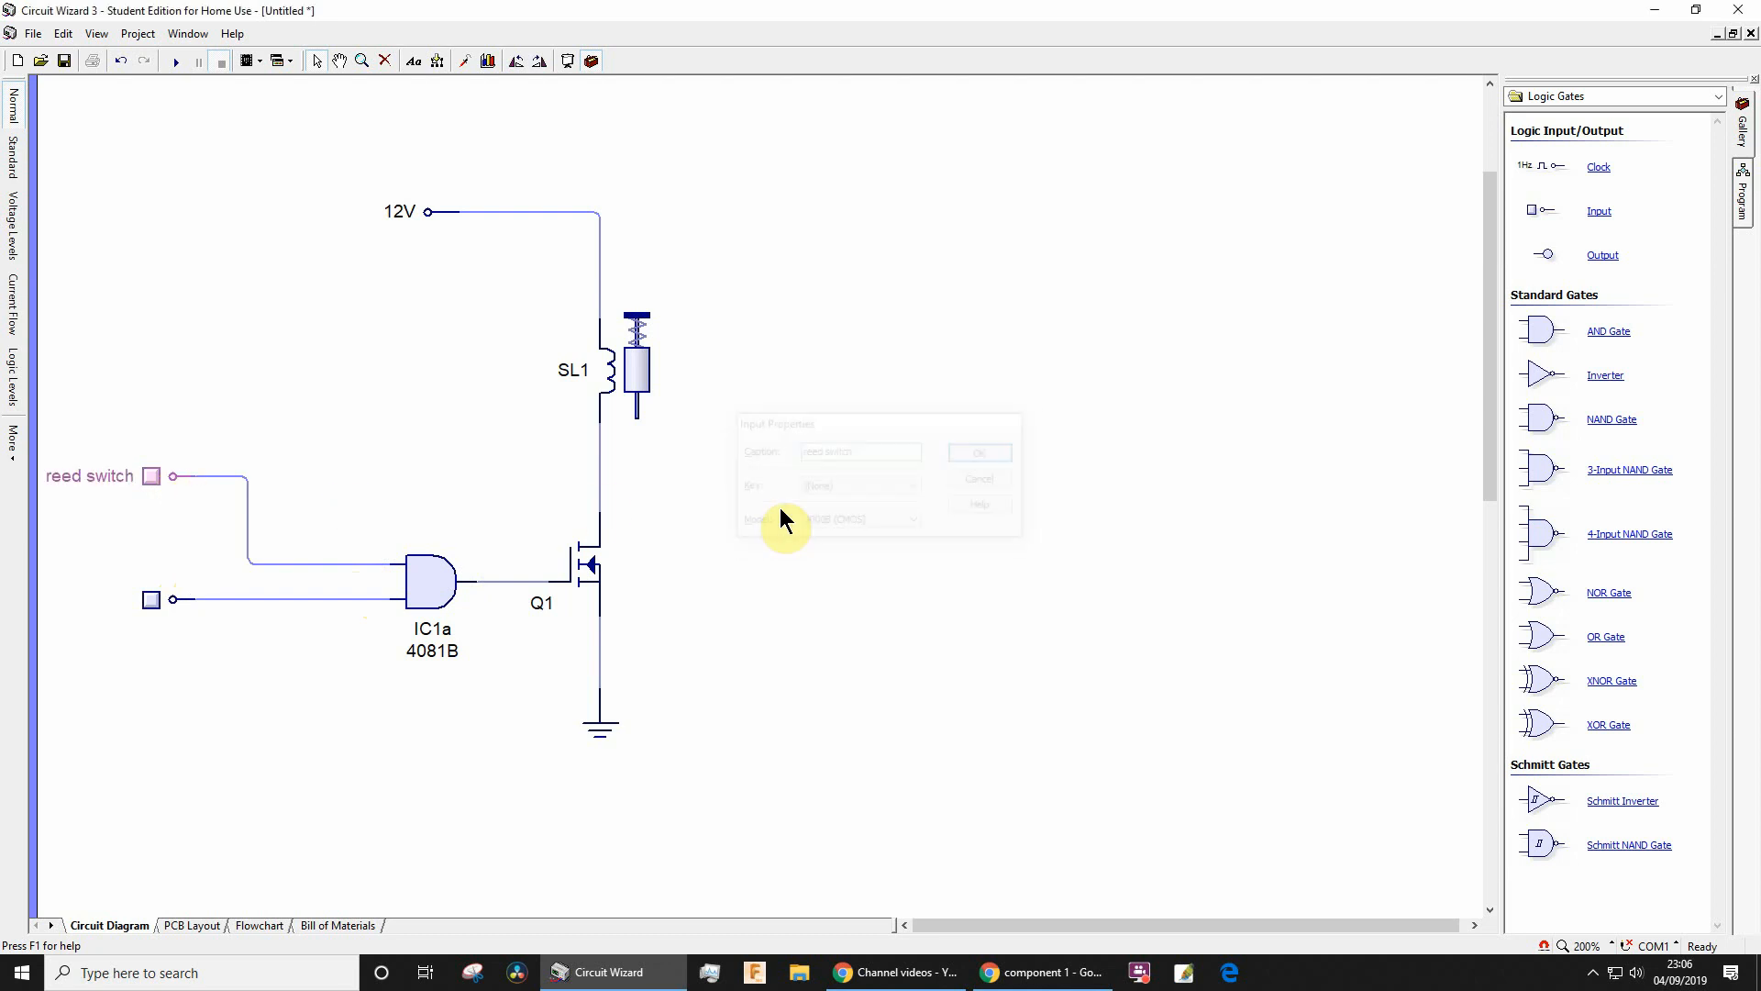
left_click(1041, 972)
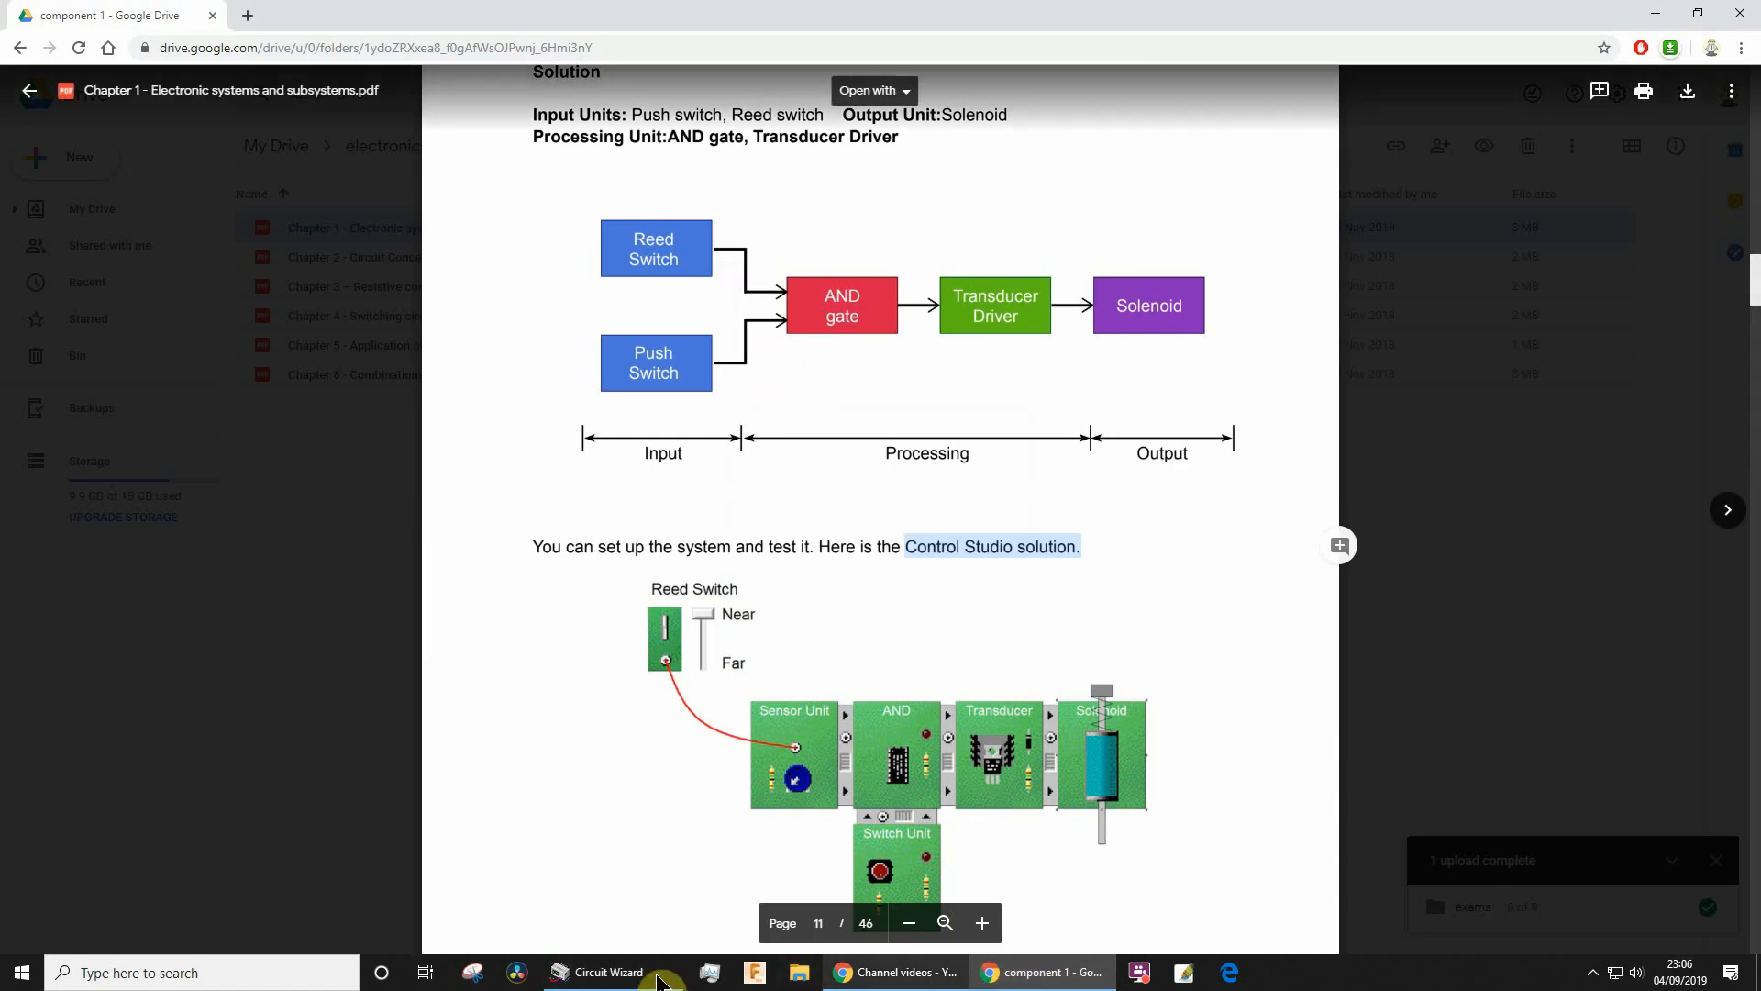
left_click(606, 972)
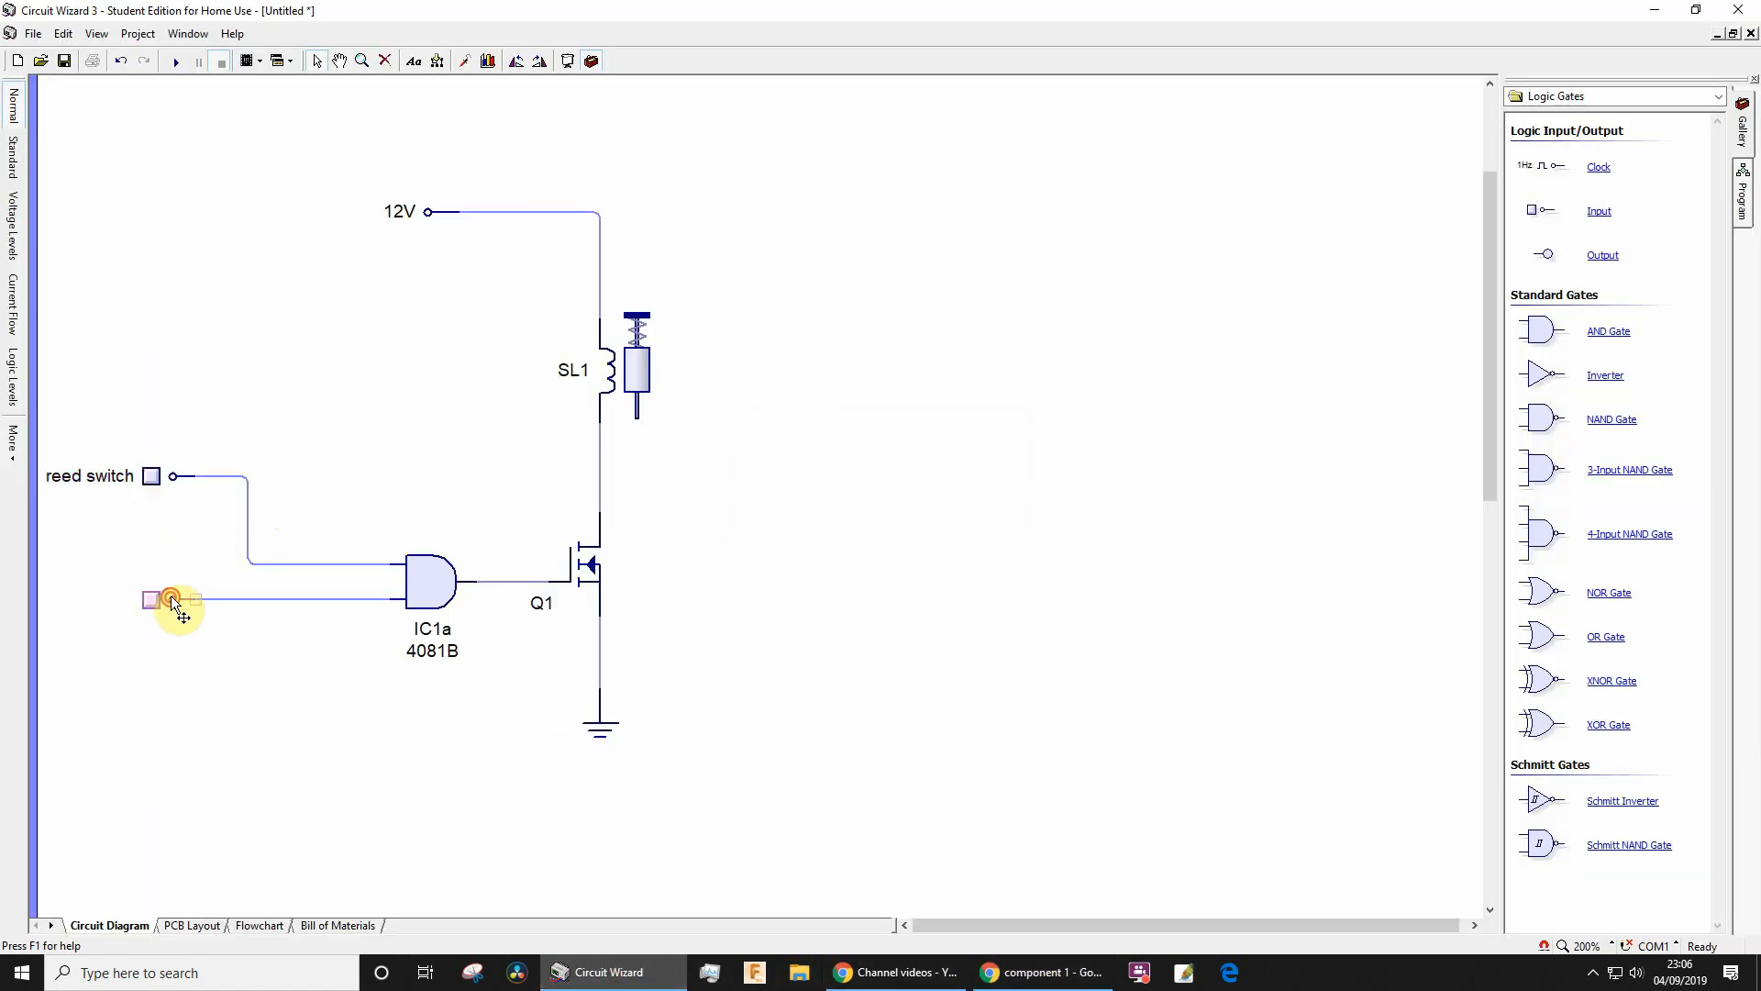
- Set the lower logic input's caption to 'push switch'
double_click(150, 600)
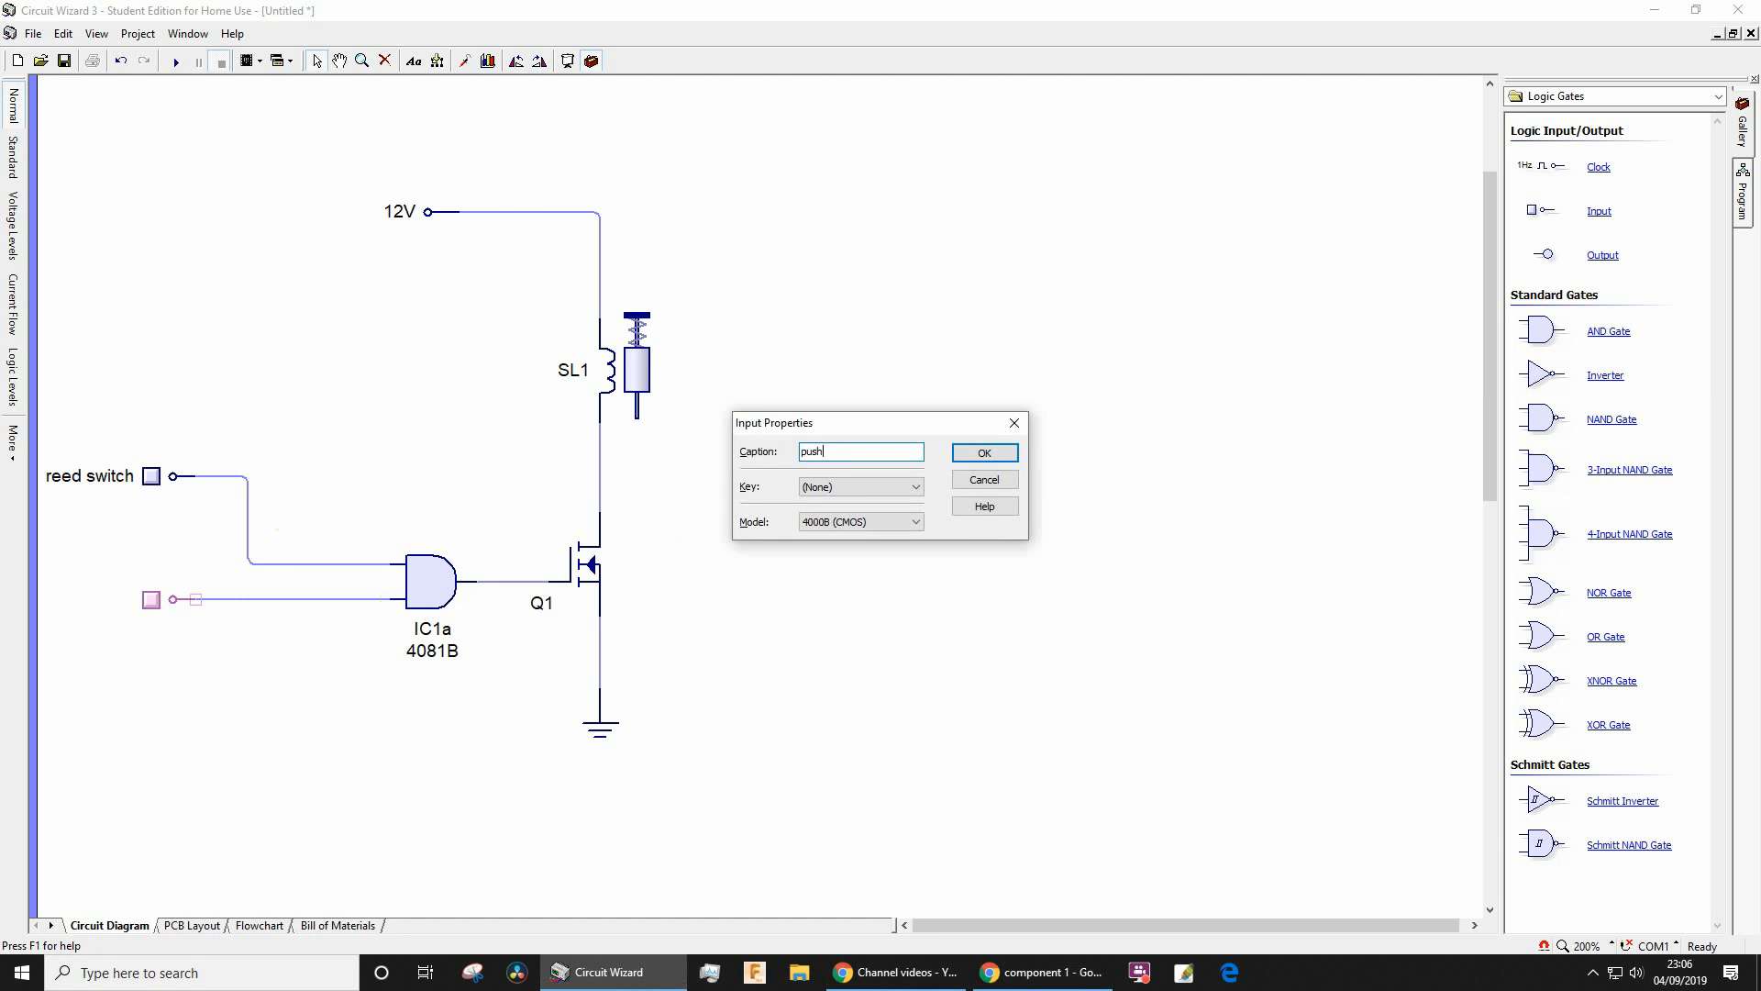
left_click(984, 453)
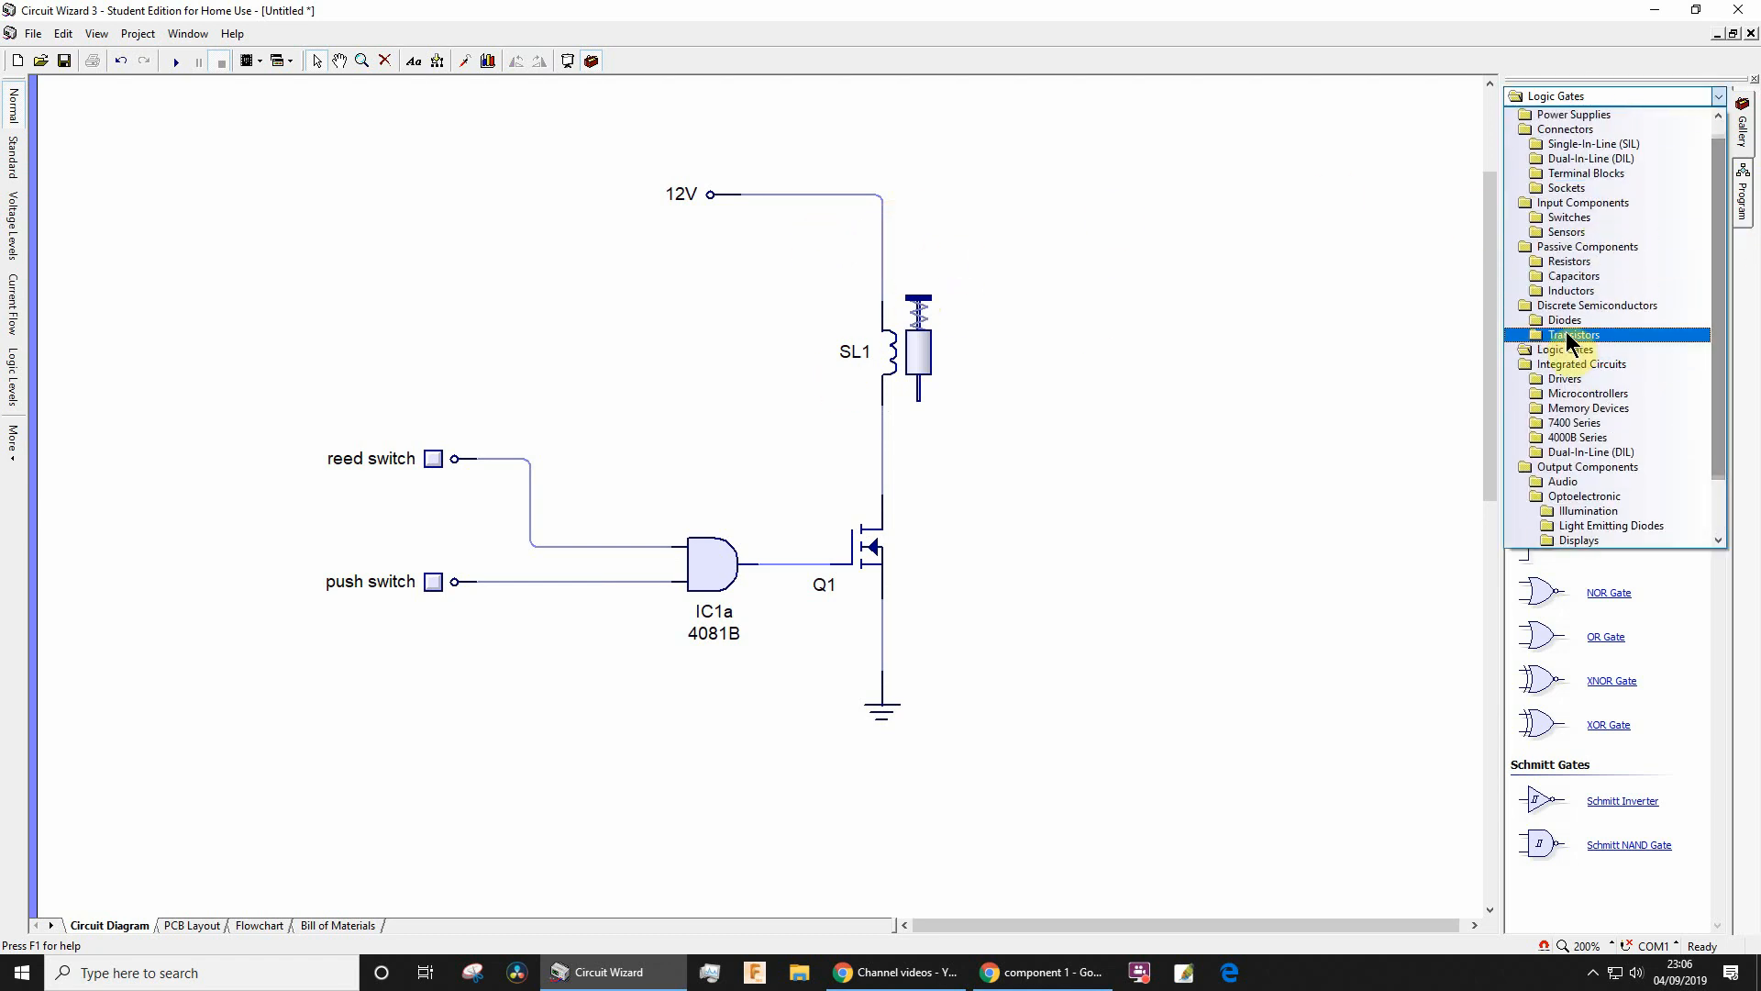
- Place diode D1 beside SL1, across the 12V rail and MOSFET drain
left_click(1565, 319)
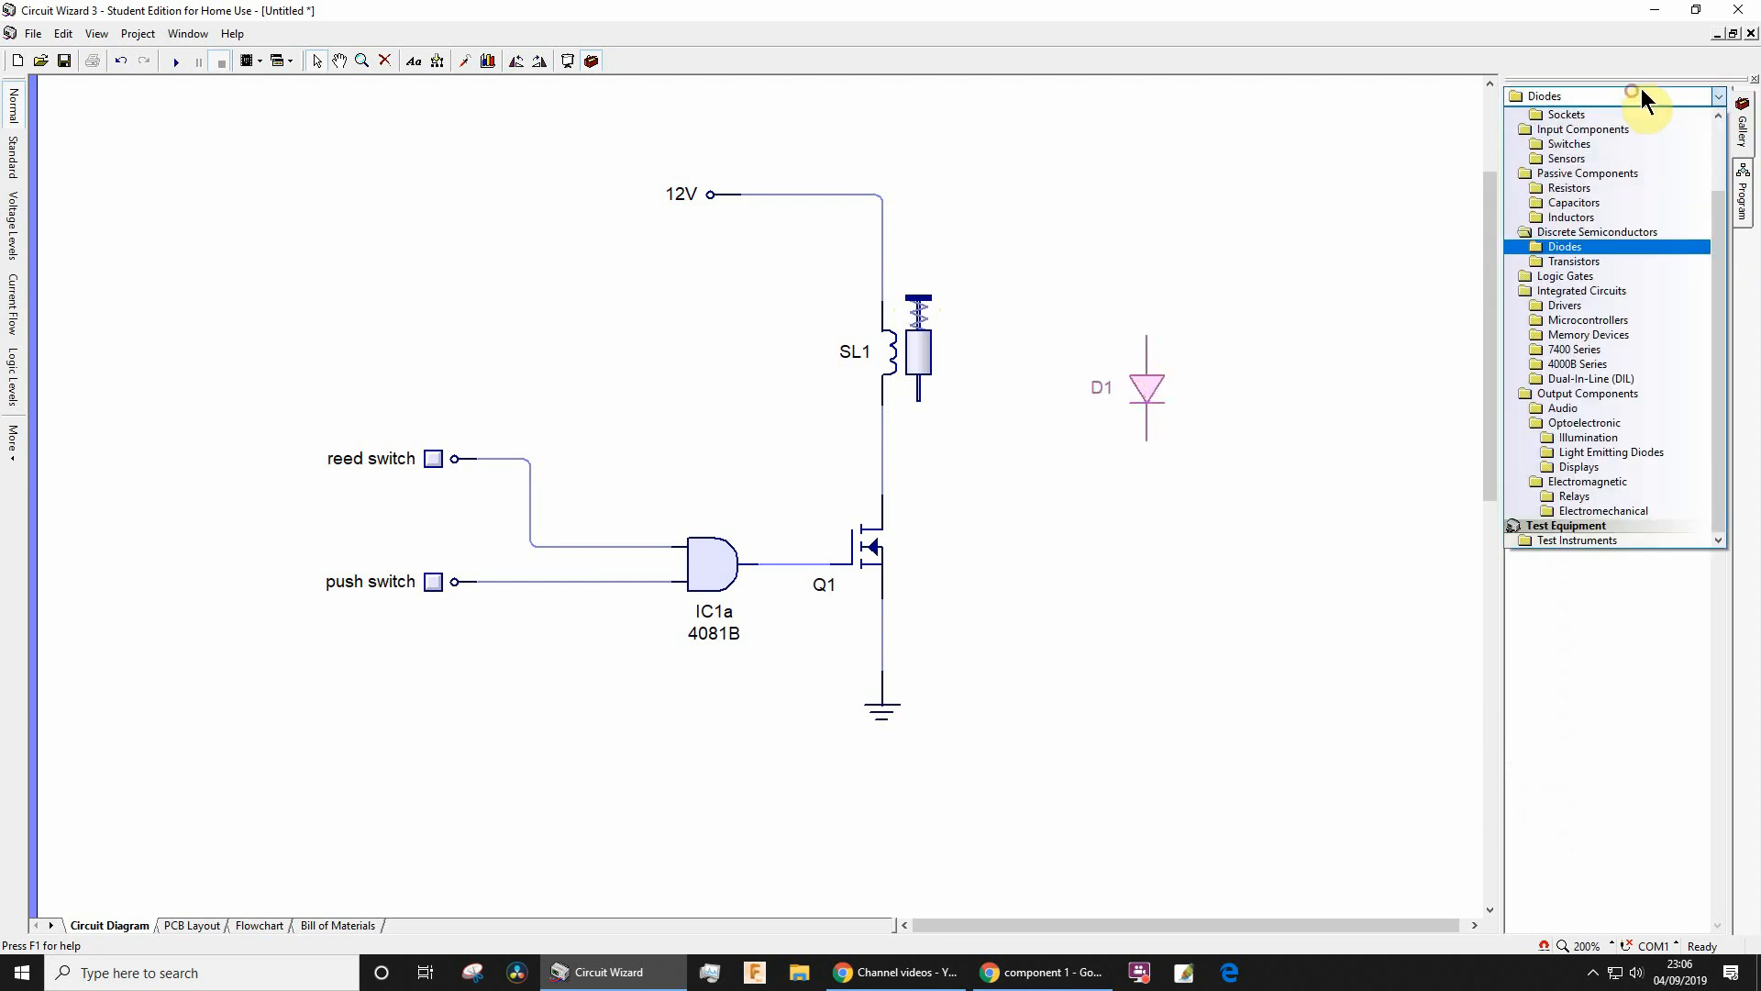
left_click(1596, 231)
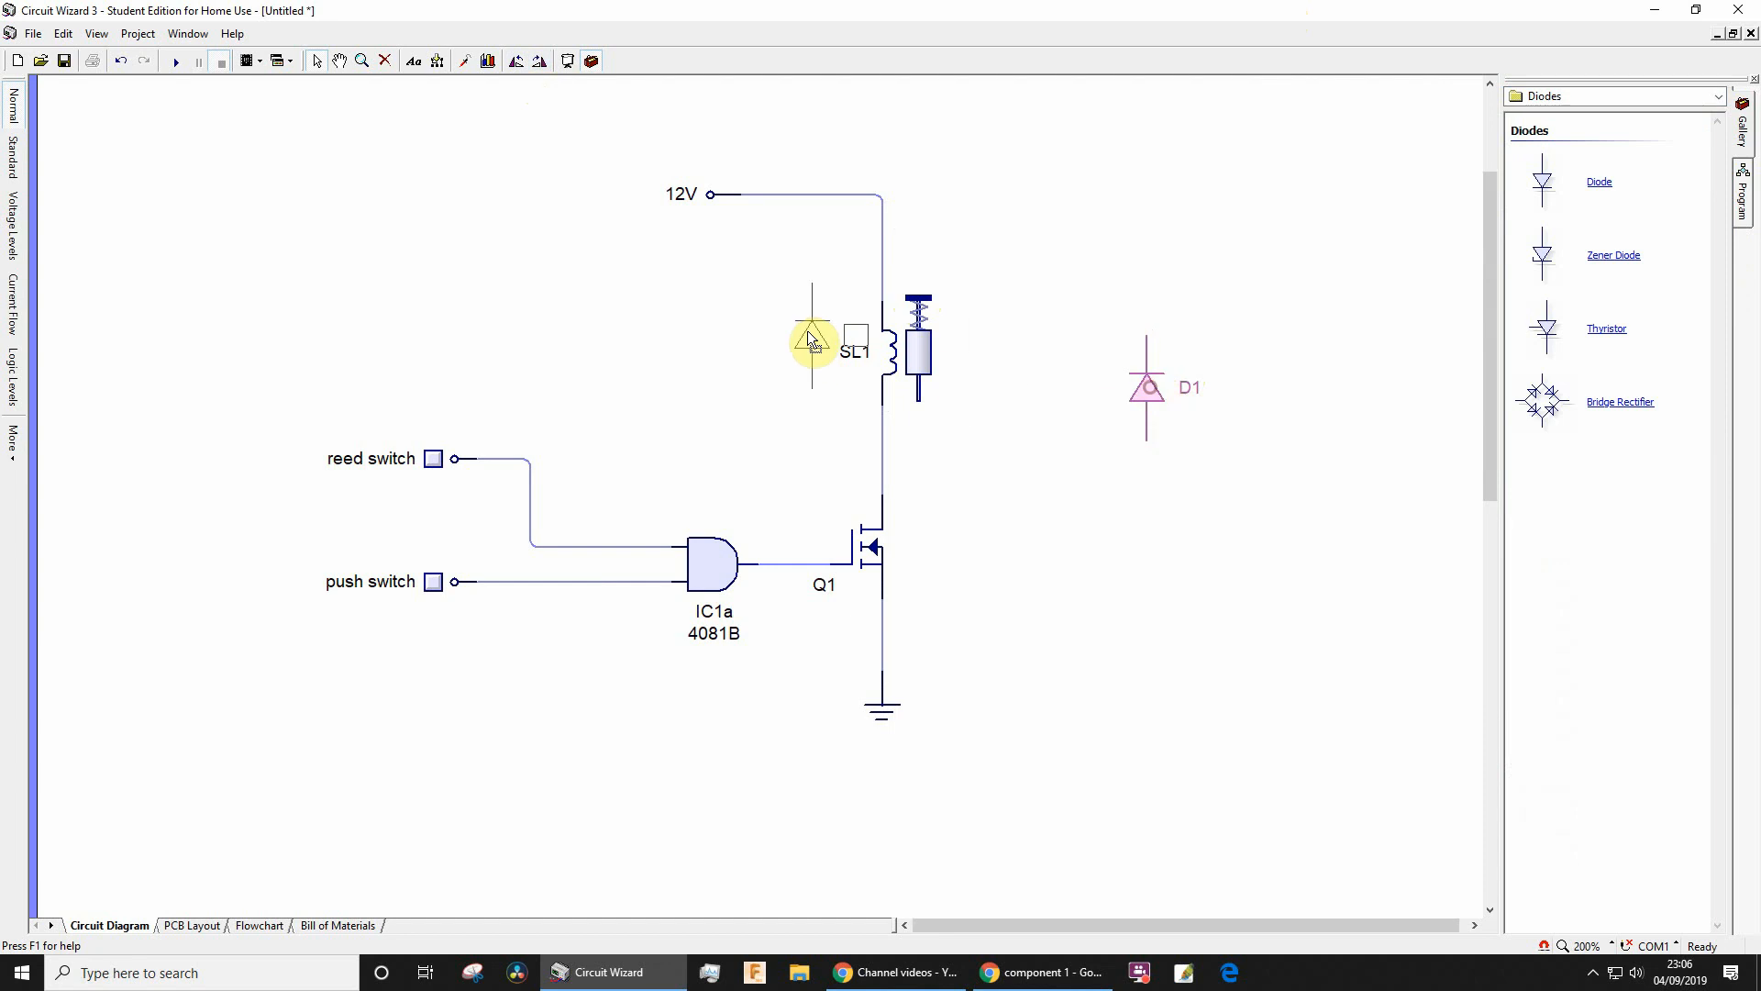
left_click_drag(1146, 386, 741, 351)
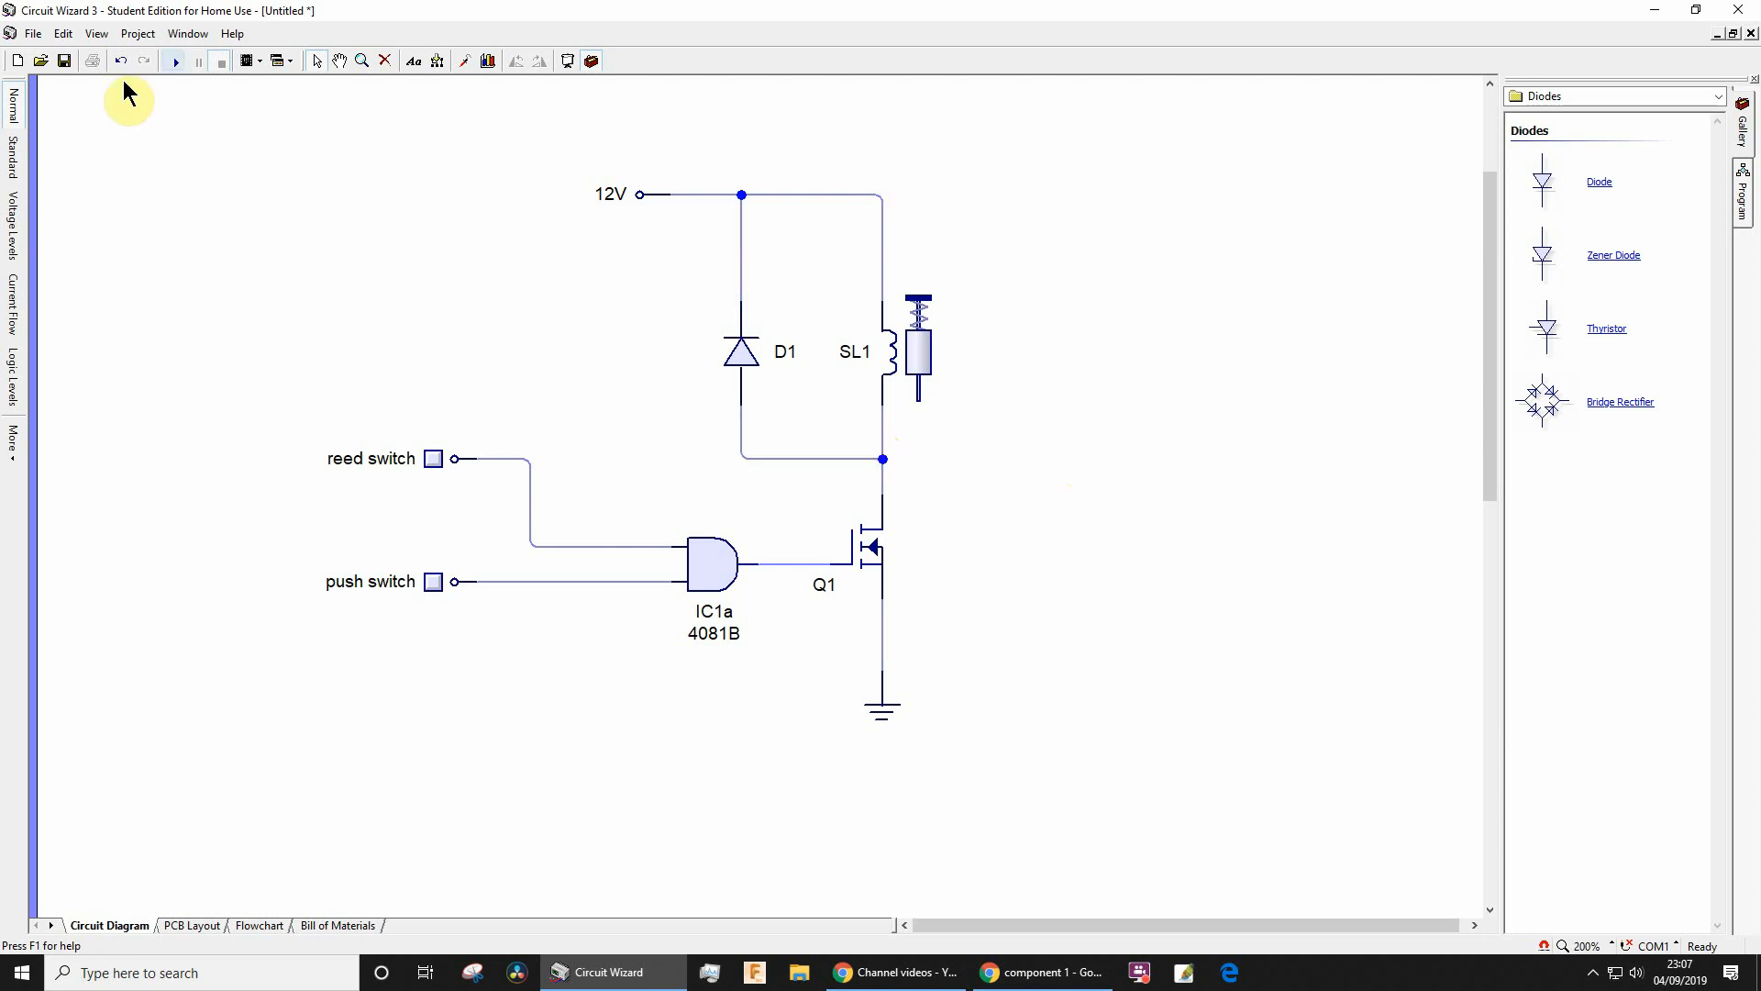
mouse_move(174, 61)
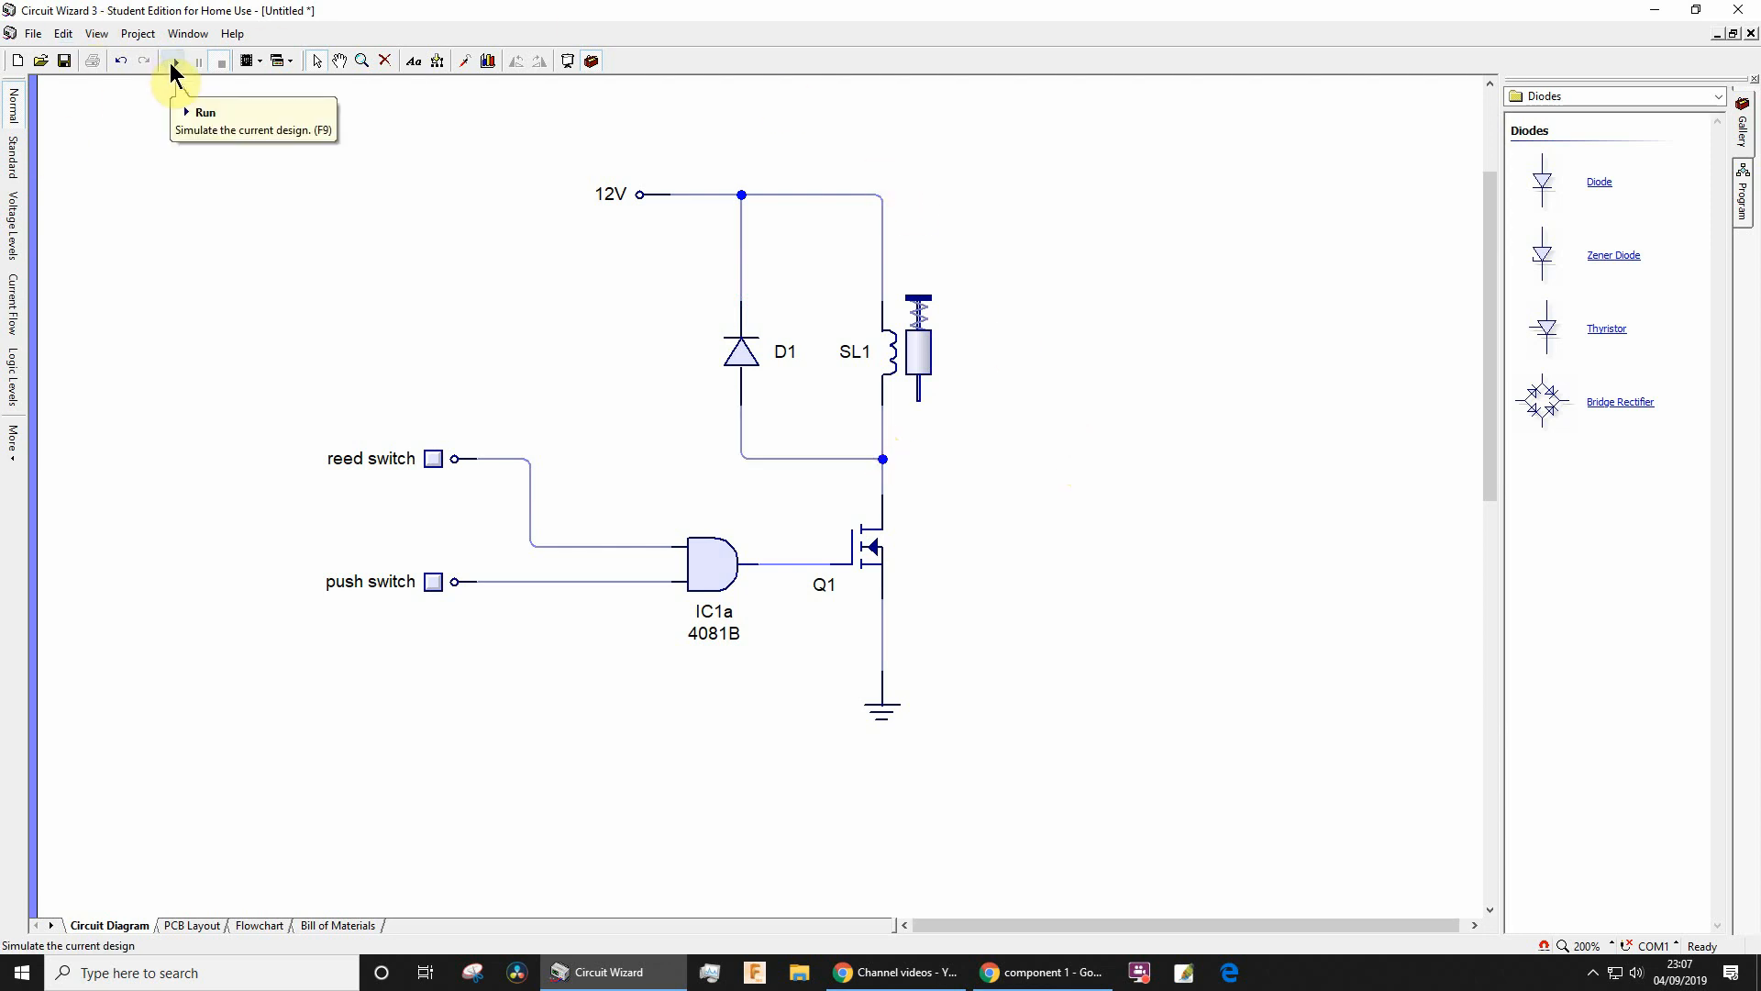
- Run the simulation and set the switch inputs high to energise solenoid SL1
left_click(171, 60)
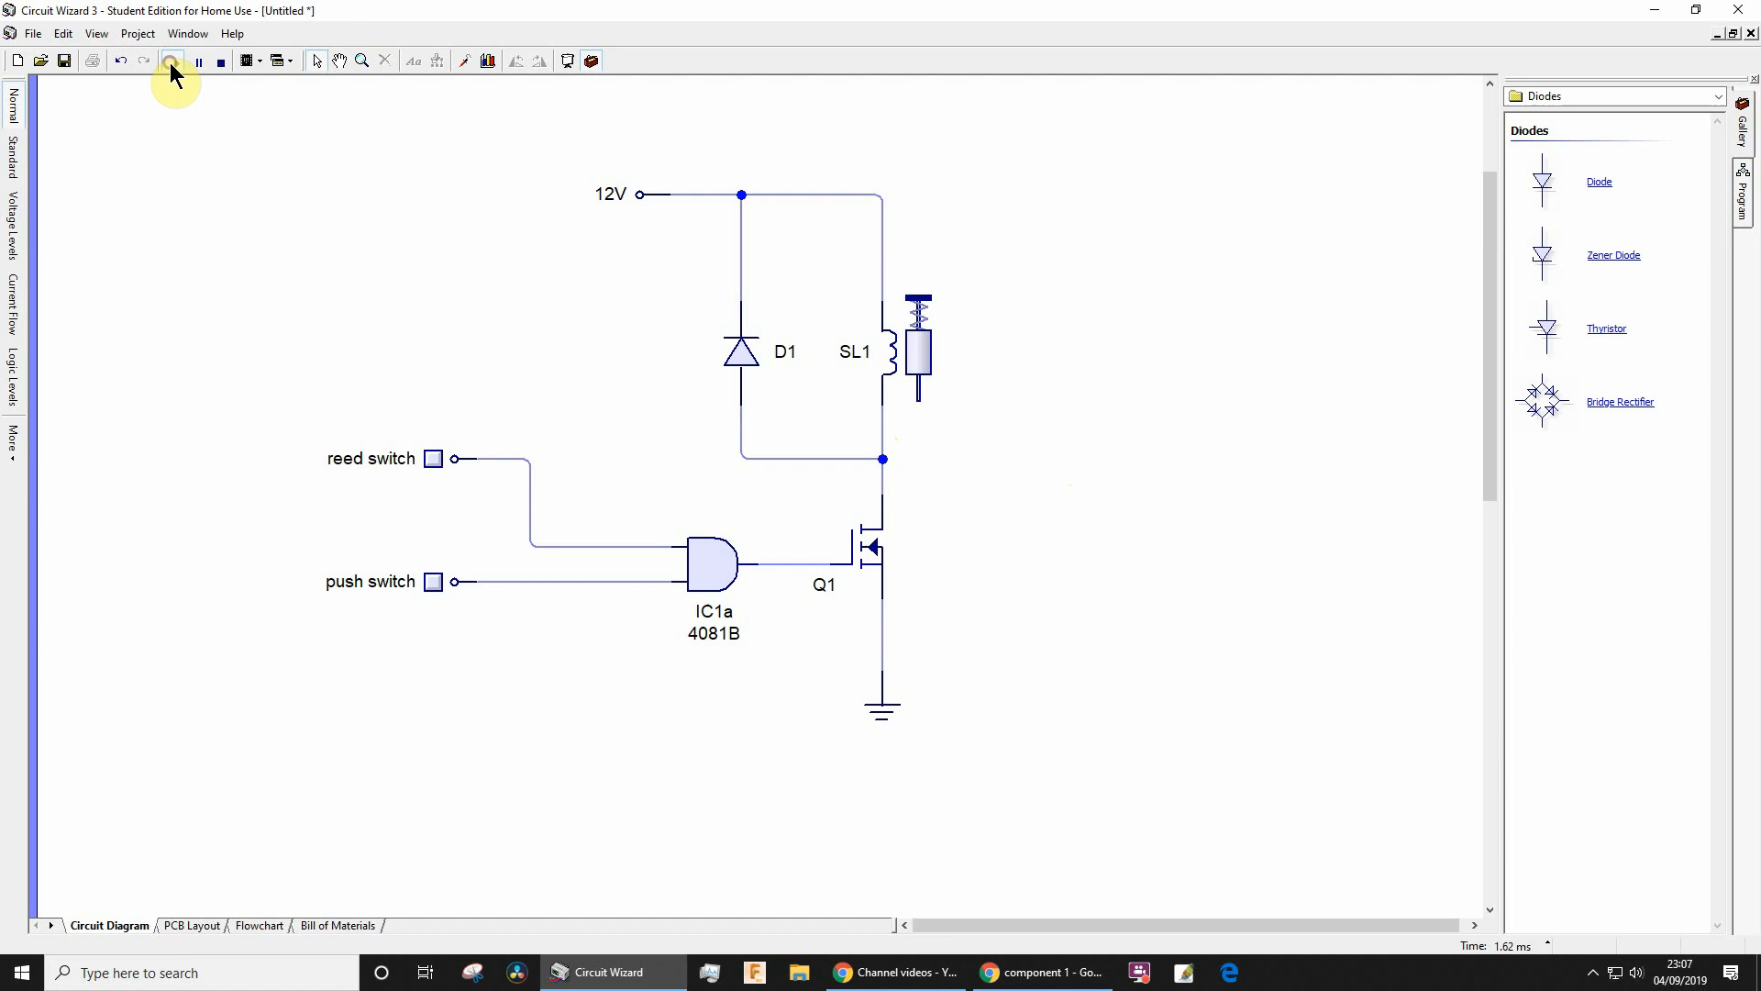
left_click(170, 61)
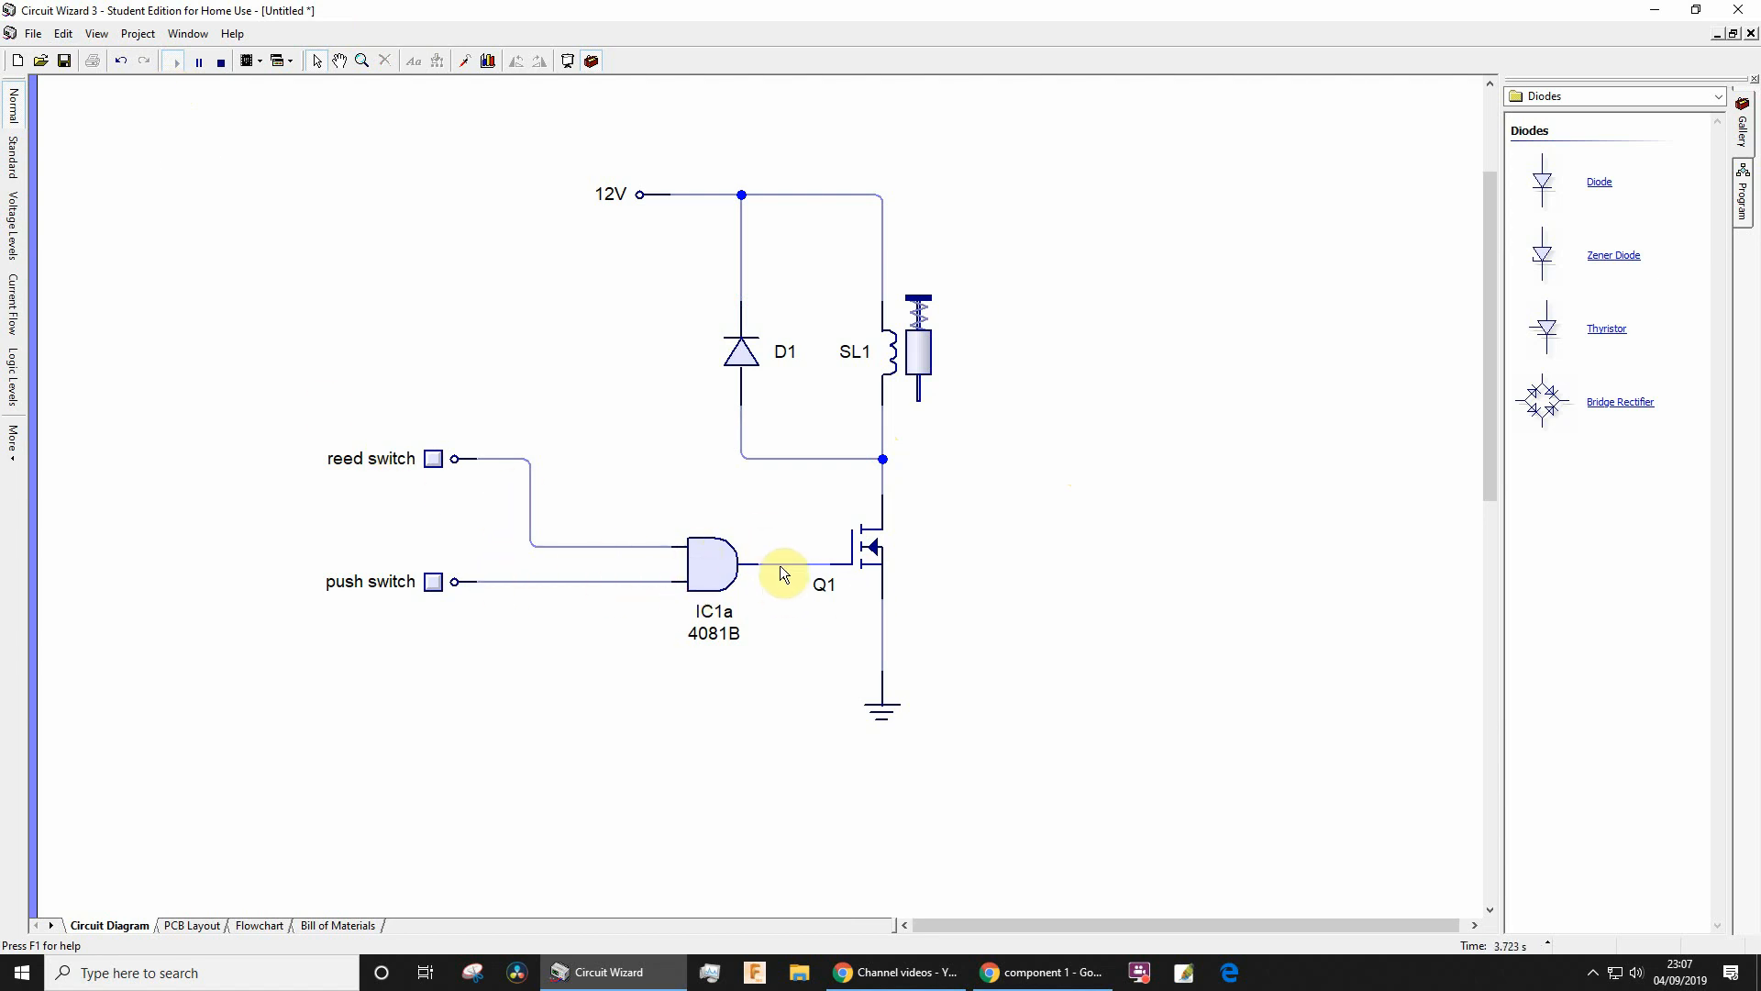
left_click(433, 459)
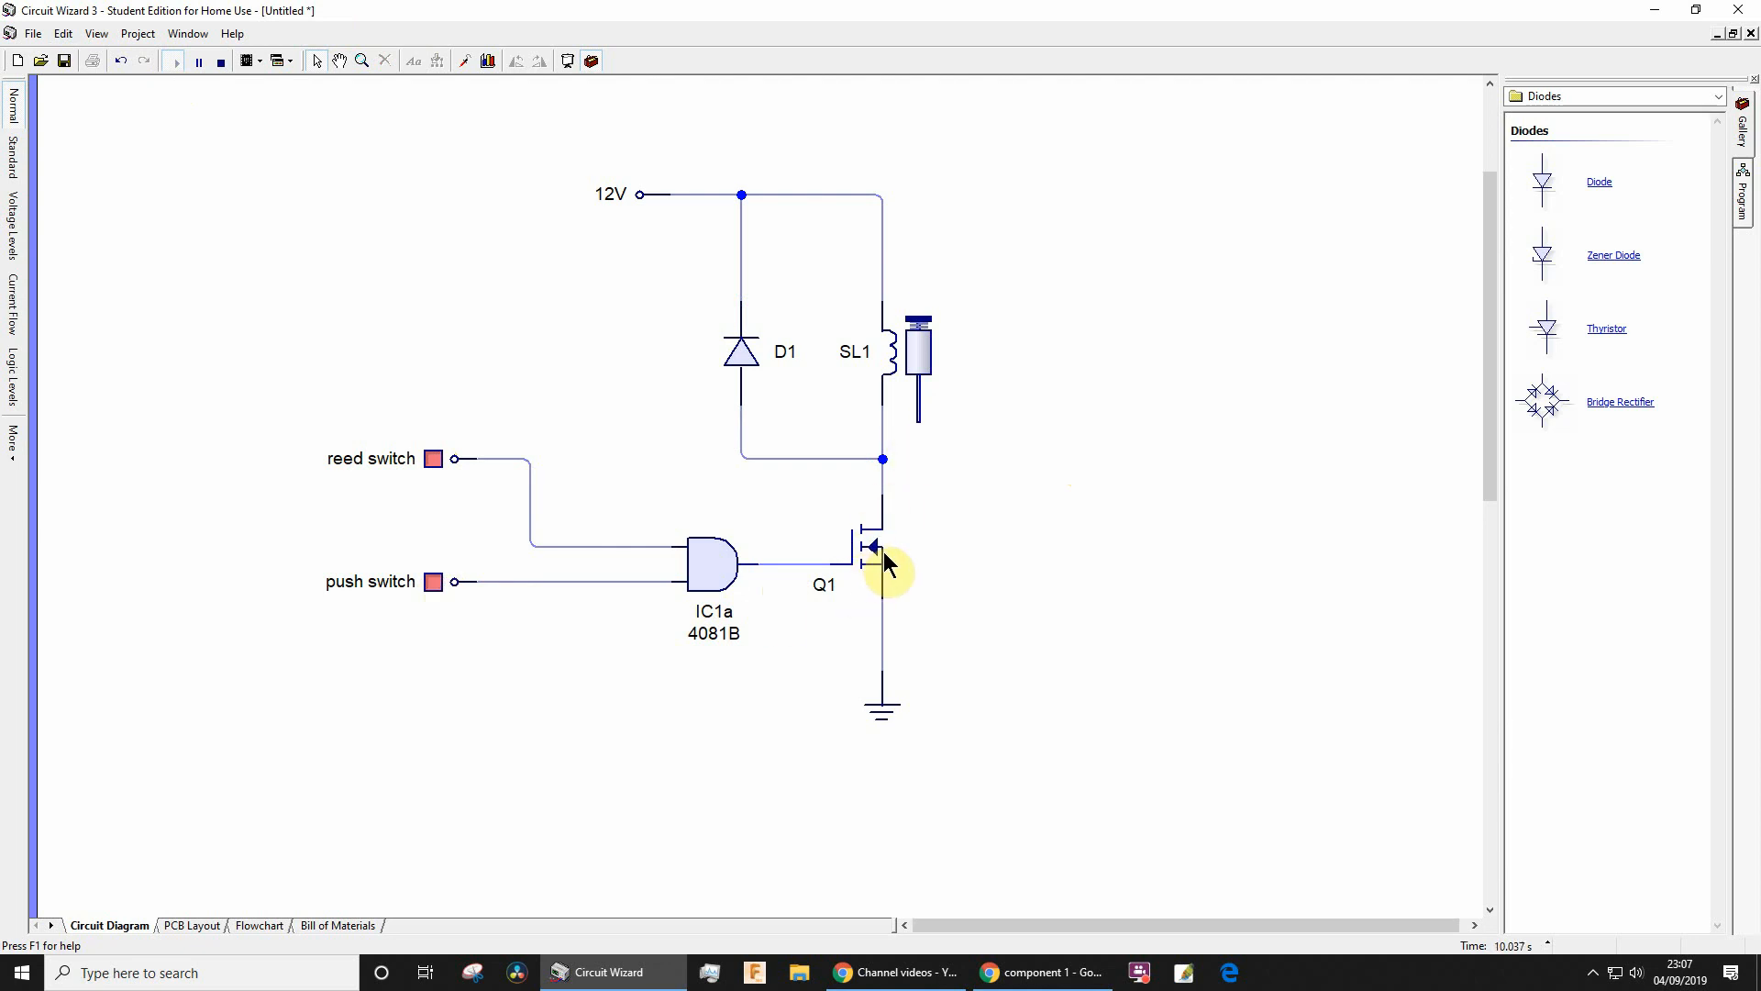
mouse_move(900, 509)
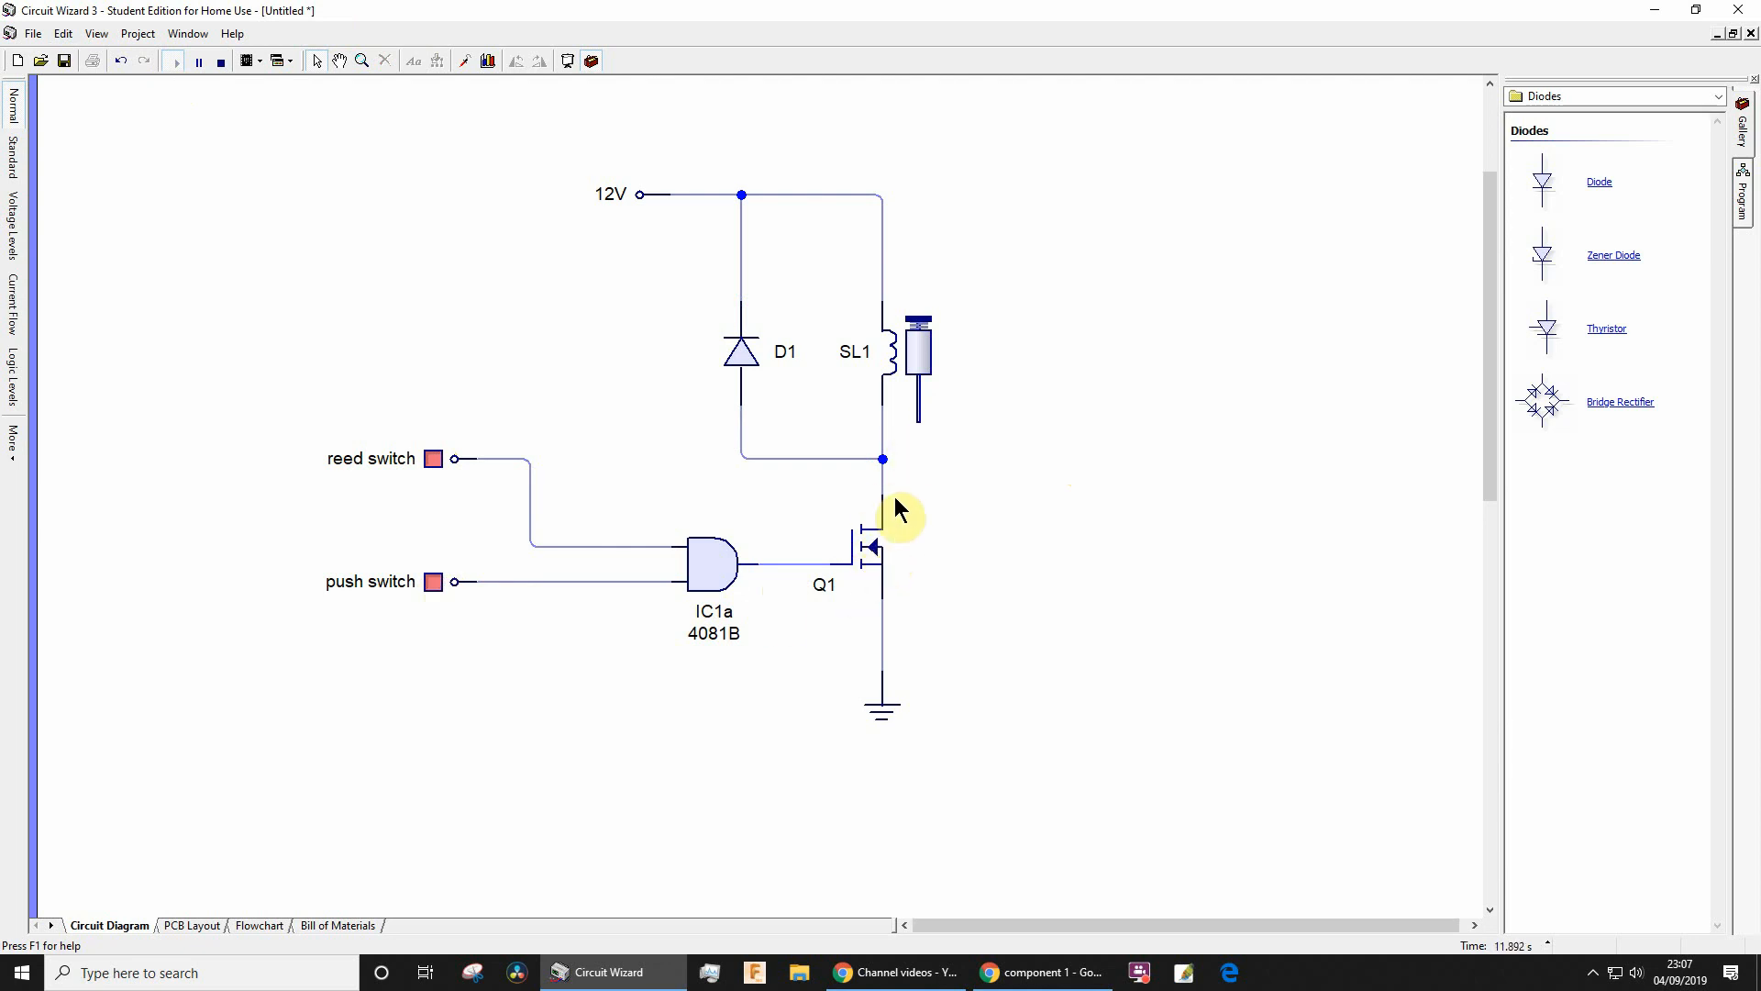
mouse_move(887, 484)
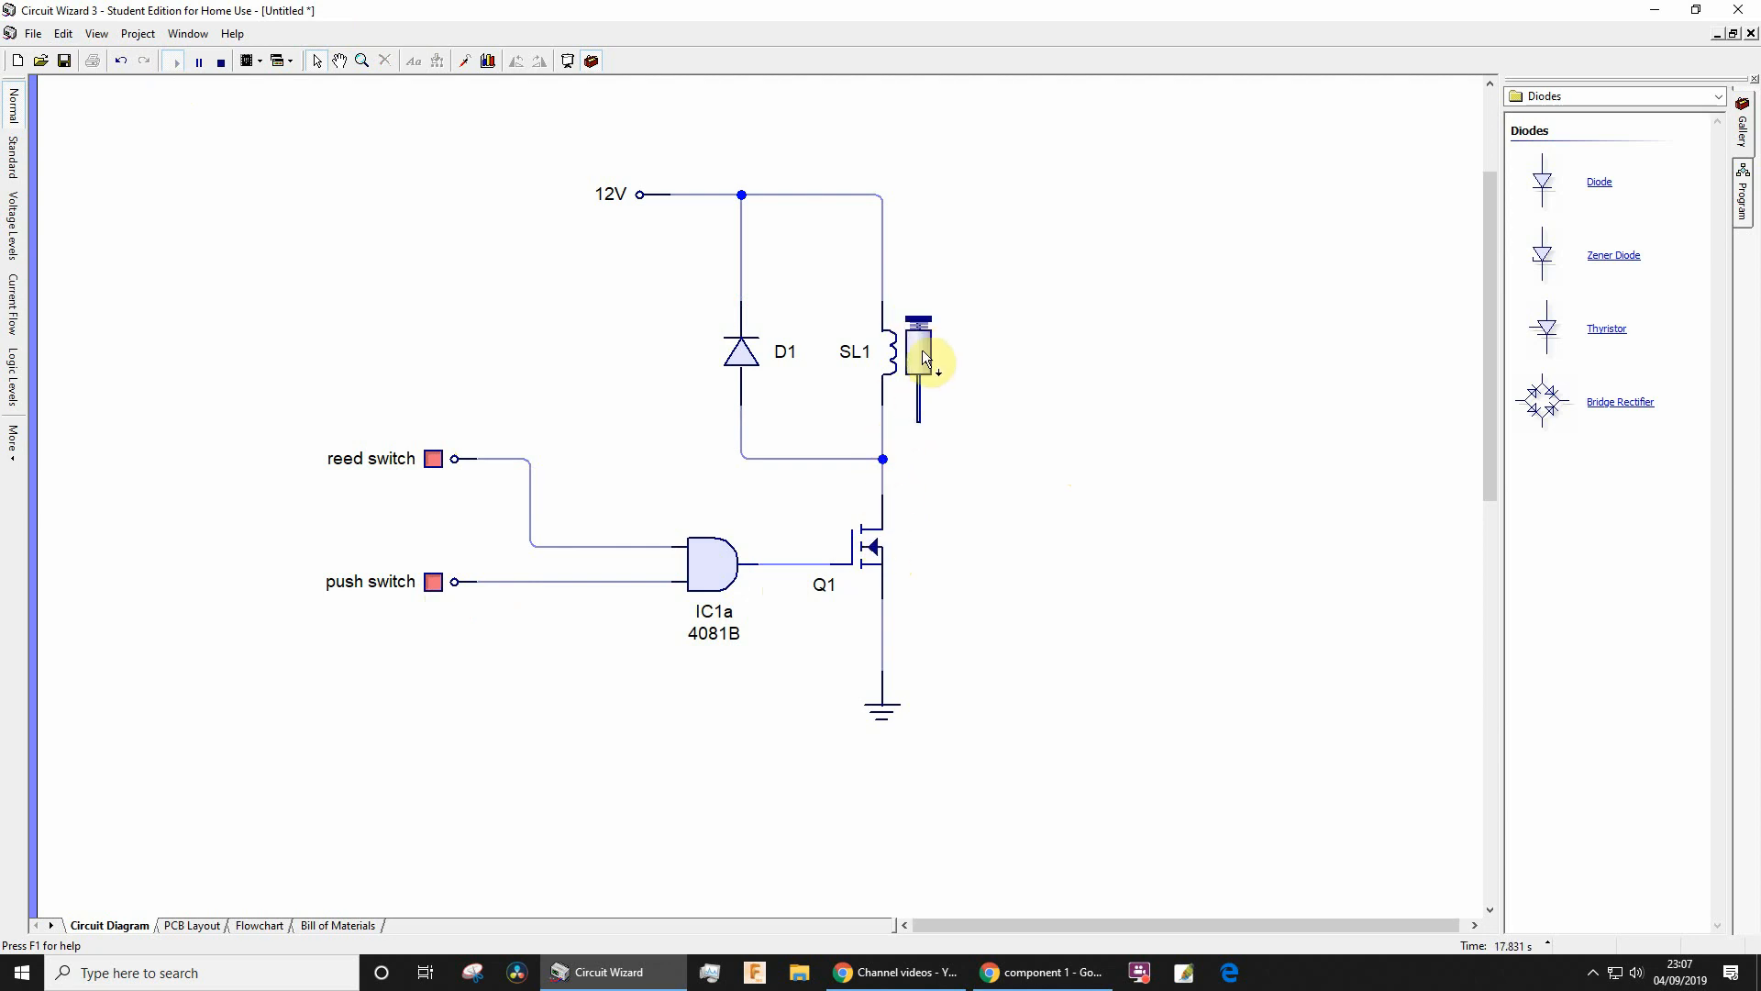
mouse_move(465, 512)
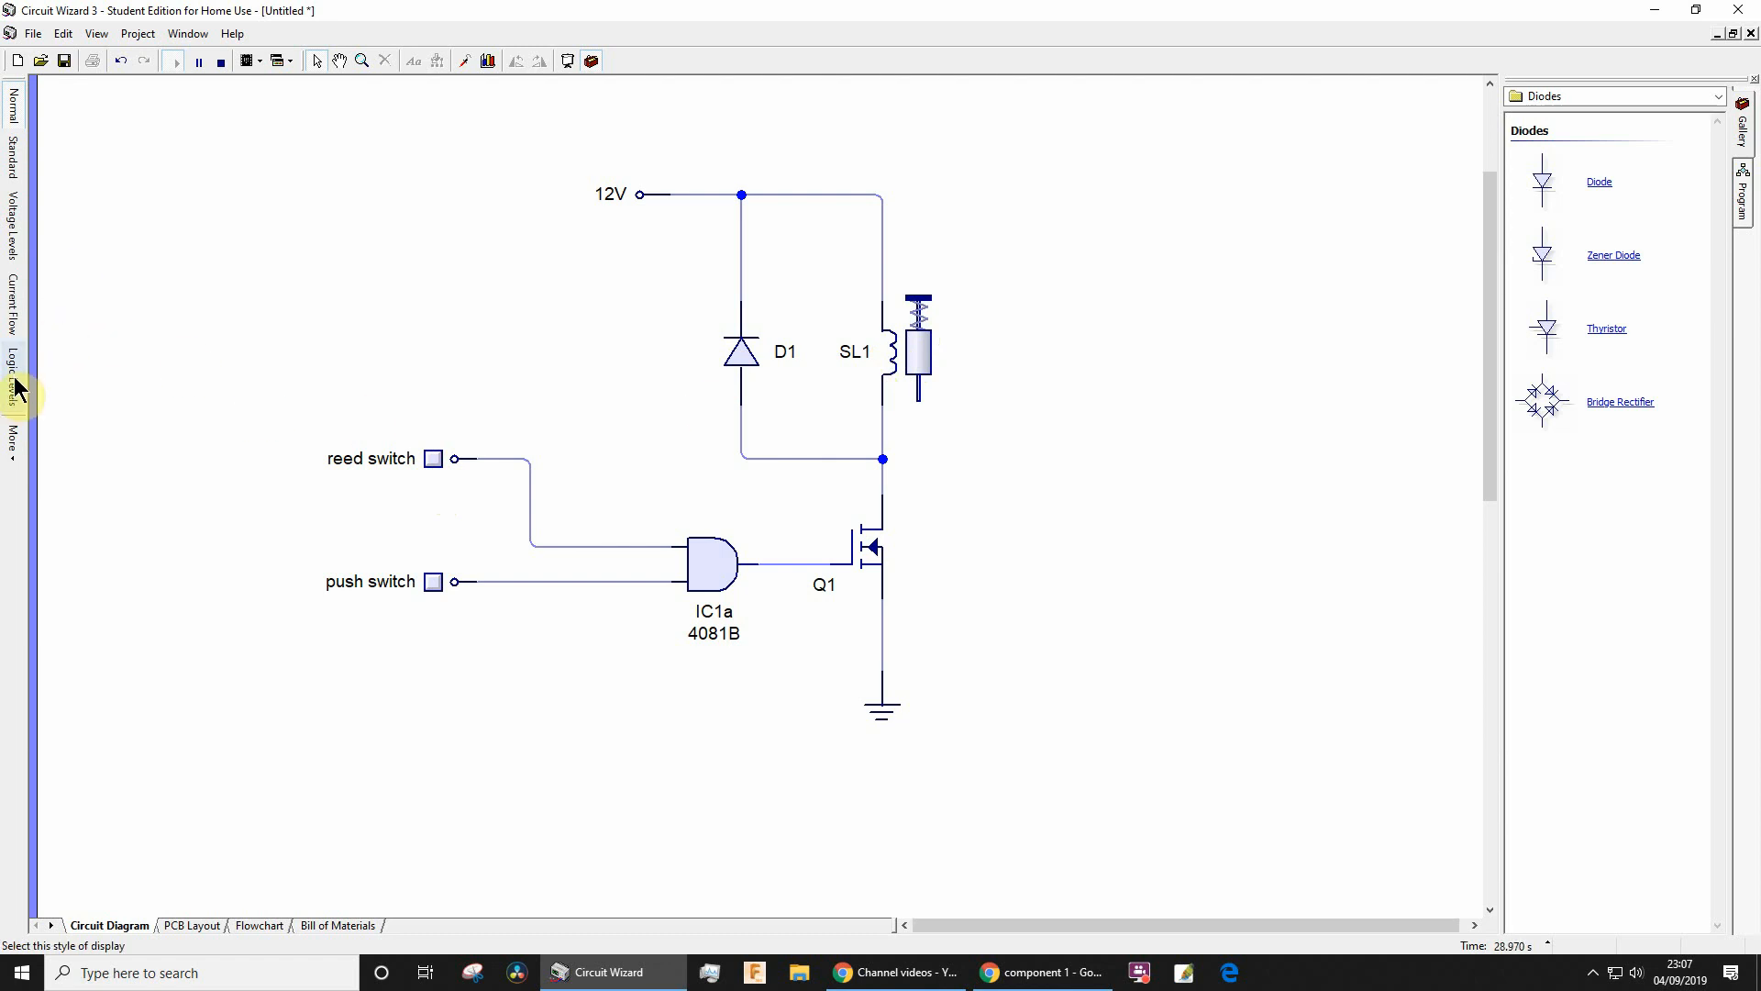
- Show current flowing through SL1 and Q1, then switch to Standard display style
left_click(168, 60)
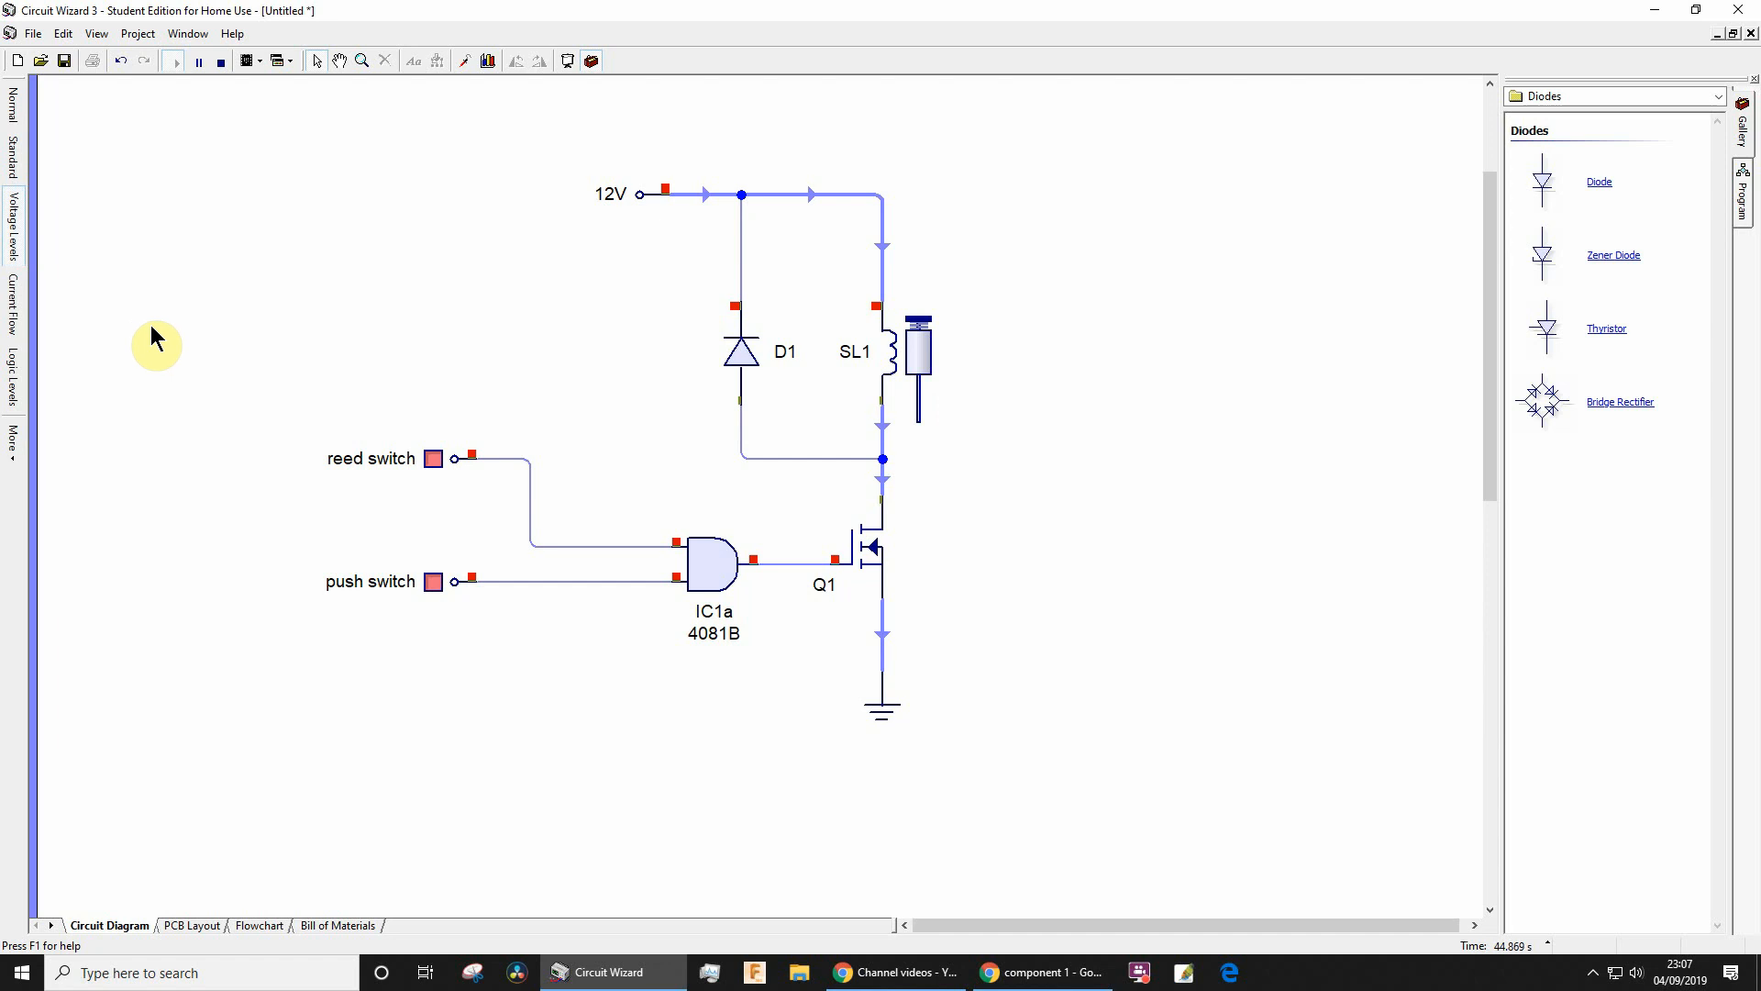
mouse_move(19, 359)
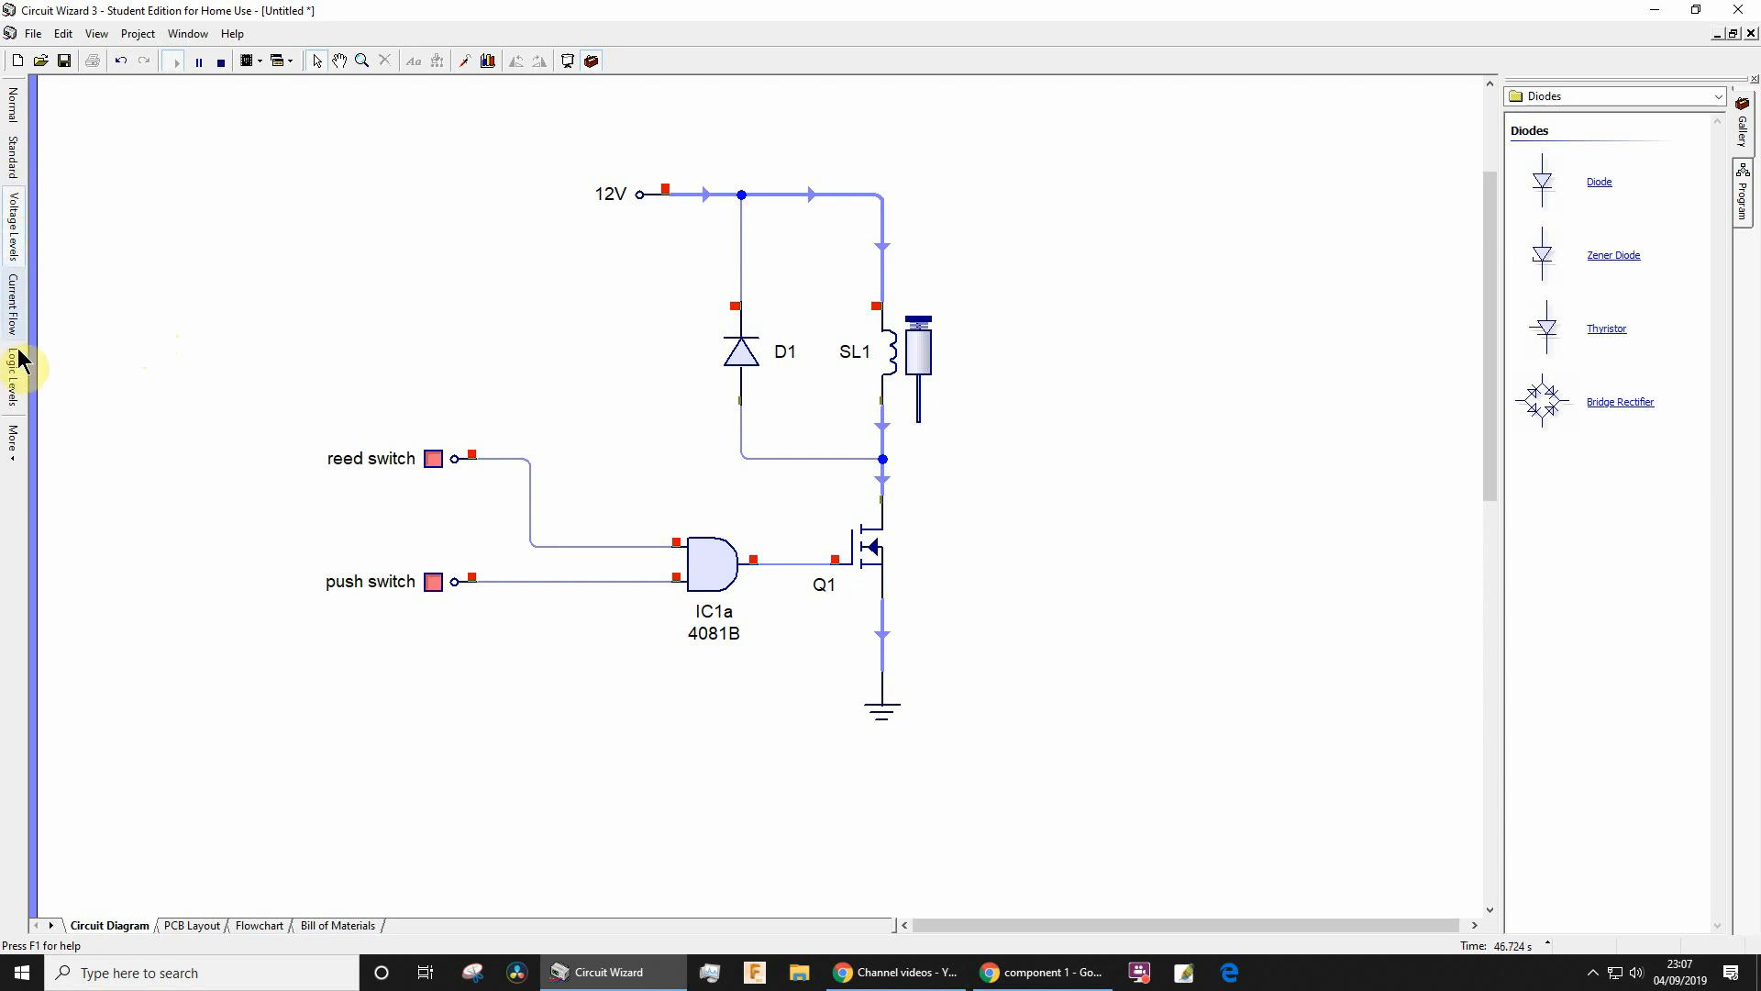
left_click(12, 294)
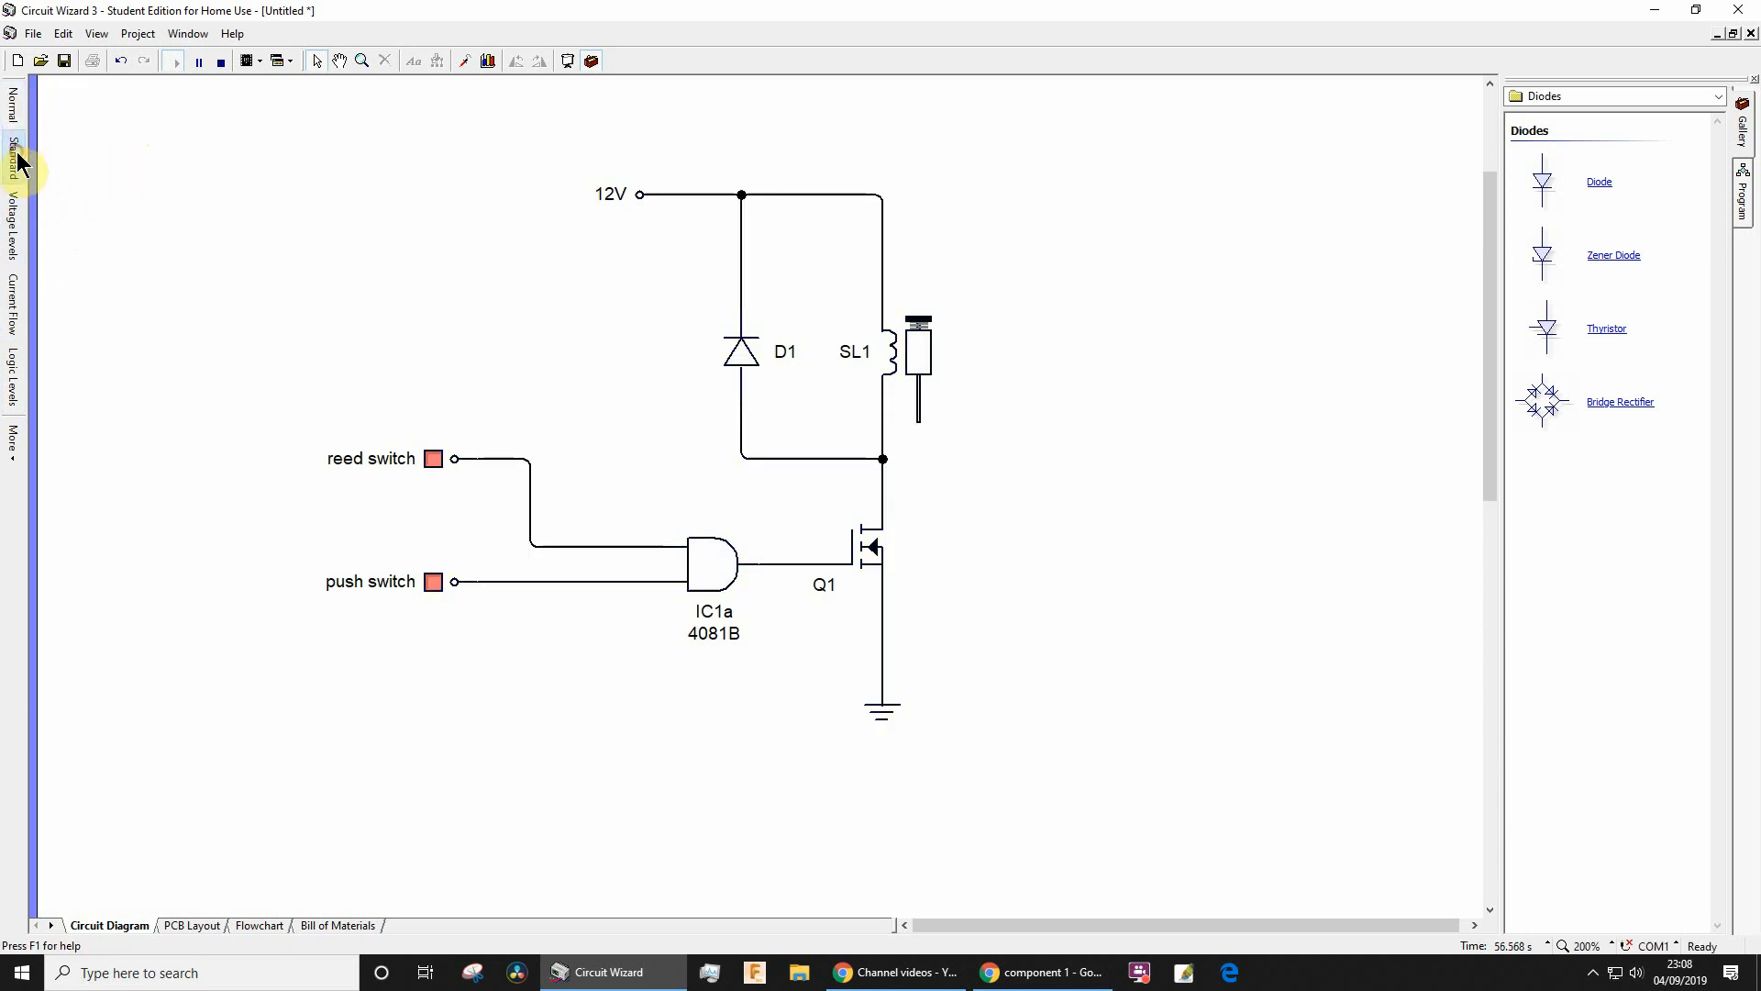
mouse_move(25, 160)
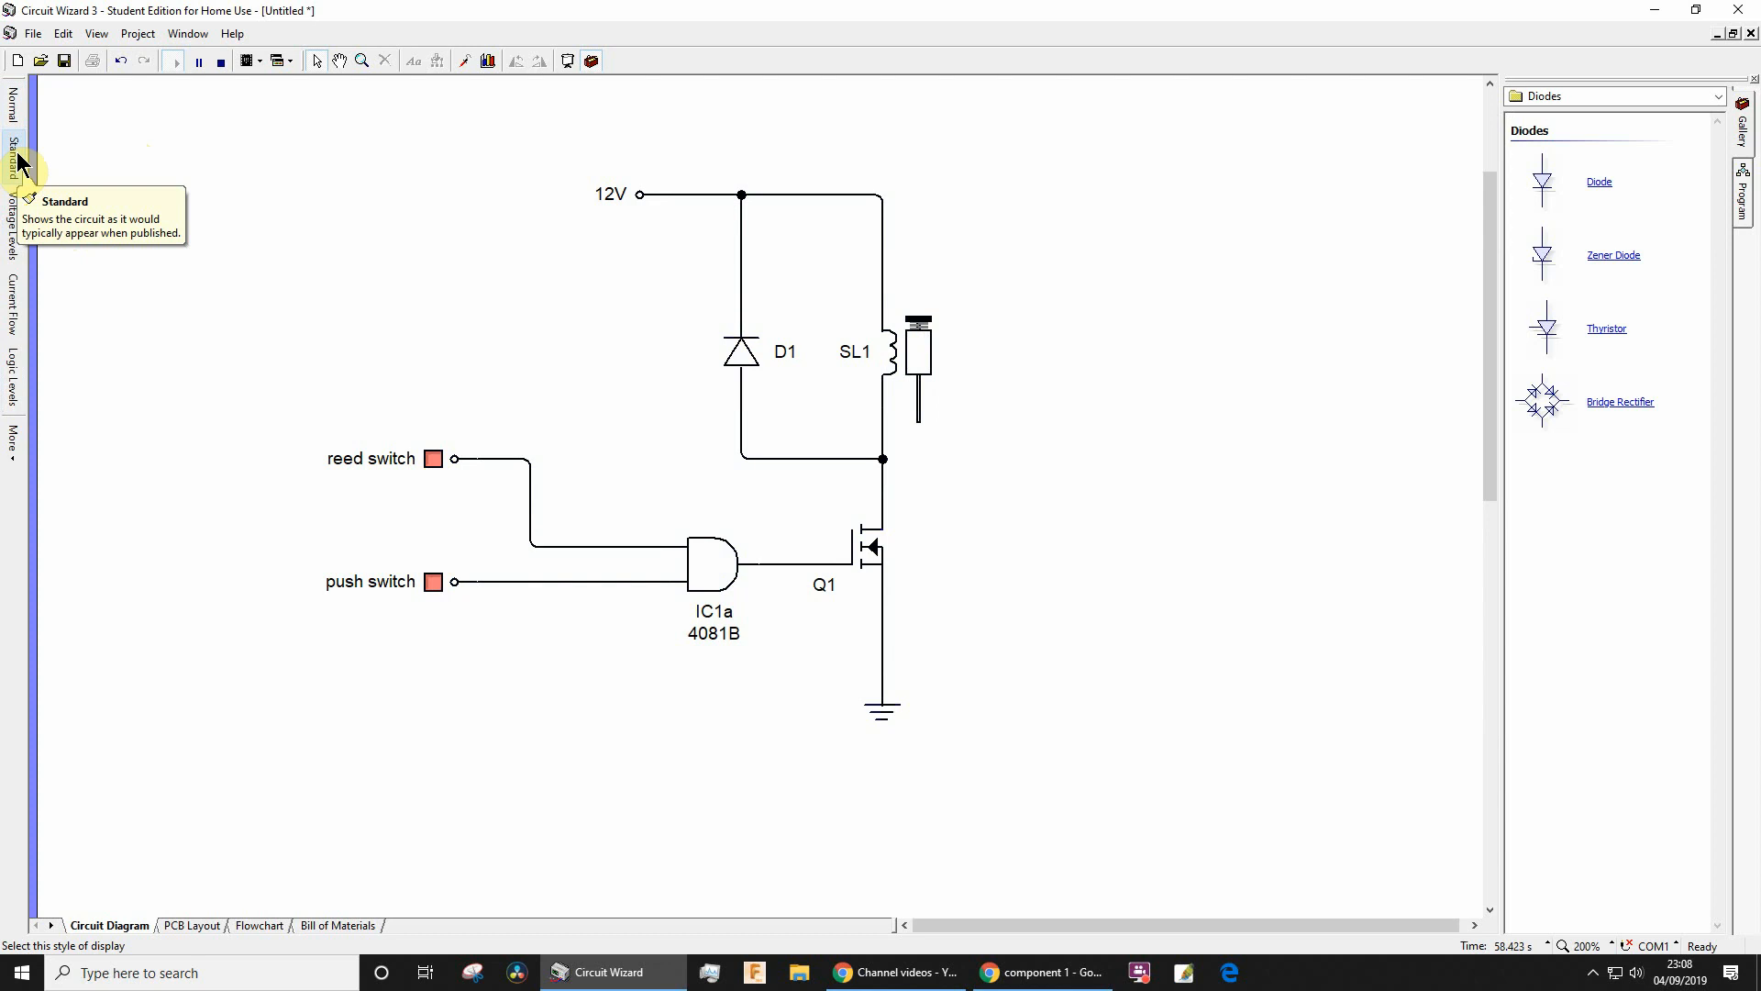